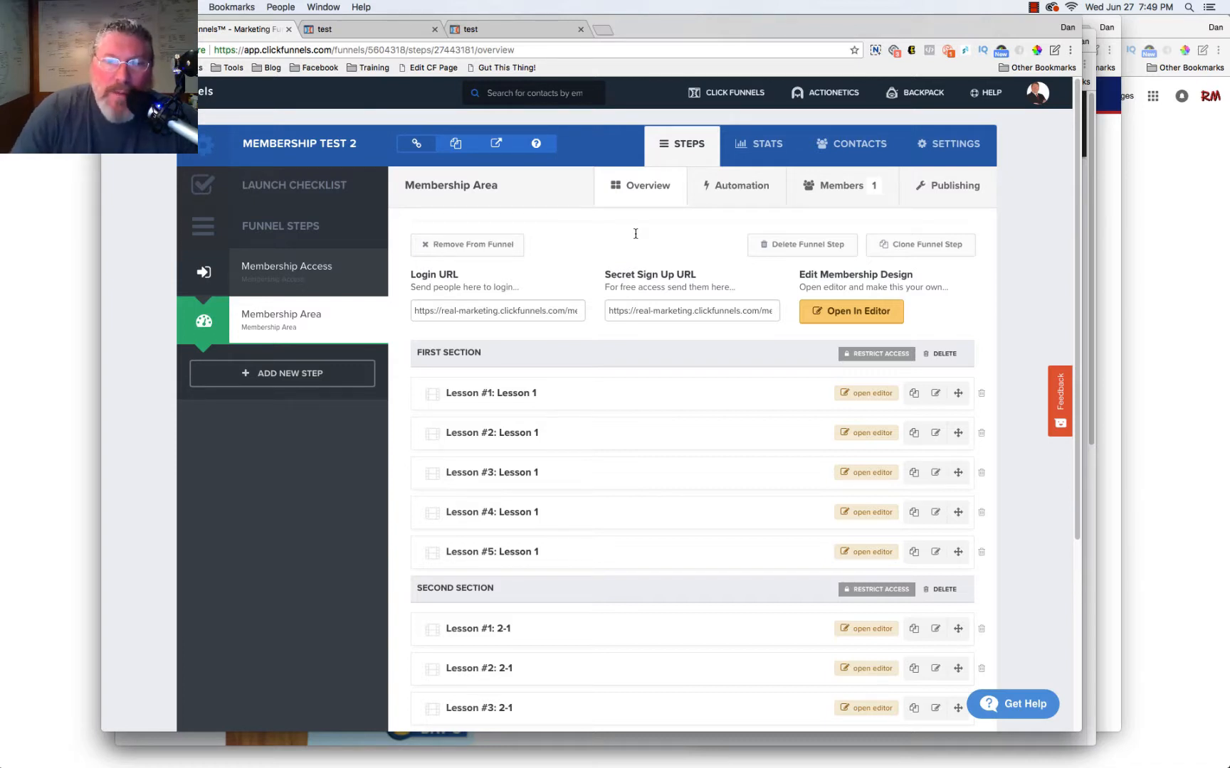
pyautogui.moveTo(581, 453)
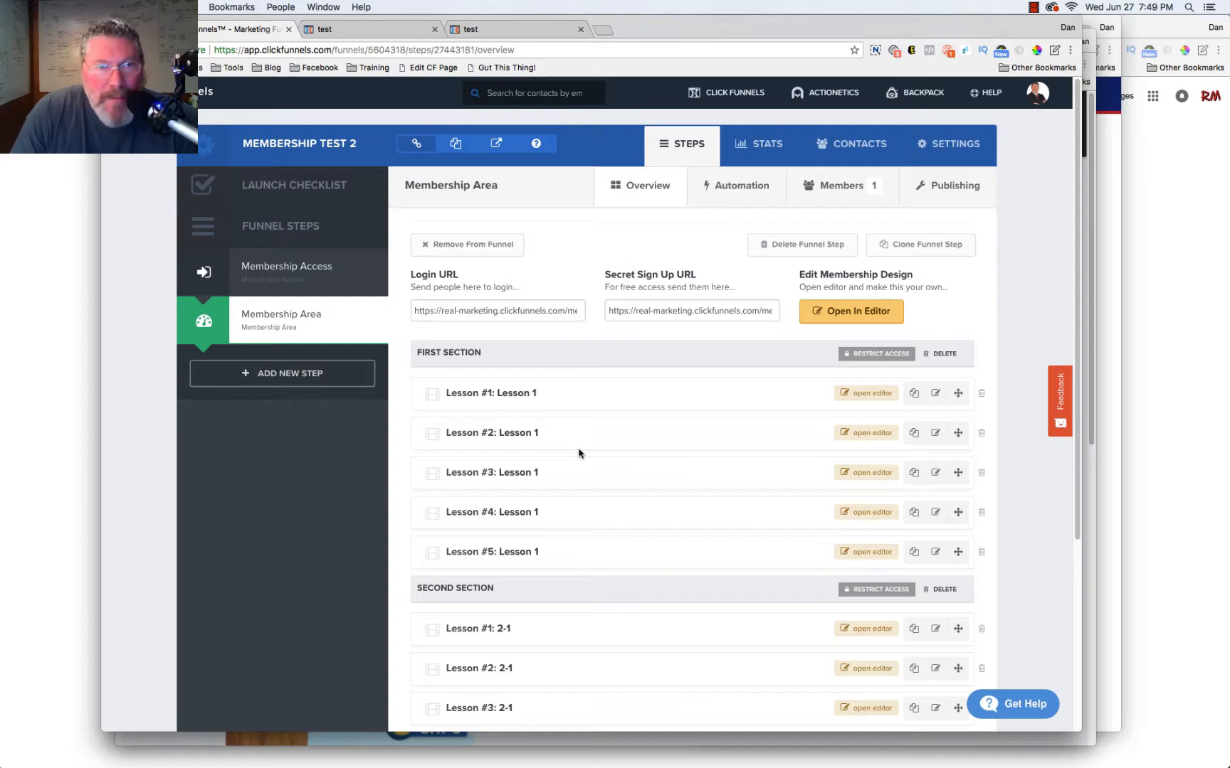
pyautogui.moveTo(557, 400)
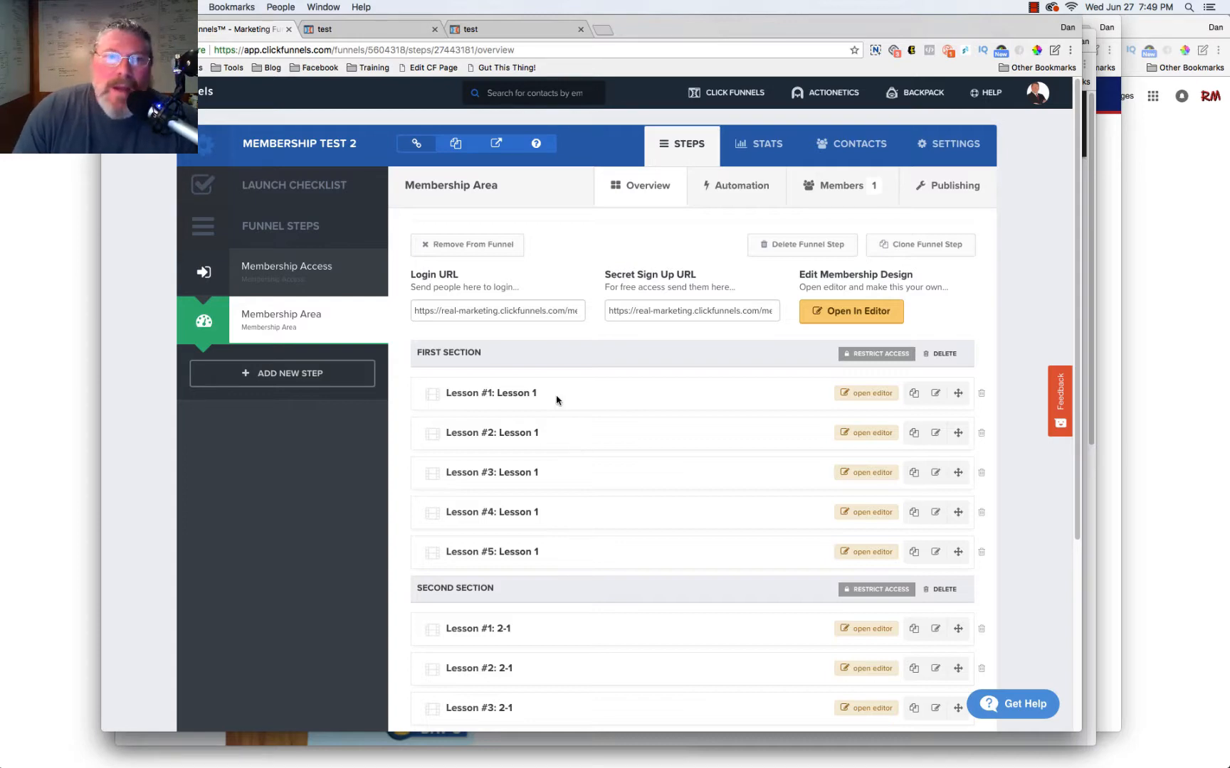
# Open the live membership area page showing the numbered lessons and 1-1-1-1-1 content
pyautogui.click(850, 312)
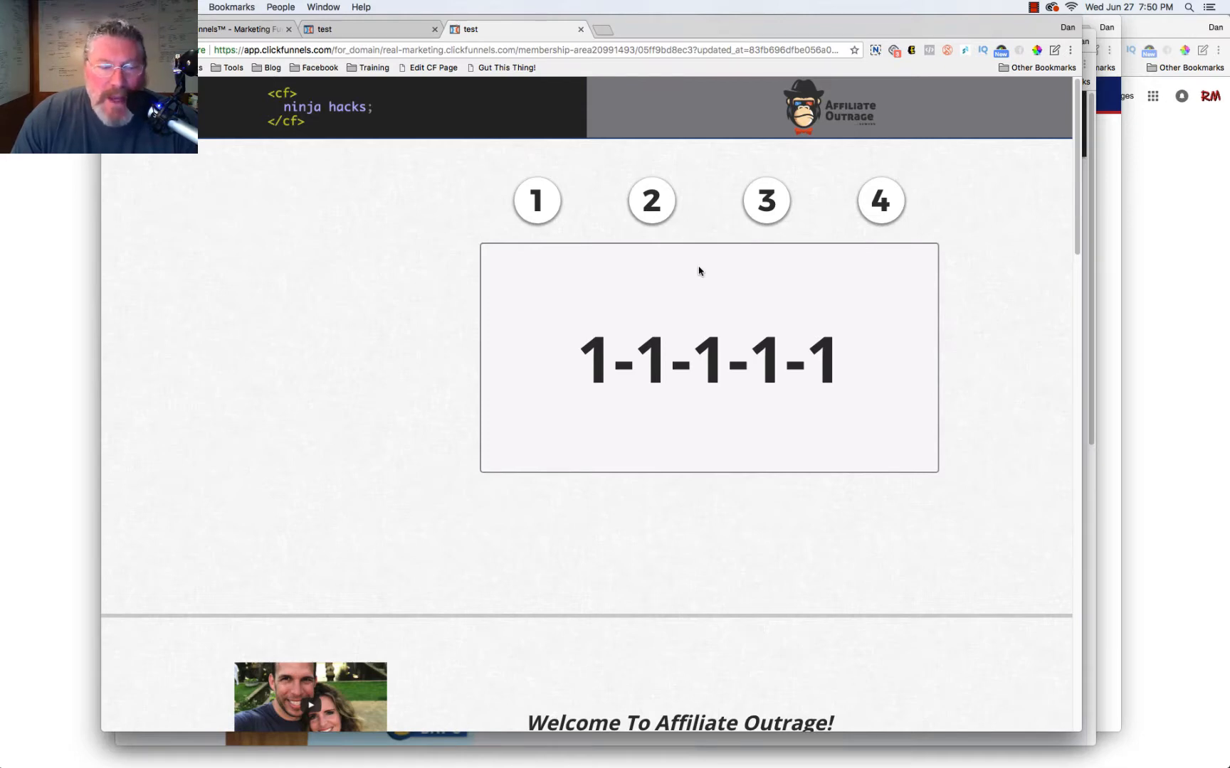
# Switch among the first three lessons via the side menu, ending on the first lesson
pyautogui.click(537, 200)
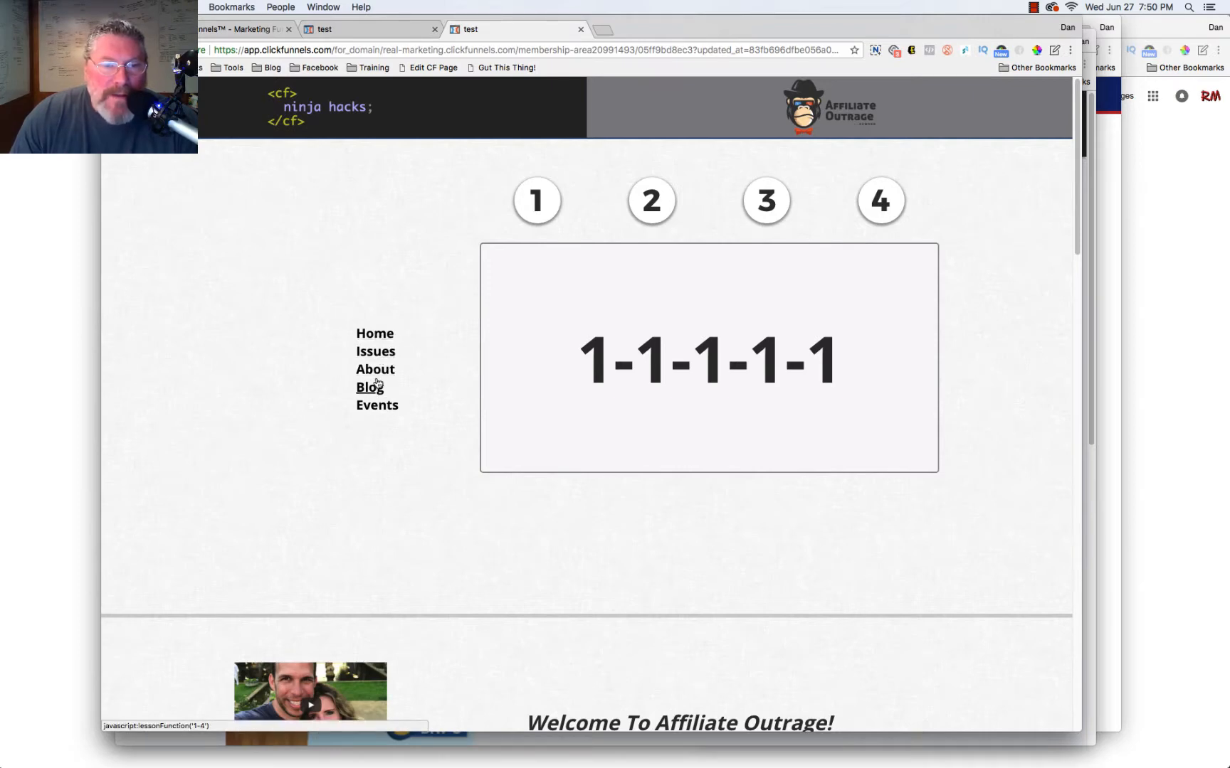
pyautogui.moveTo(388, 436)
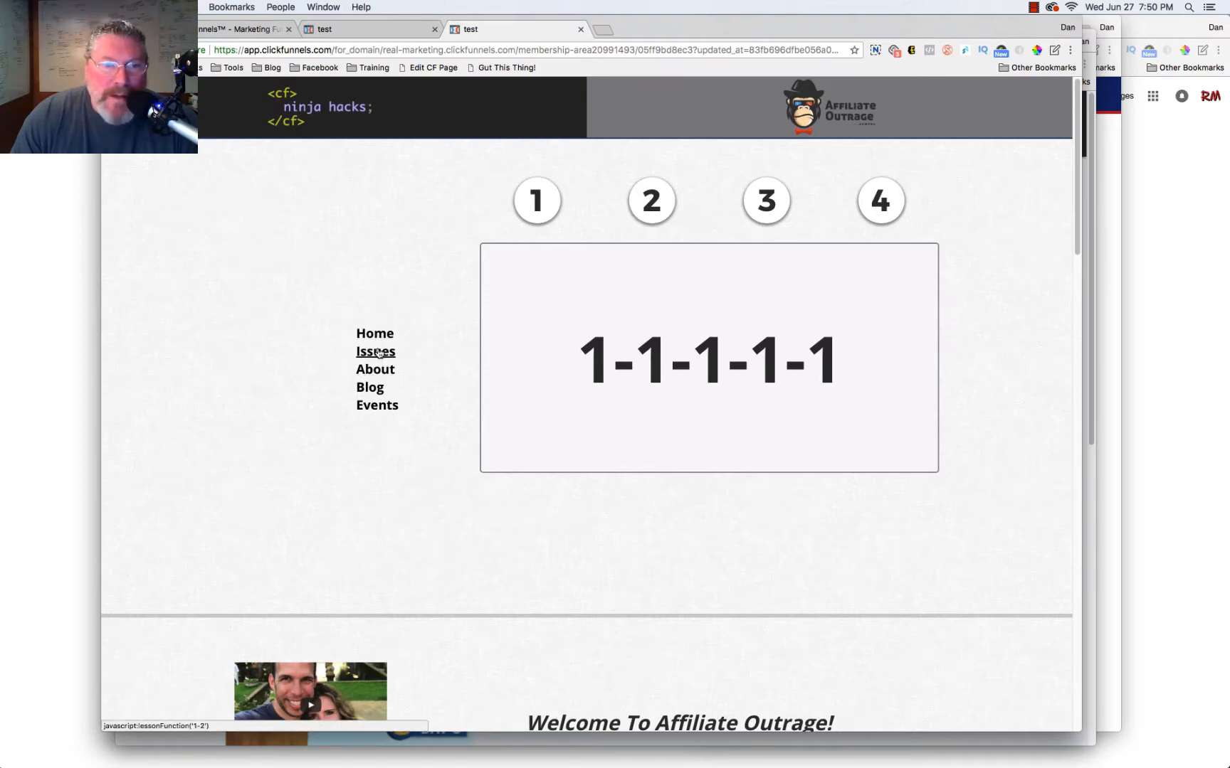
pyautogui.click(375, 369)
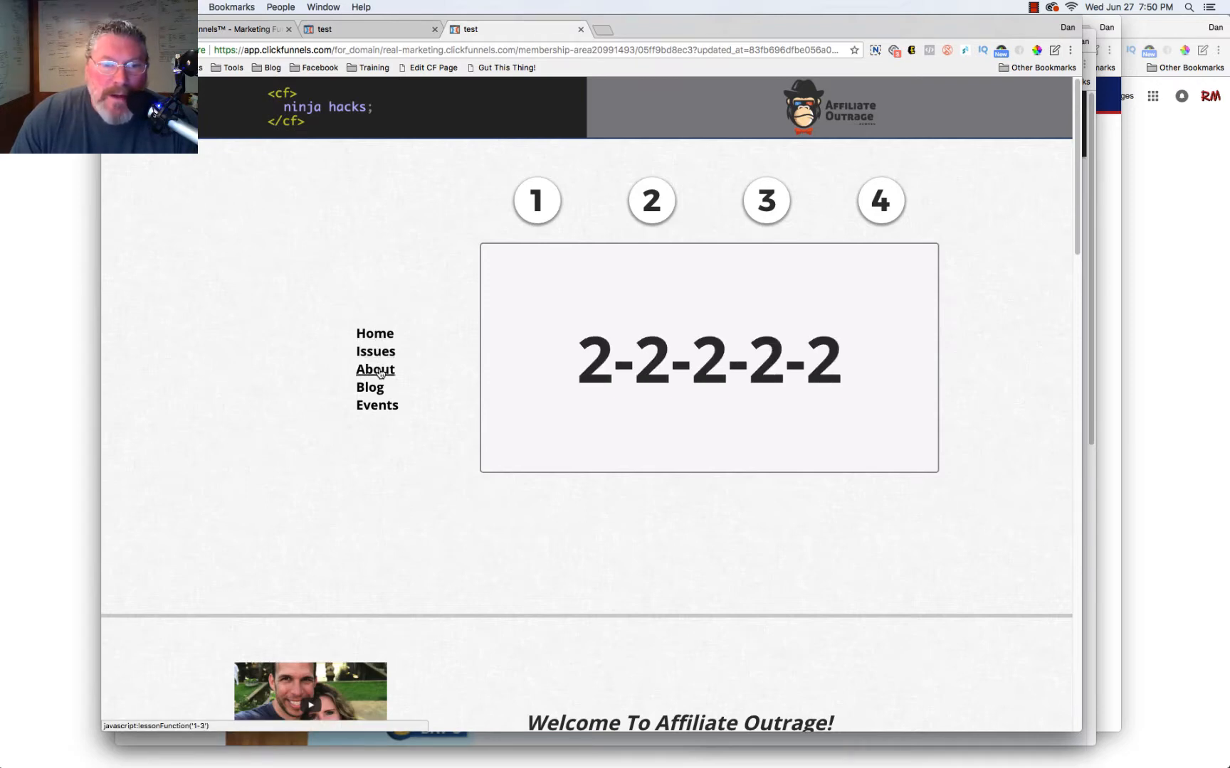
pyautogui.click(377, 405)
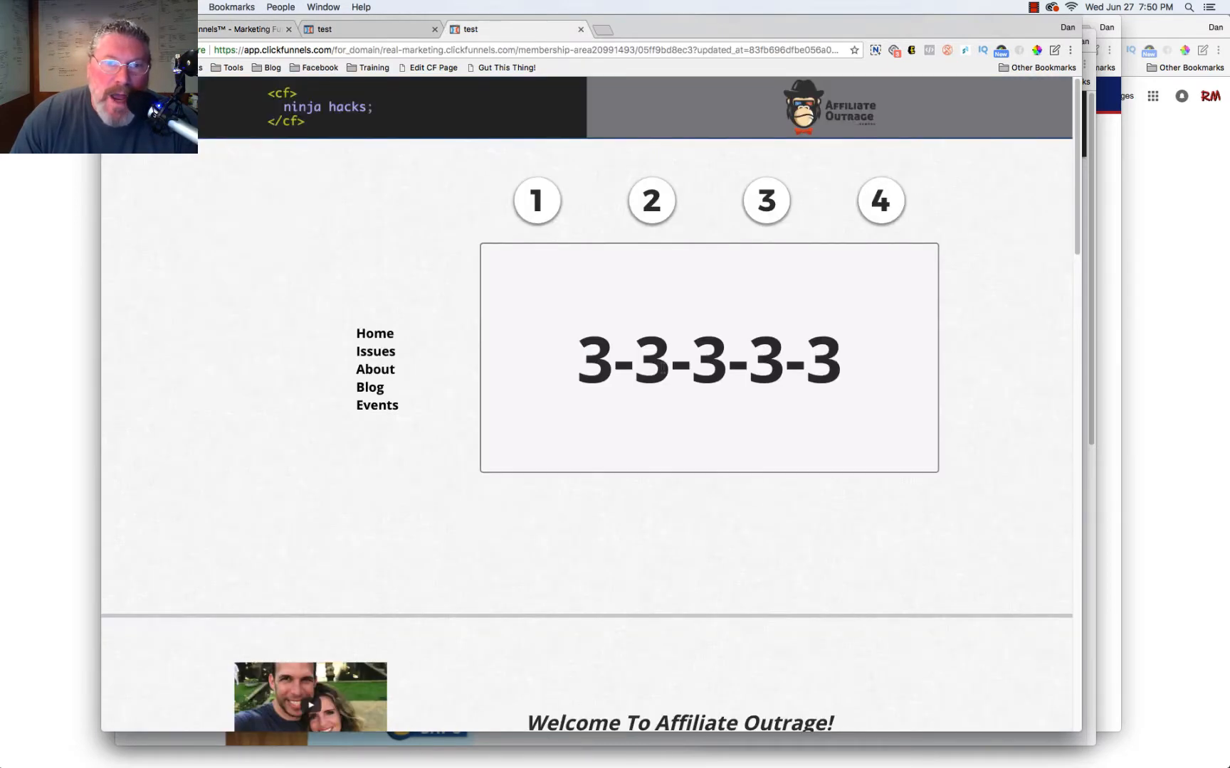
pyautogui.click(374, 333)
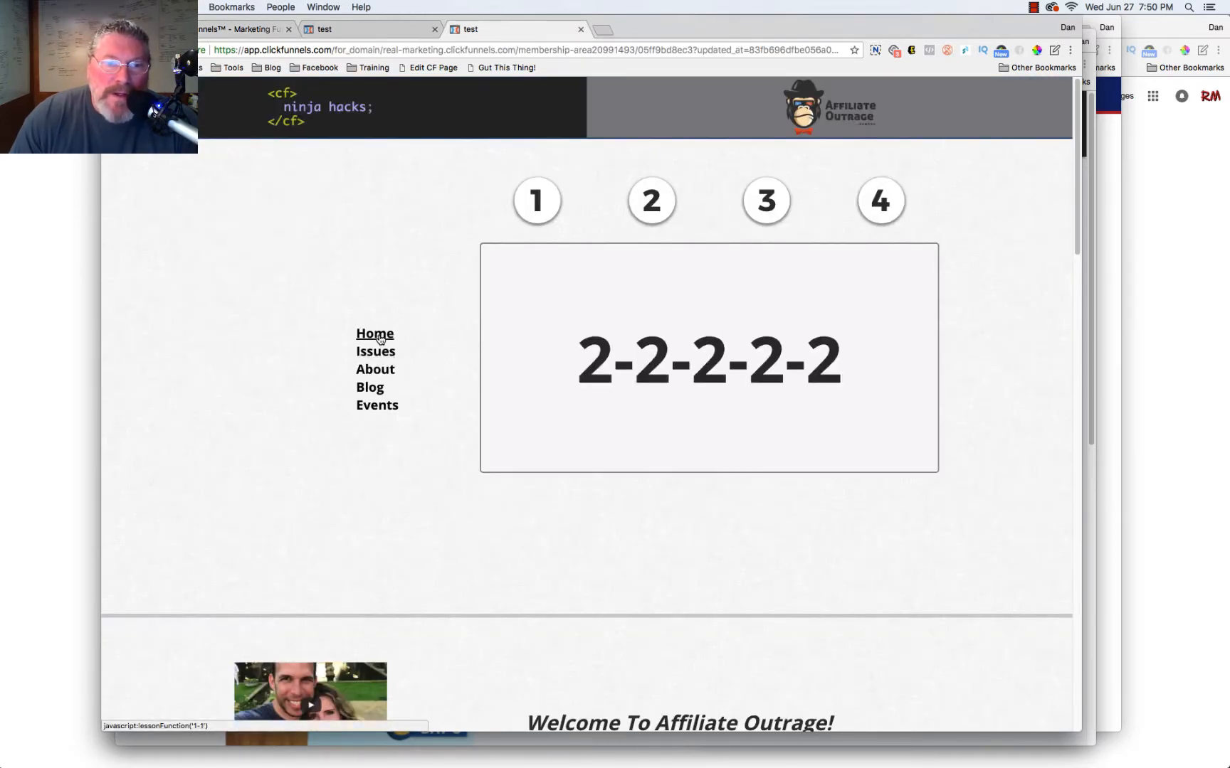
pyautogui.click(375, 333)
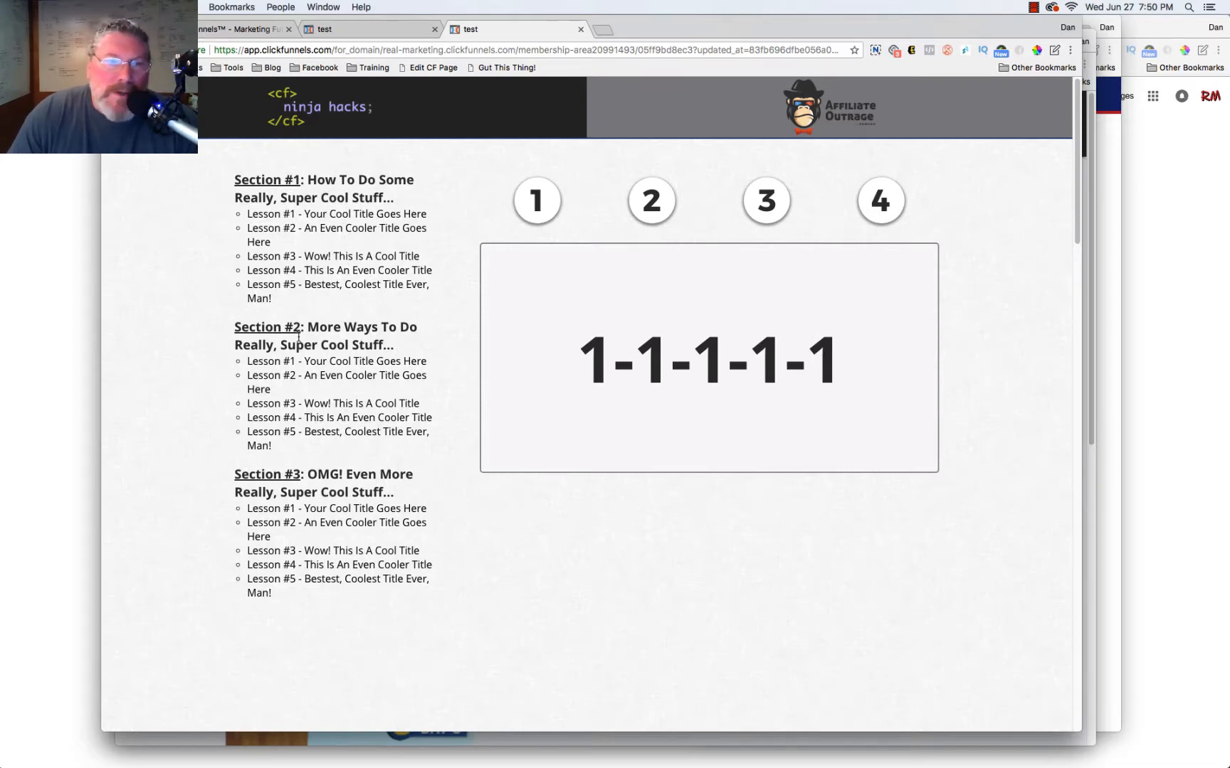
# Open Lesson #4 of Section #2 and collapse the first sections' lesson lists
pyautogui.click(332, 256)
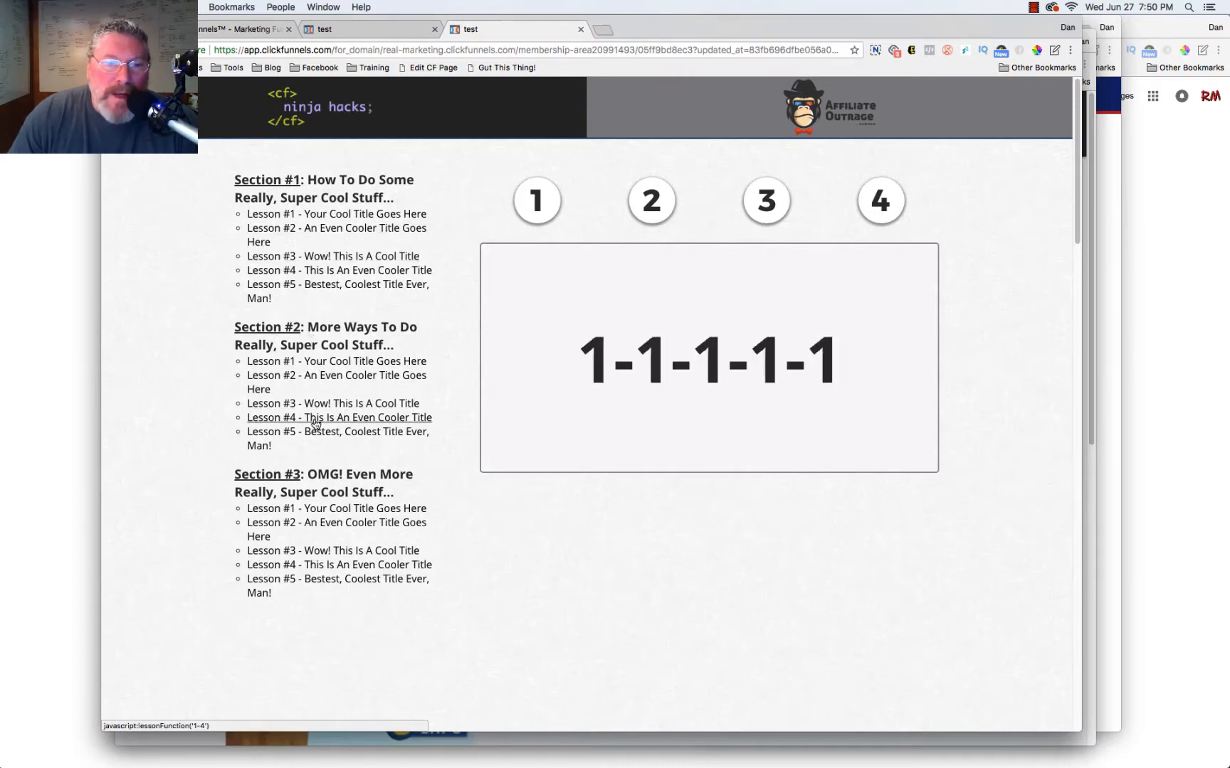
pyautogui.click(338, 416)
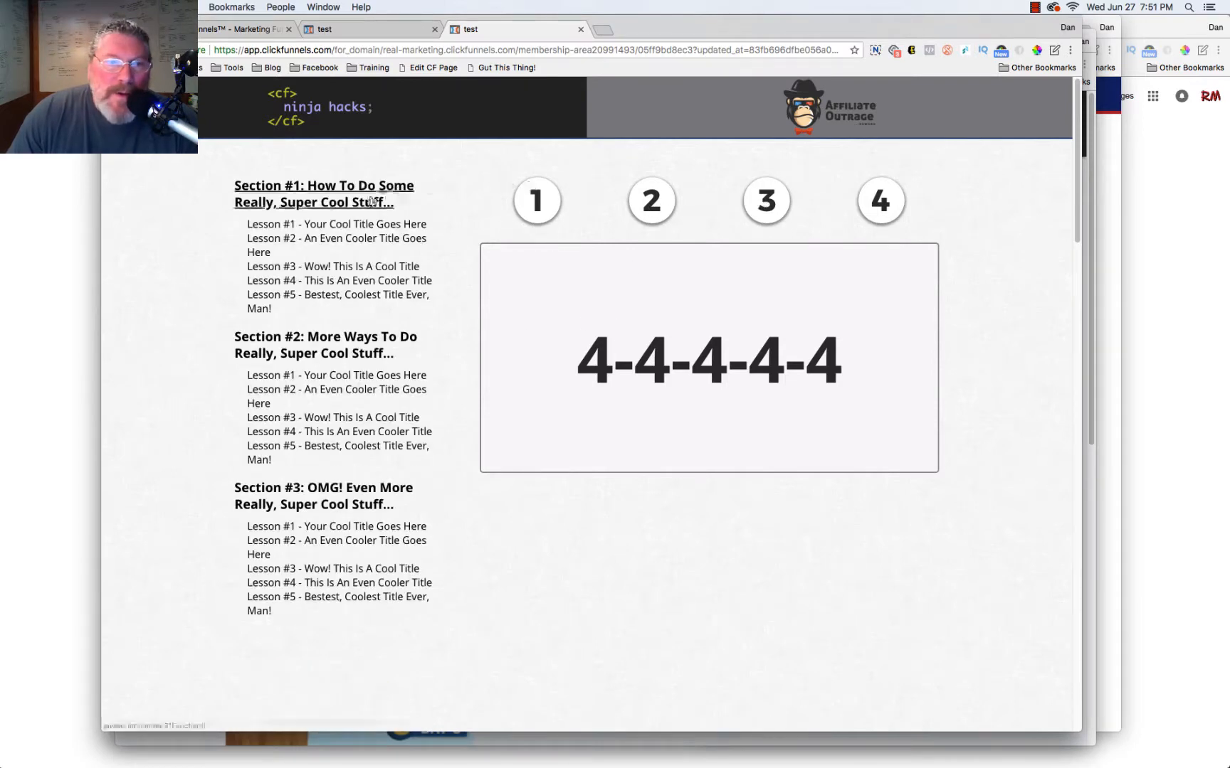
pyautogui.click(324, 194)
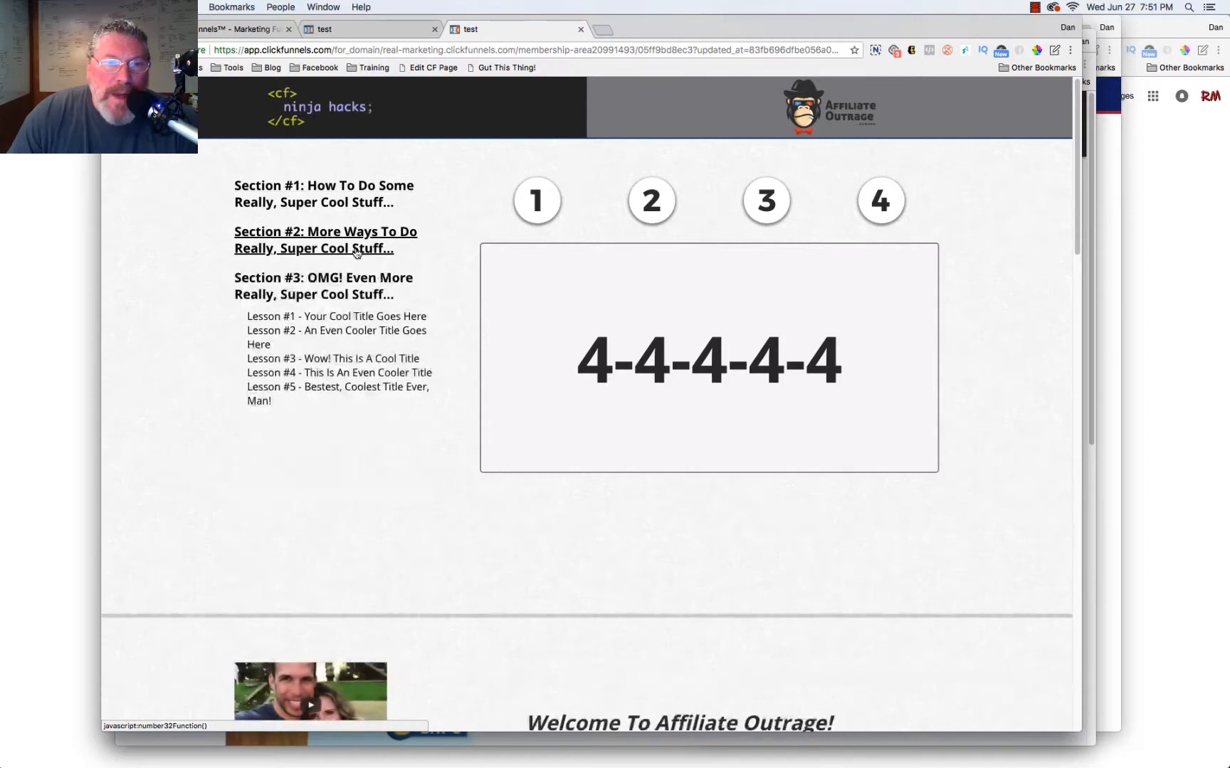
pyautogui.click(322, 285)
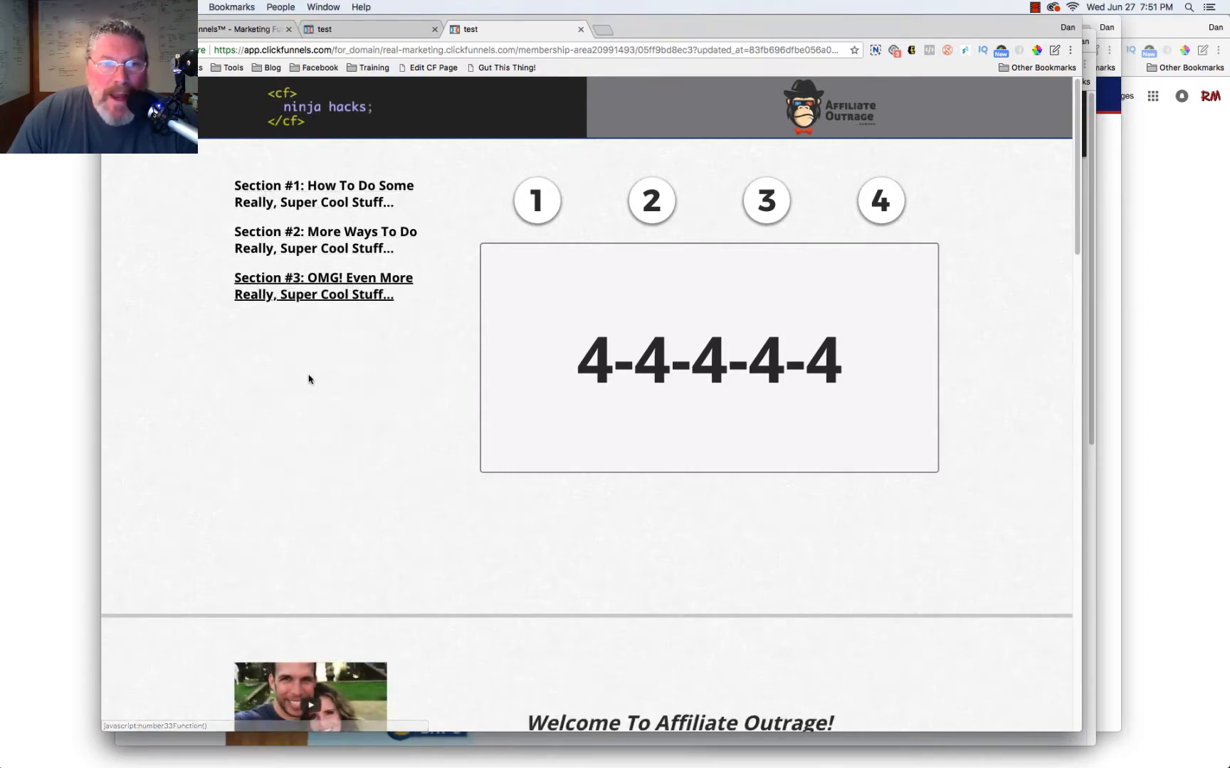
# Expand Section #3, open its first lesson, then load the layout without a side menu
pyautogui.click(322, 285)
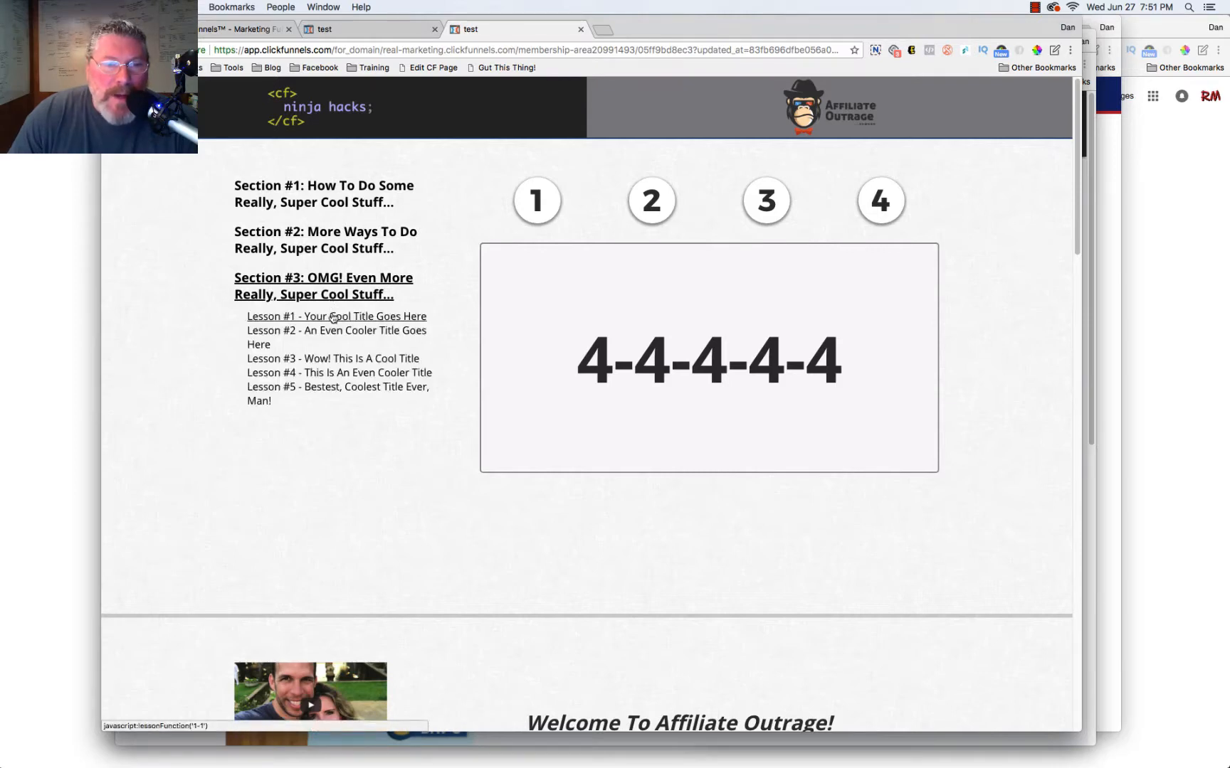
pyautogui.click(337, 316)
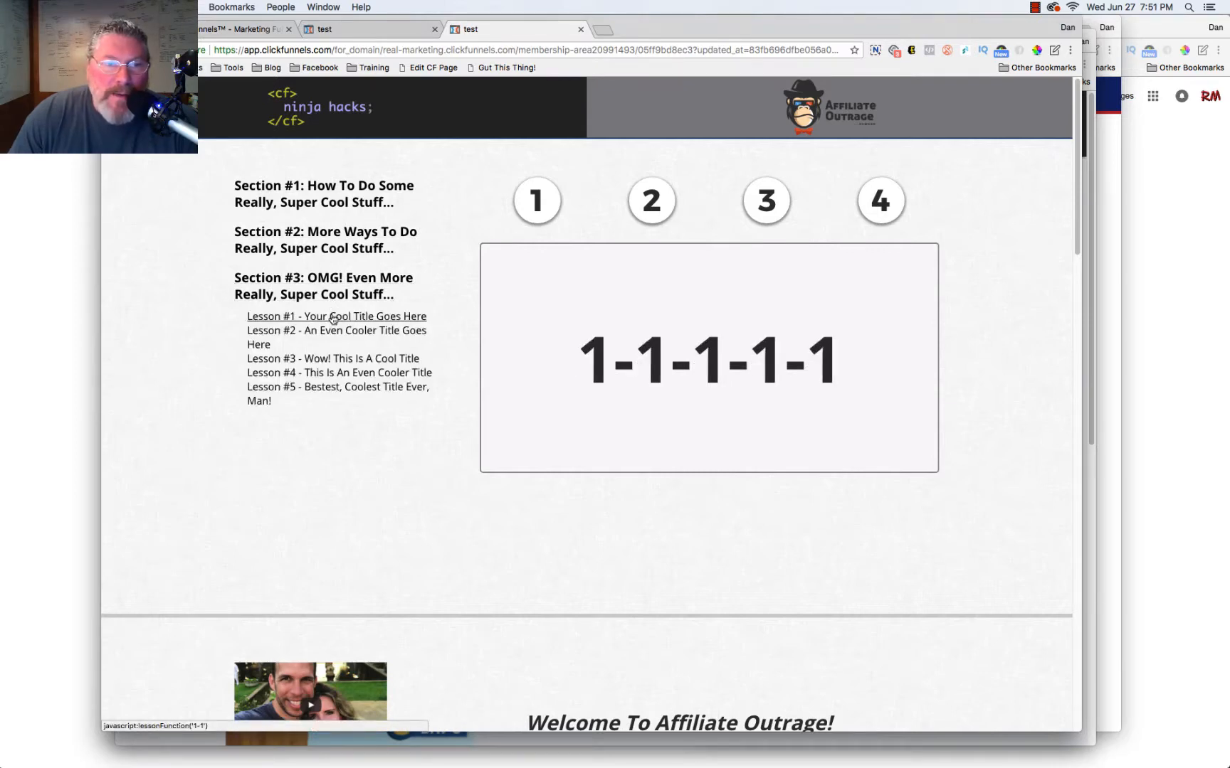
pyautogui.click(324, 239)
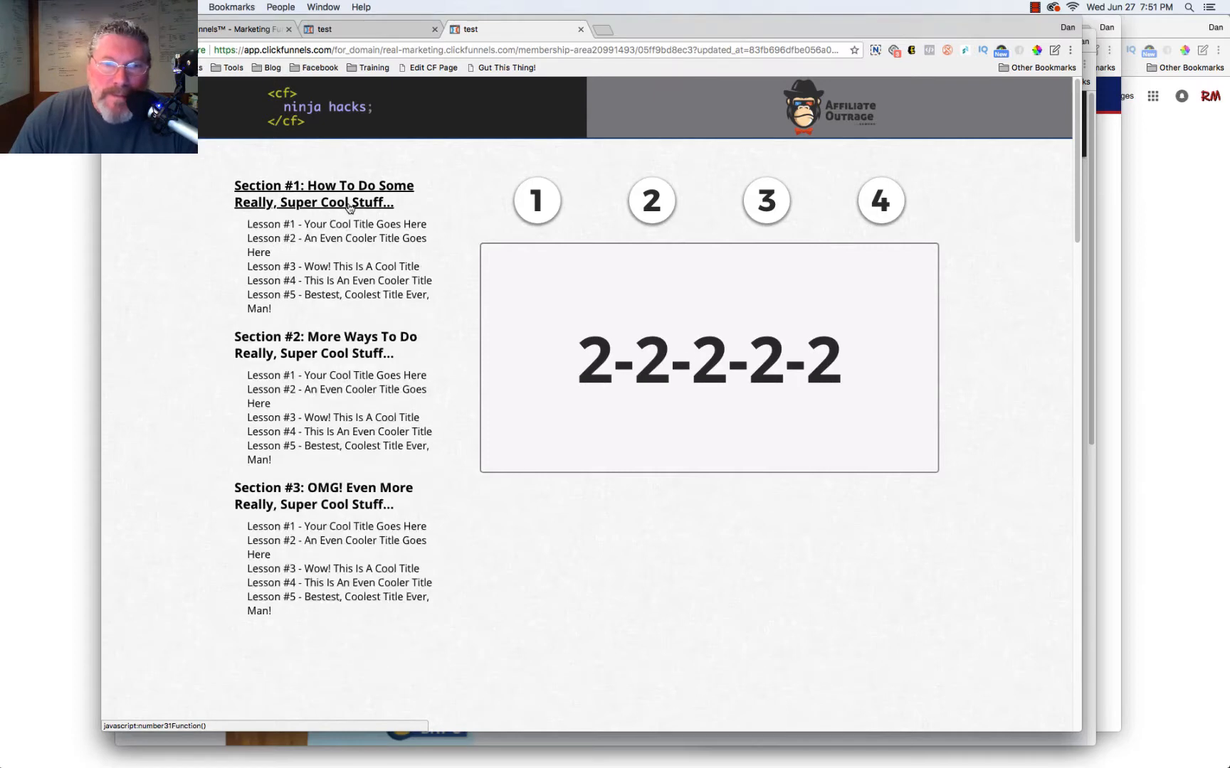
pyautogui.click(763, 201)
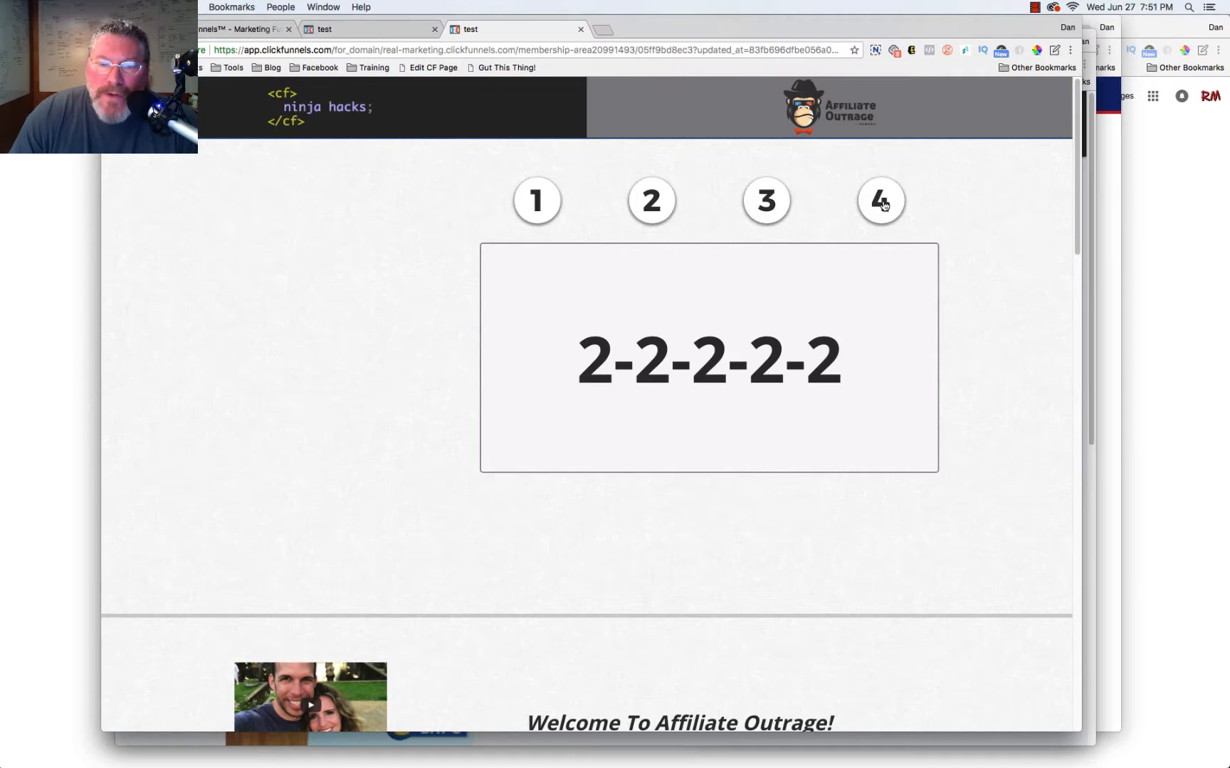
# Open 'Wow! This Is A Cool Title' from the top section menu, showing 3-3-3-3-3
pyautogui.scroll(-3)
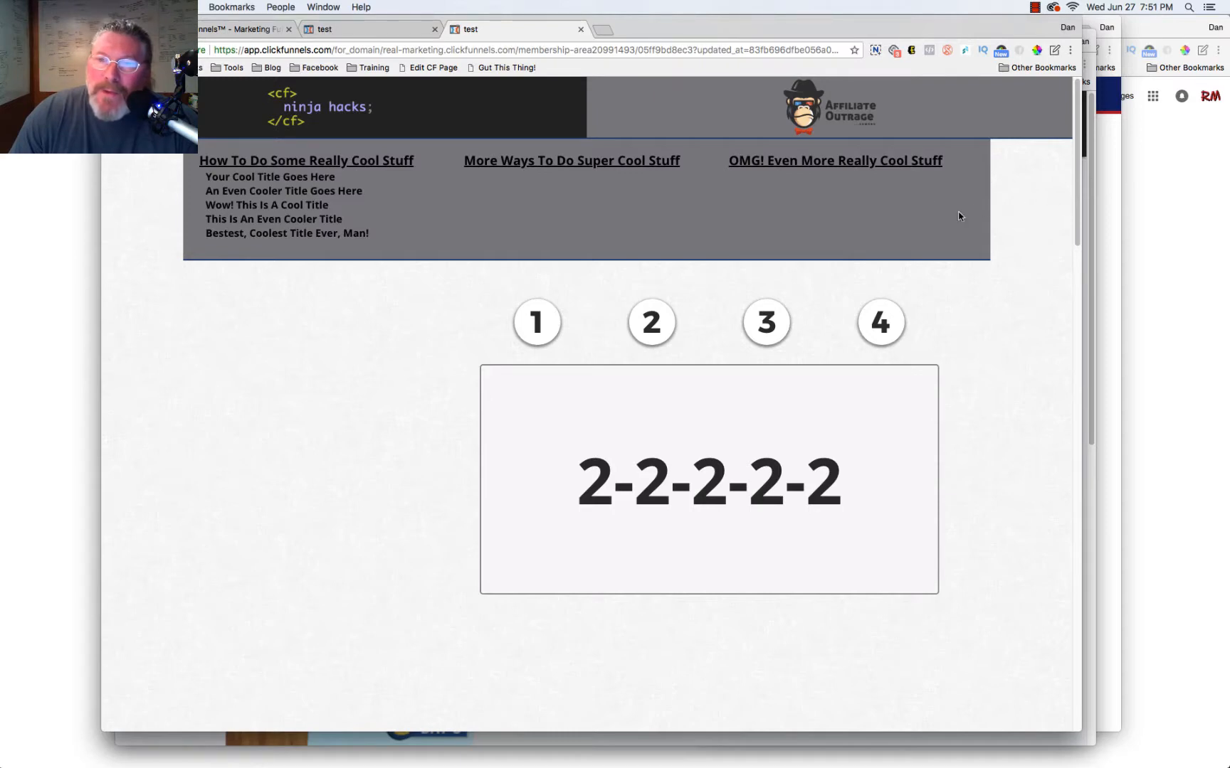
pyautogui.moveTo(457, 217)
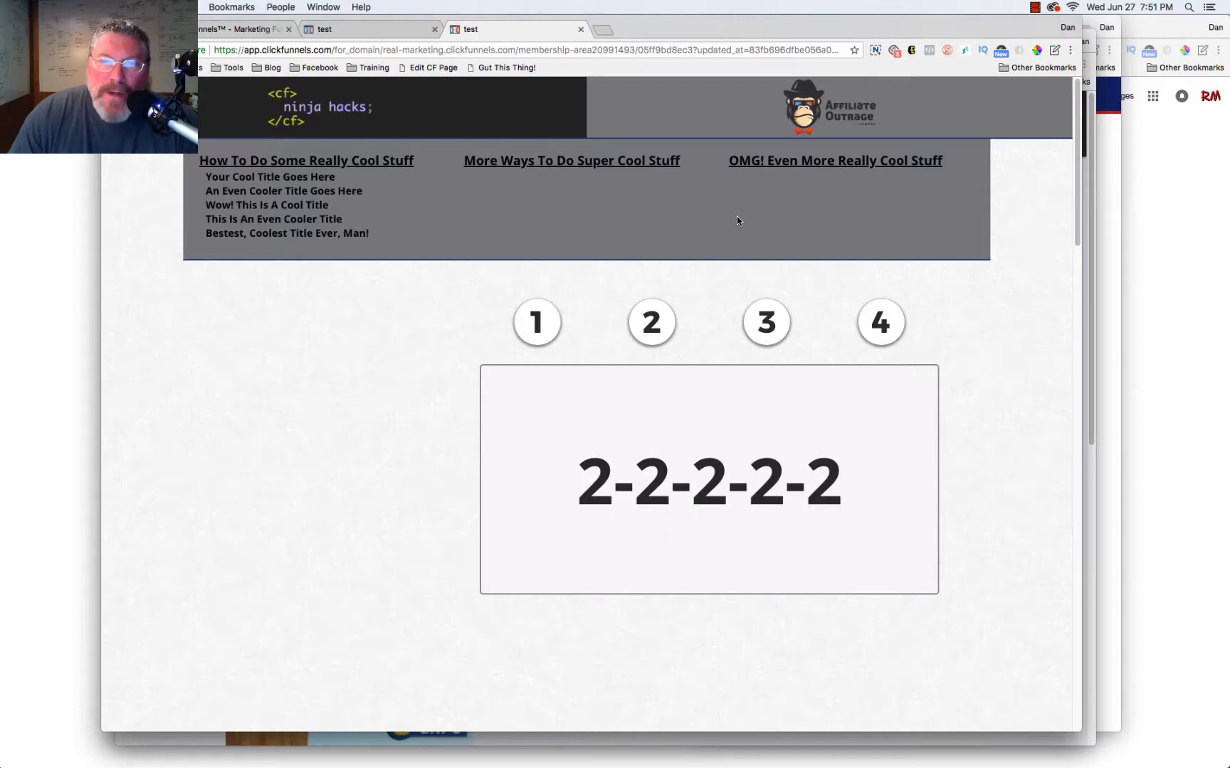
pyautogui.moveTo(284, 160)
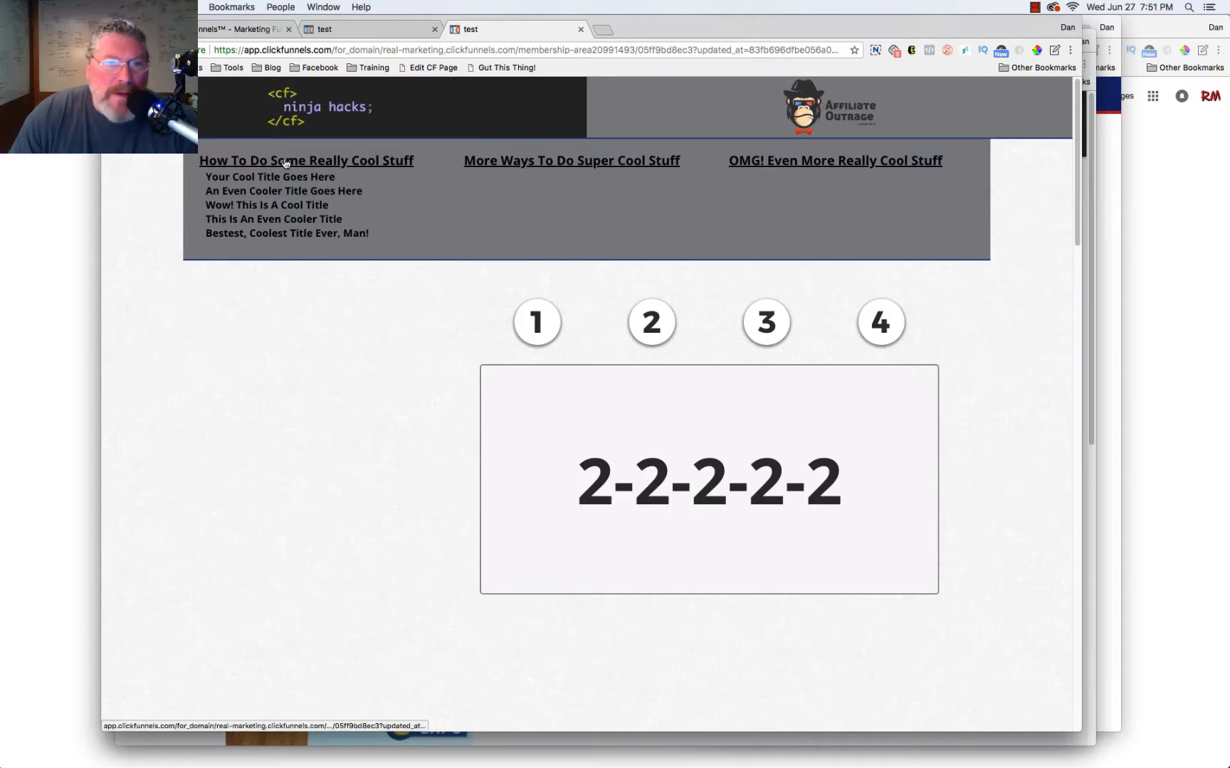
pyautogui.moveTo(297, 163)
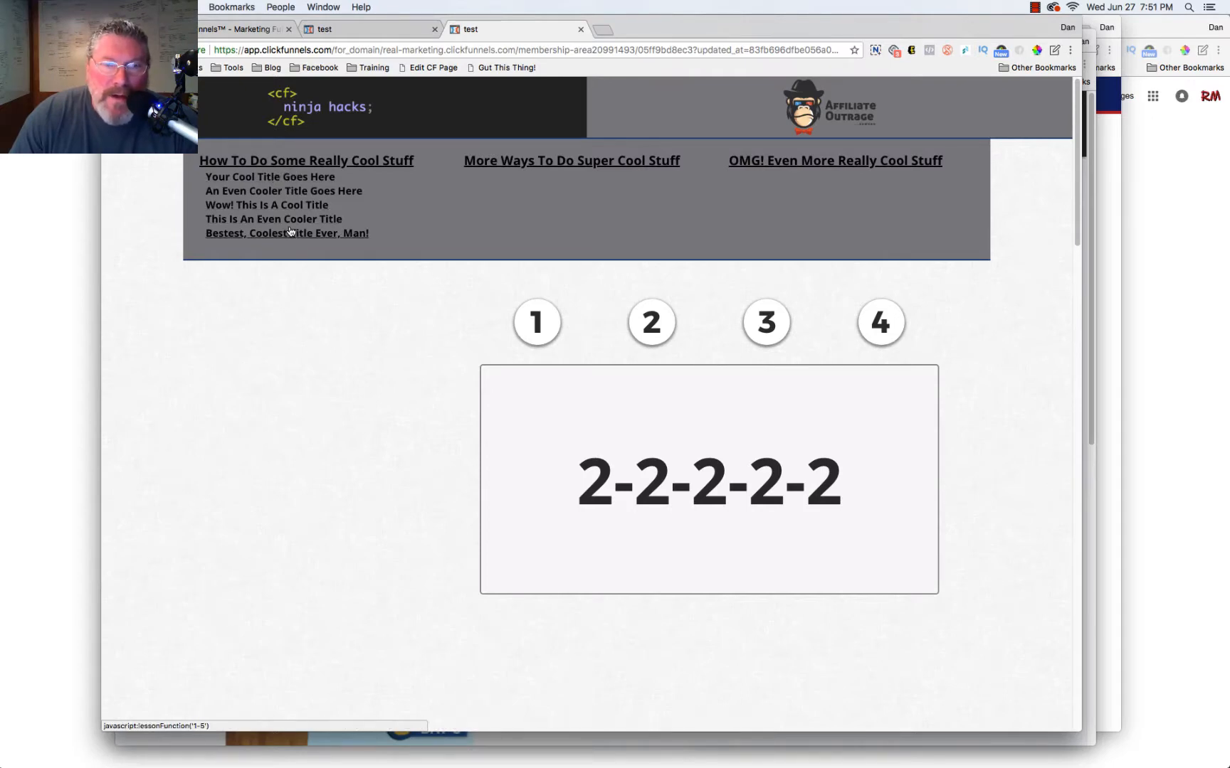
pyautogui.moveTo(856, 169)
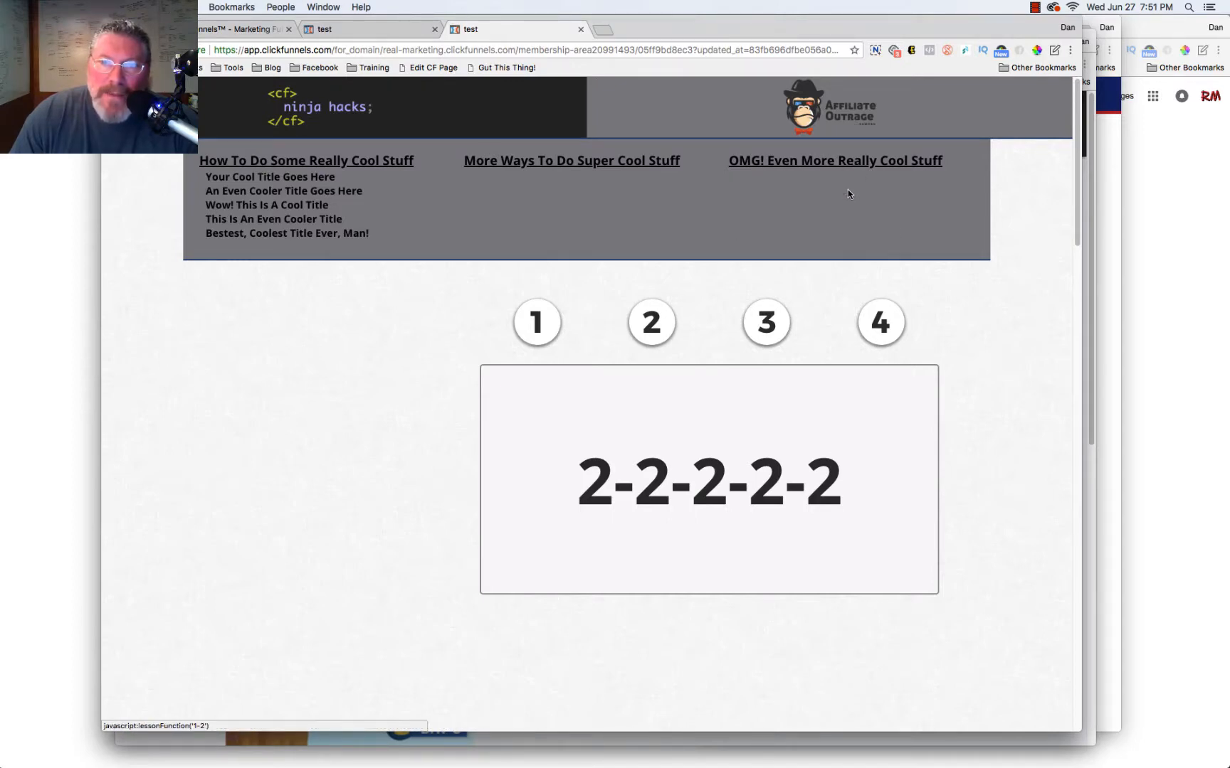
pyautogui.click(834, 161)
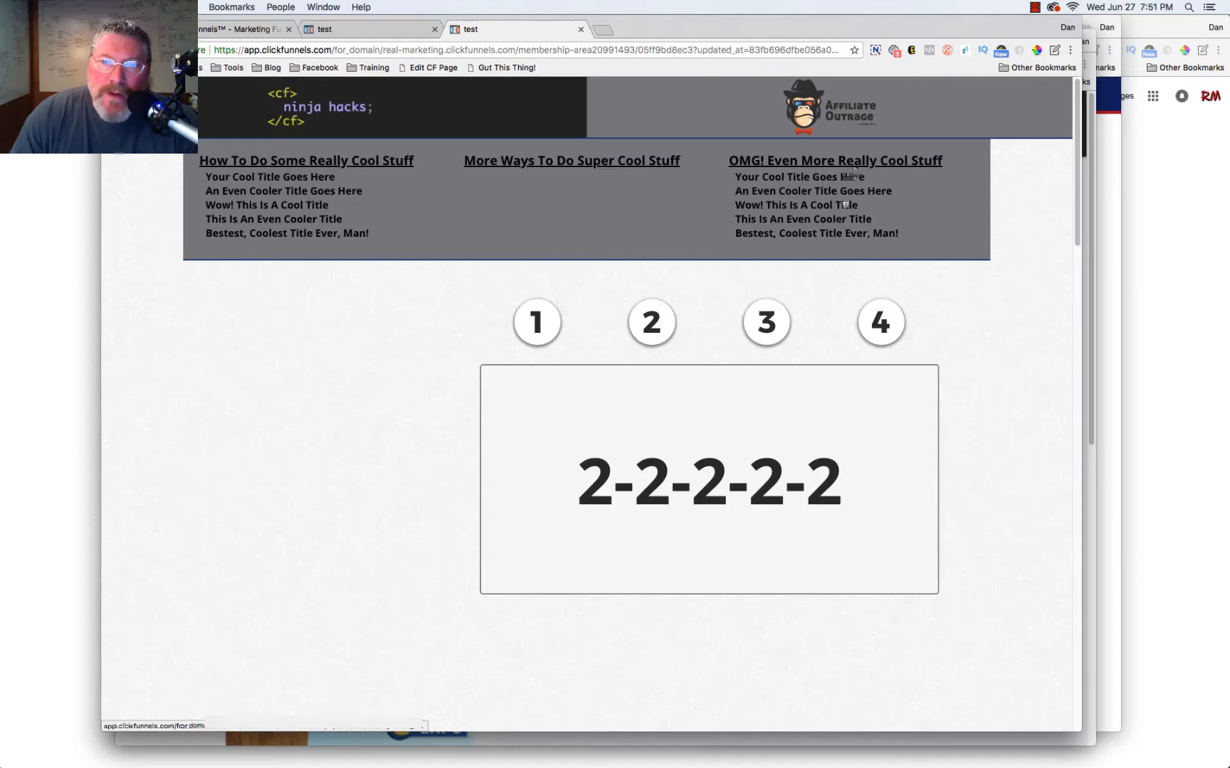
pyautogui.click(834, 161)
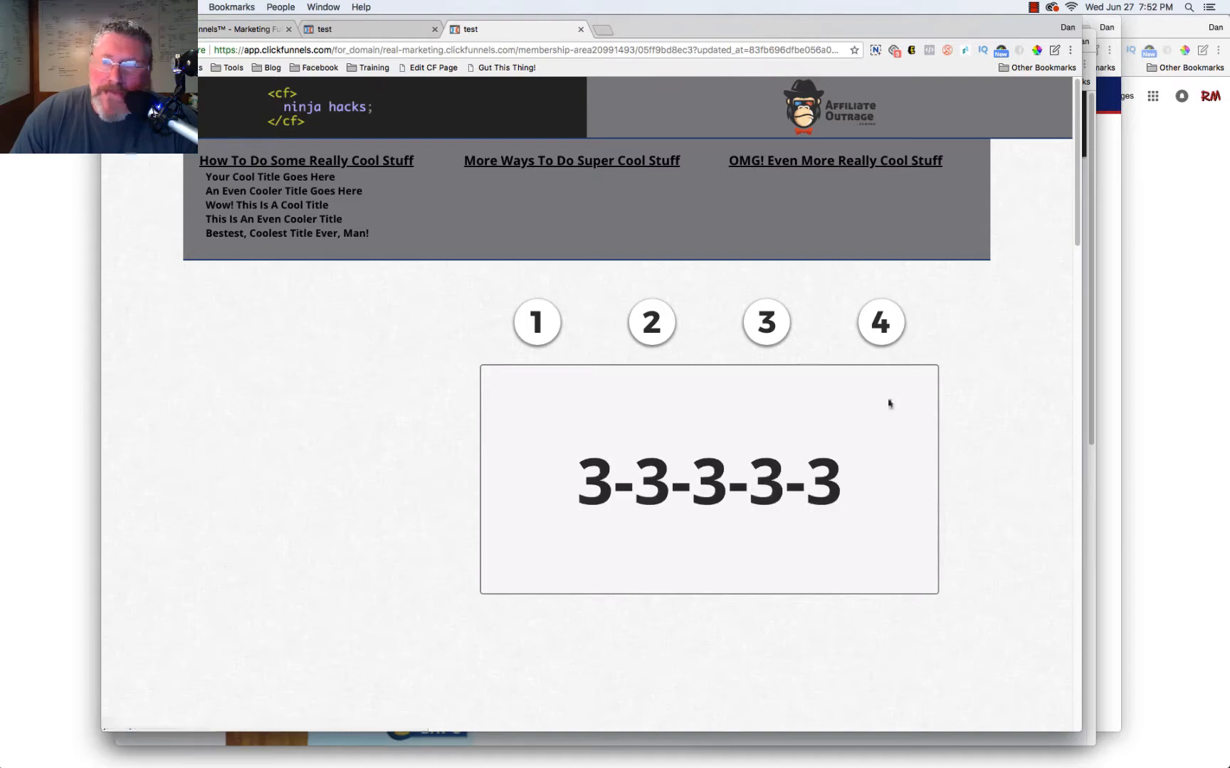
# Load Lessons #2 and #5 from the second and first video thumbnails' pop-out lists
pyautogui.scroll(-3)
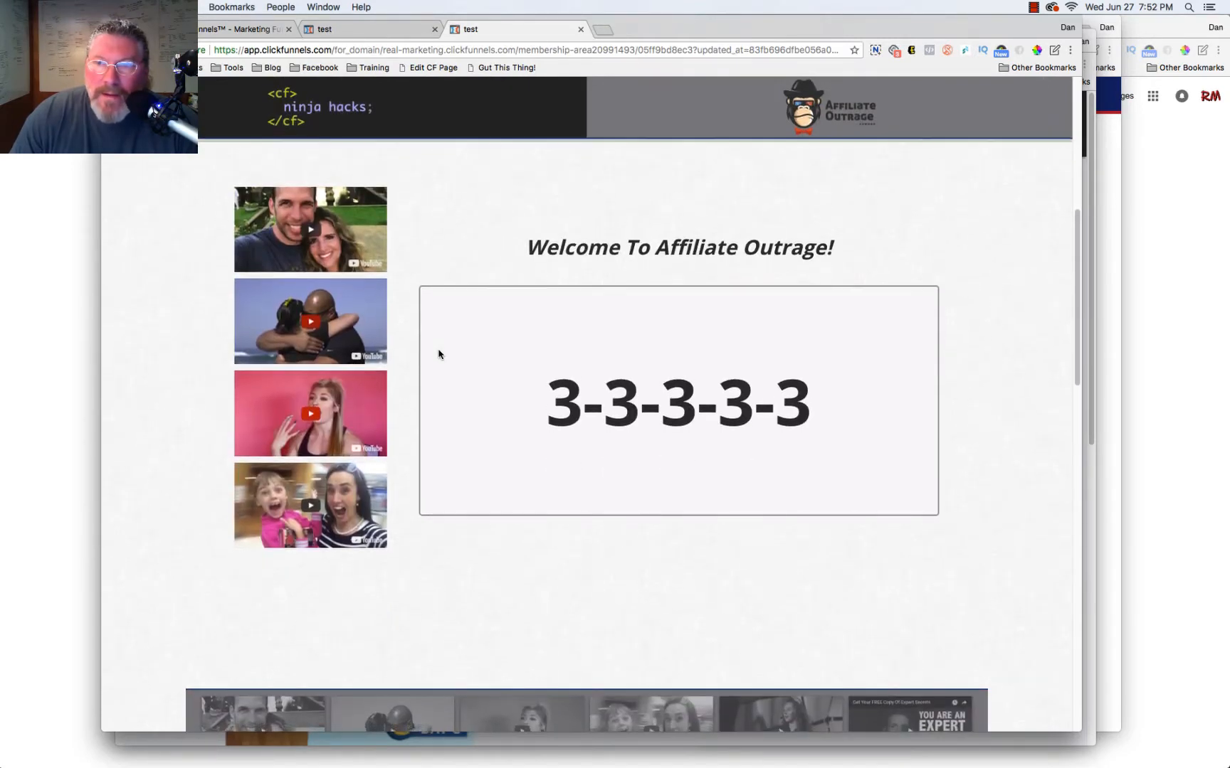
pyautogui.moveTo(723, 748)
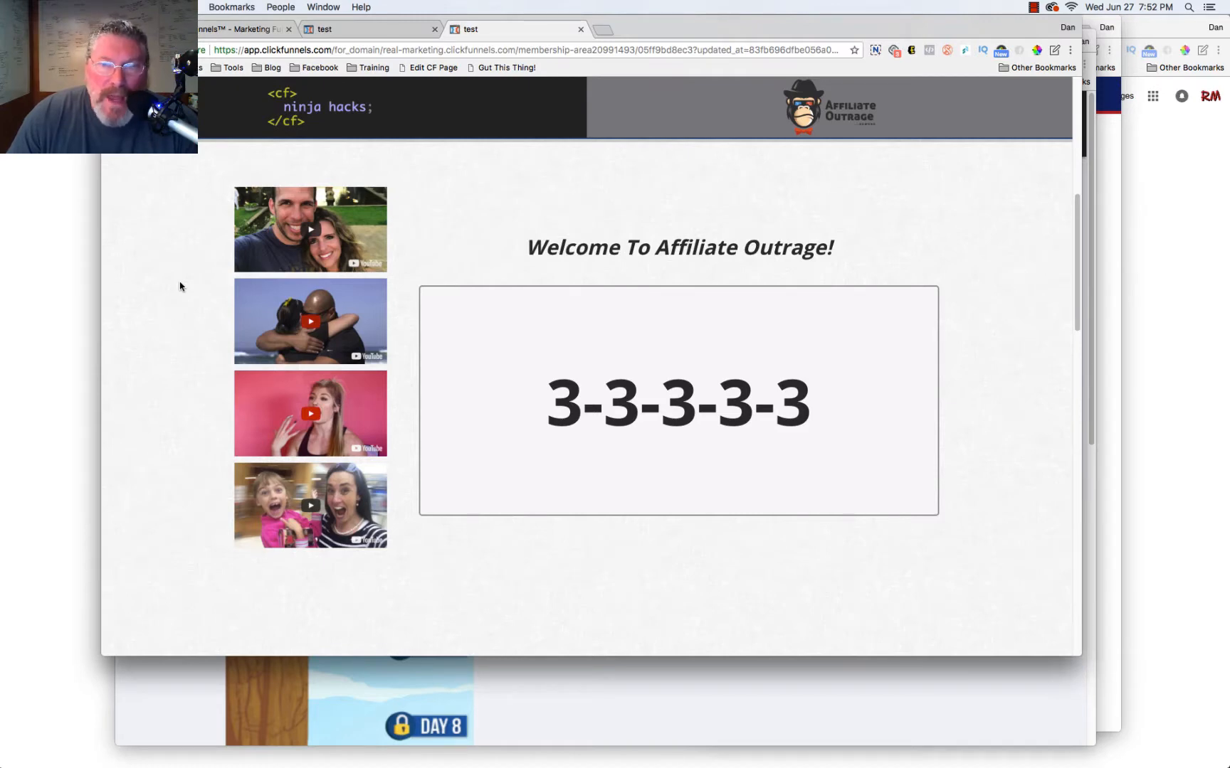
pyautogui.moveTo(329, 407)
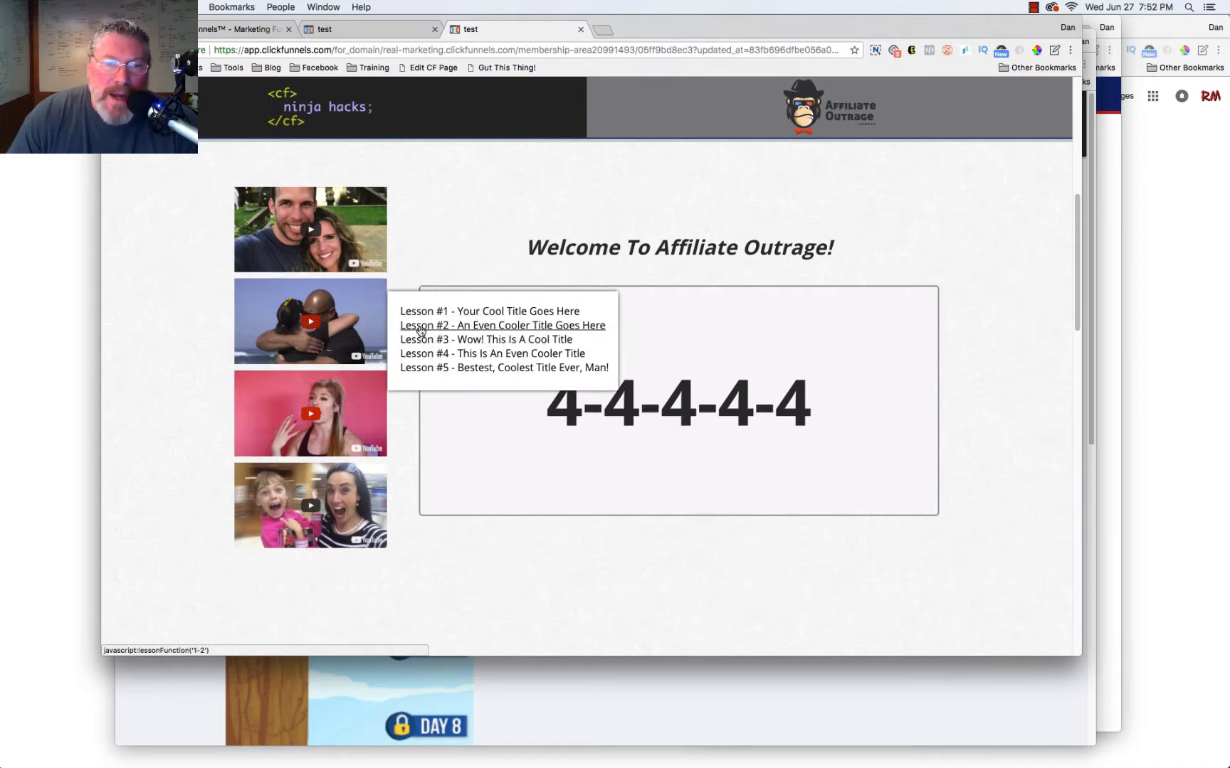
pyautogui.click(502, 325)
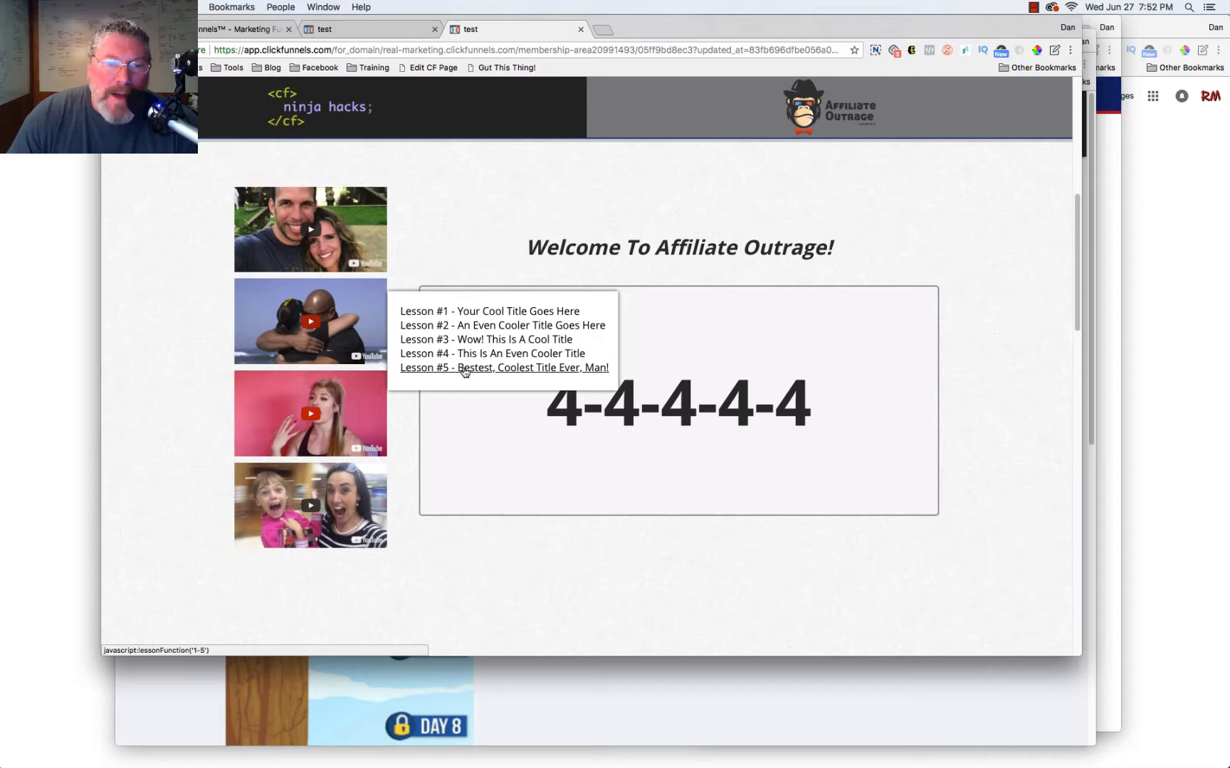
pyautogui.click(503, 368)
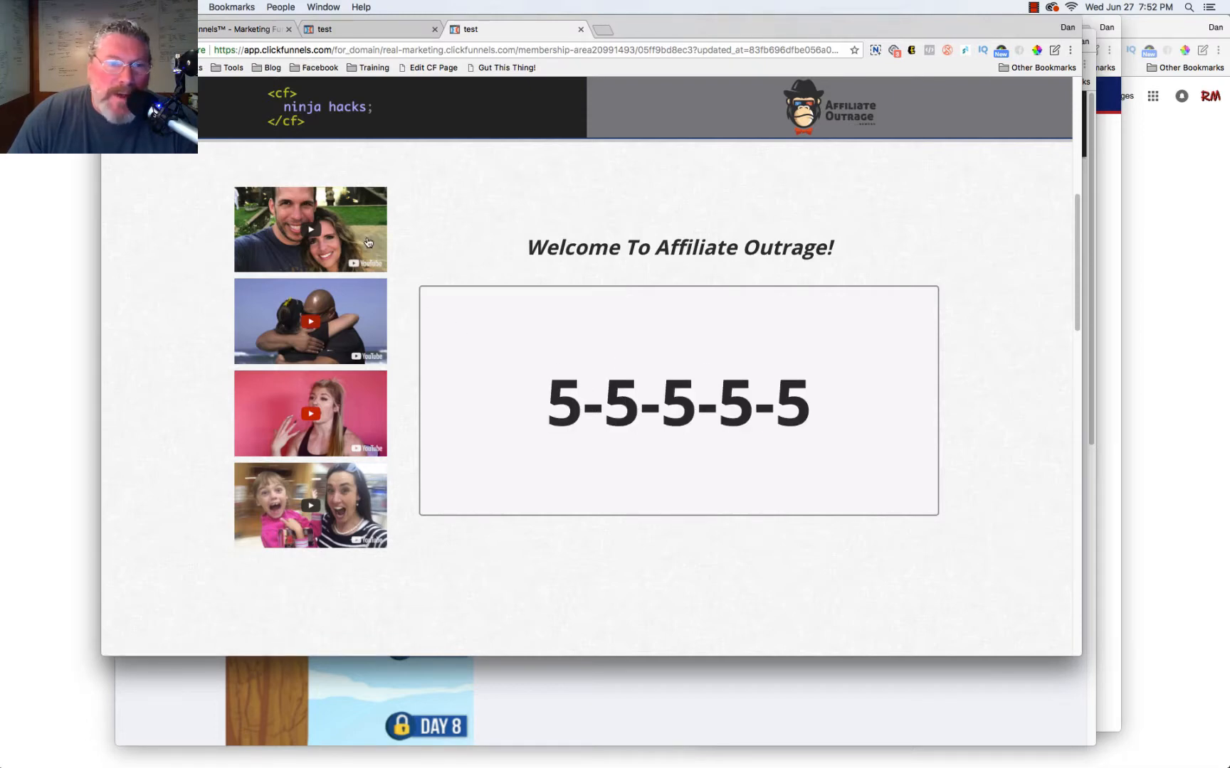
pyautogui.click(309, 230)
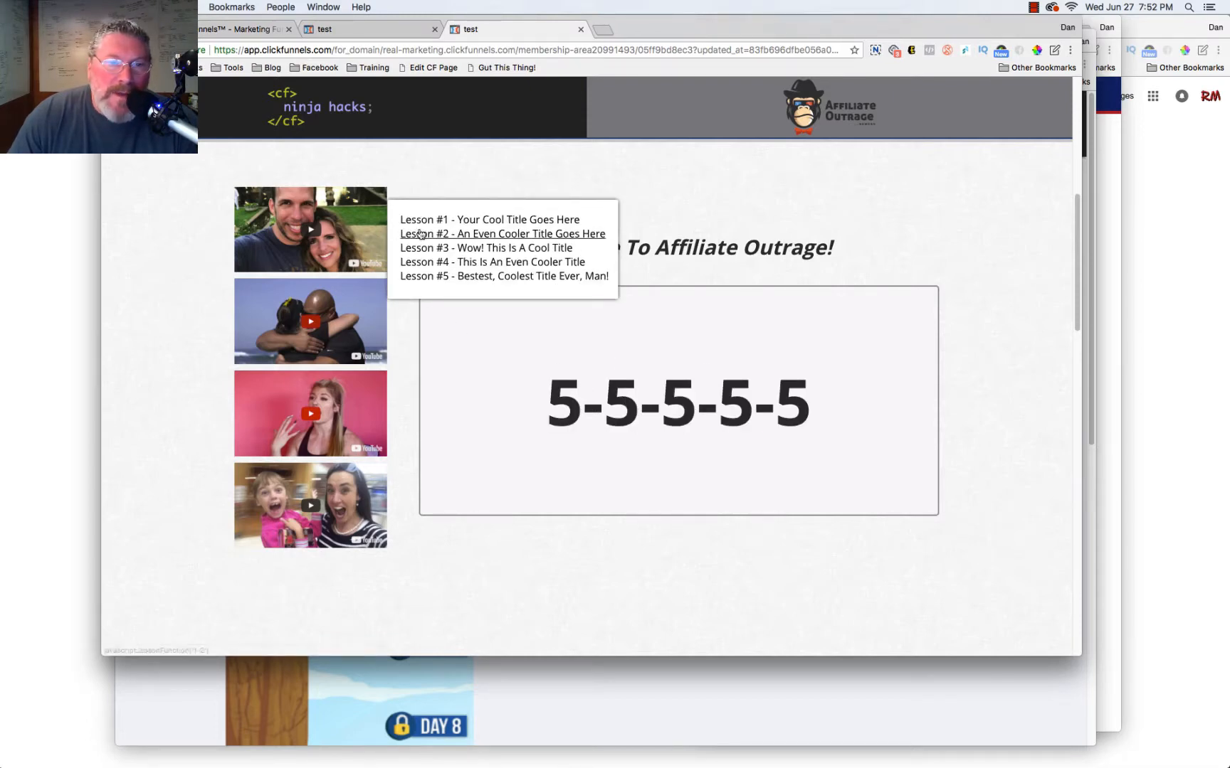
pyautogui.click(485, 248)
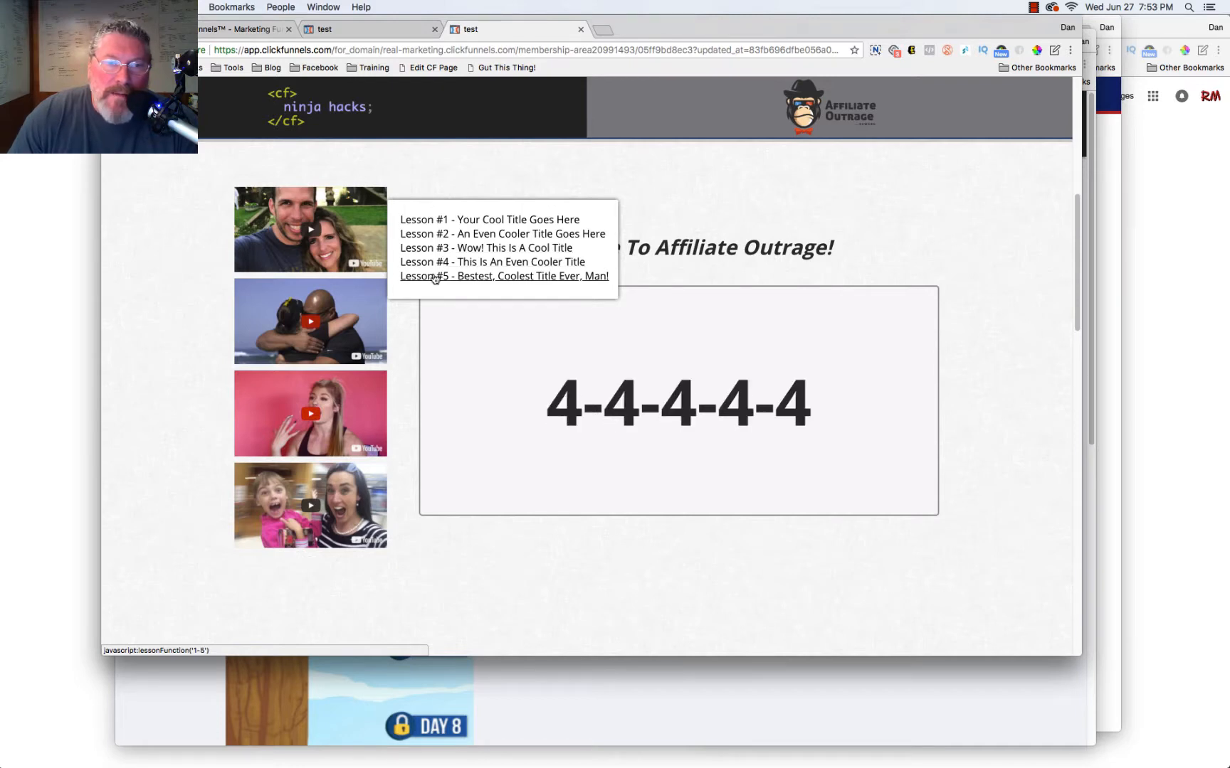
pyautogui.click(504, 276)
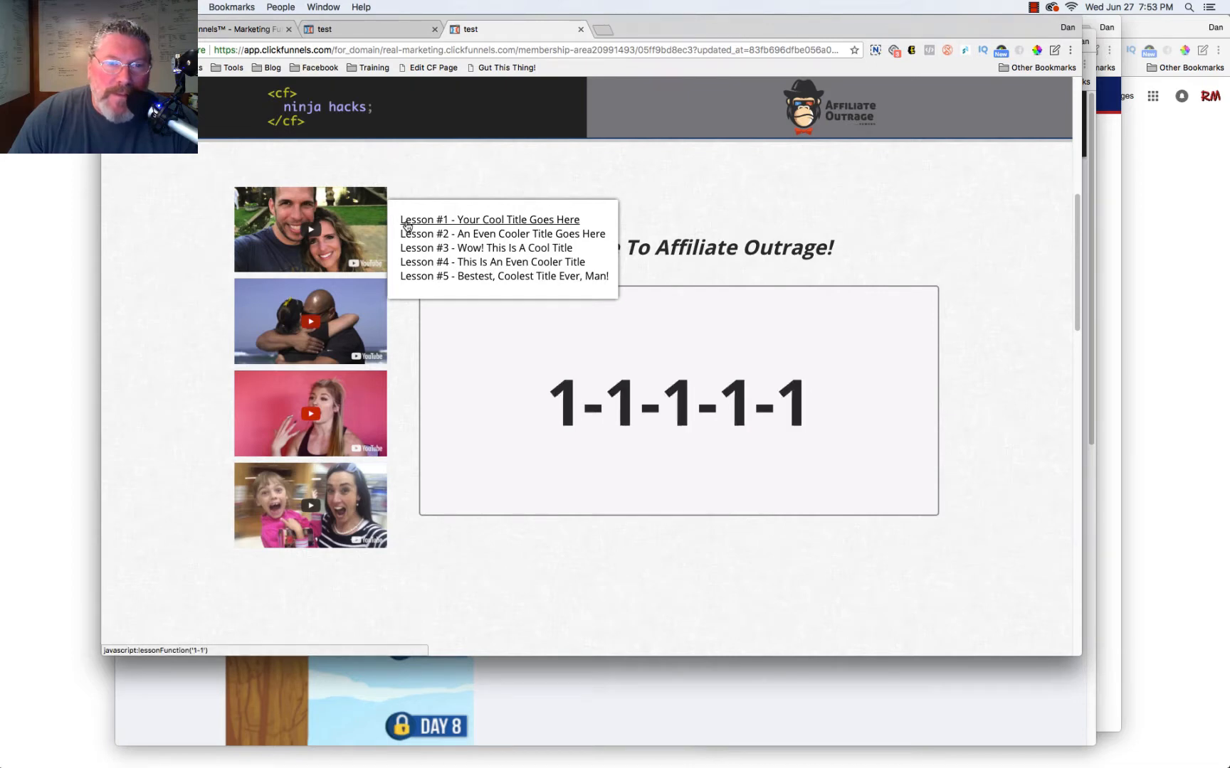
pyautogui.moveTo(443, 277)
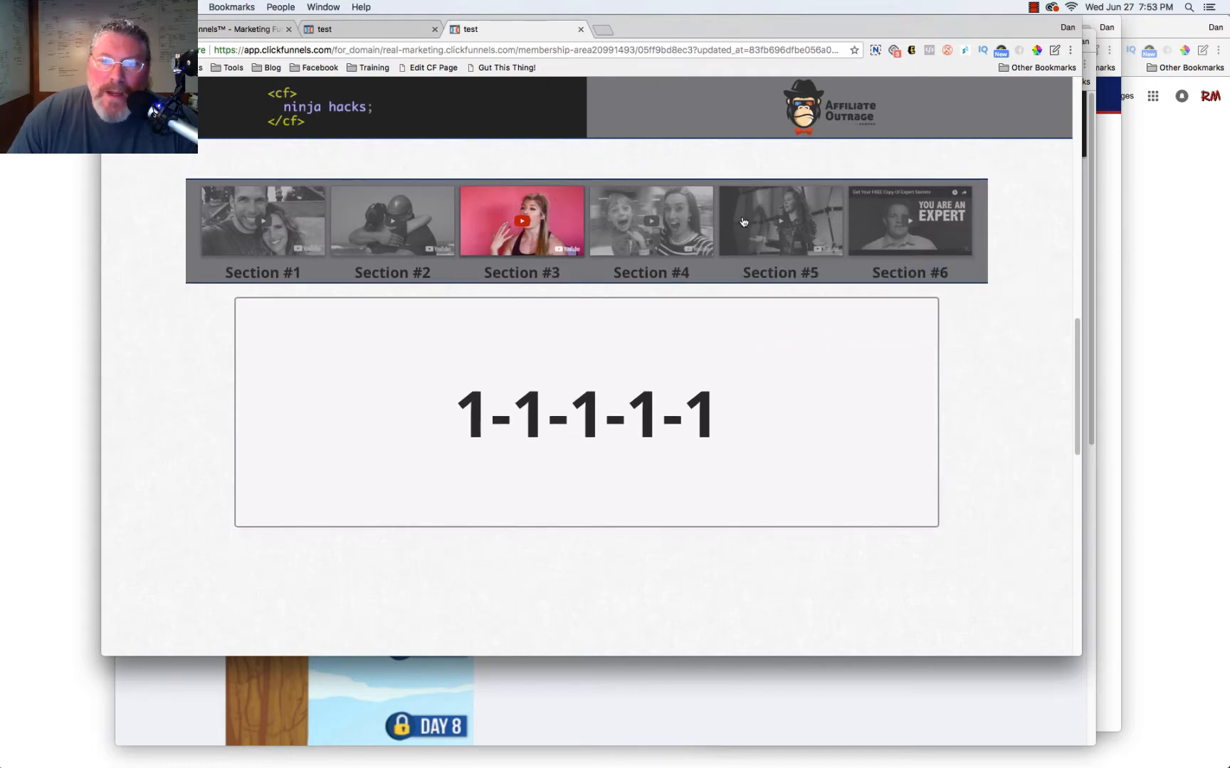
# Toggle Section #4, #2 and #1 lesson lists from the strip, ending on Section #4 content
pyautogui.click(778, 221)
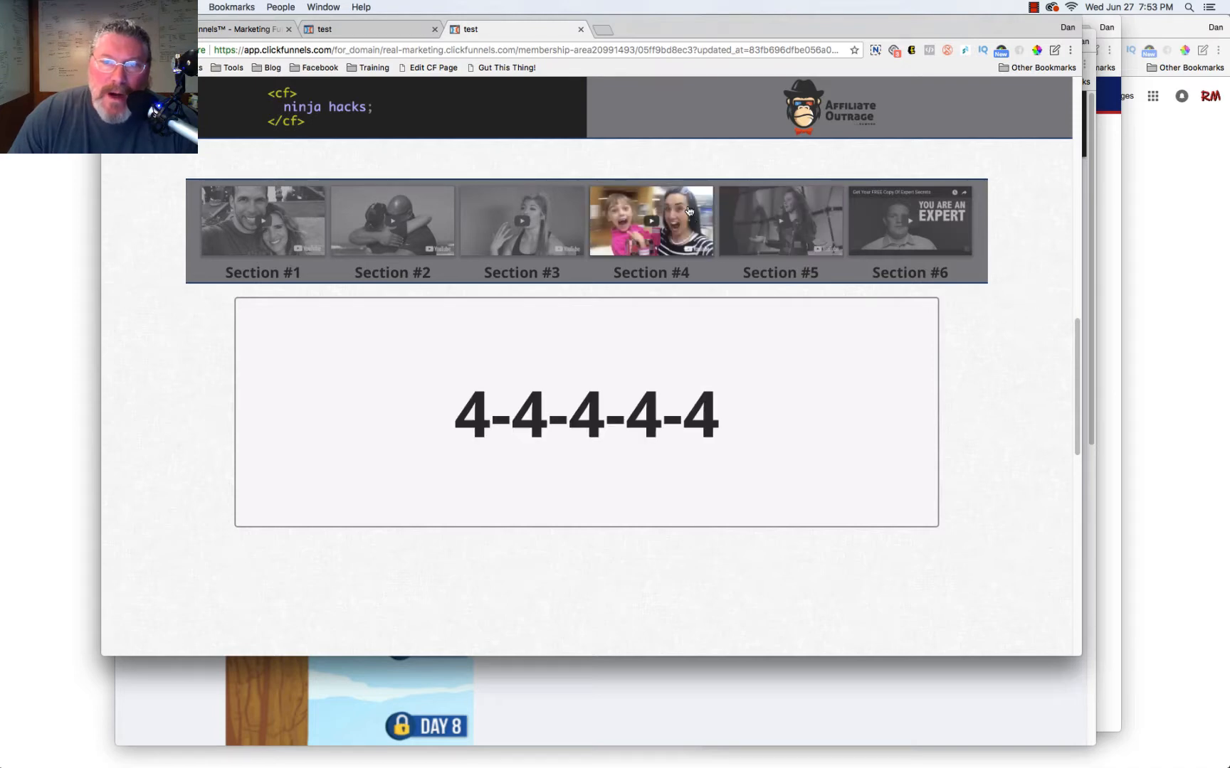
pyautogui.moveTo(735, 220)
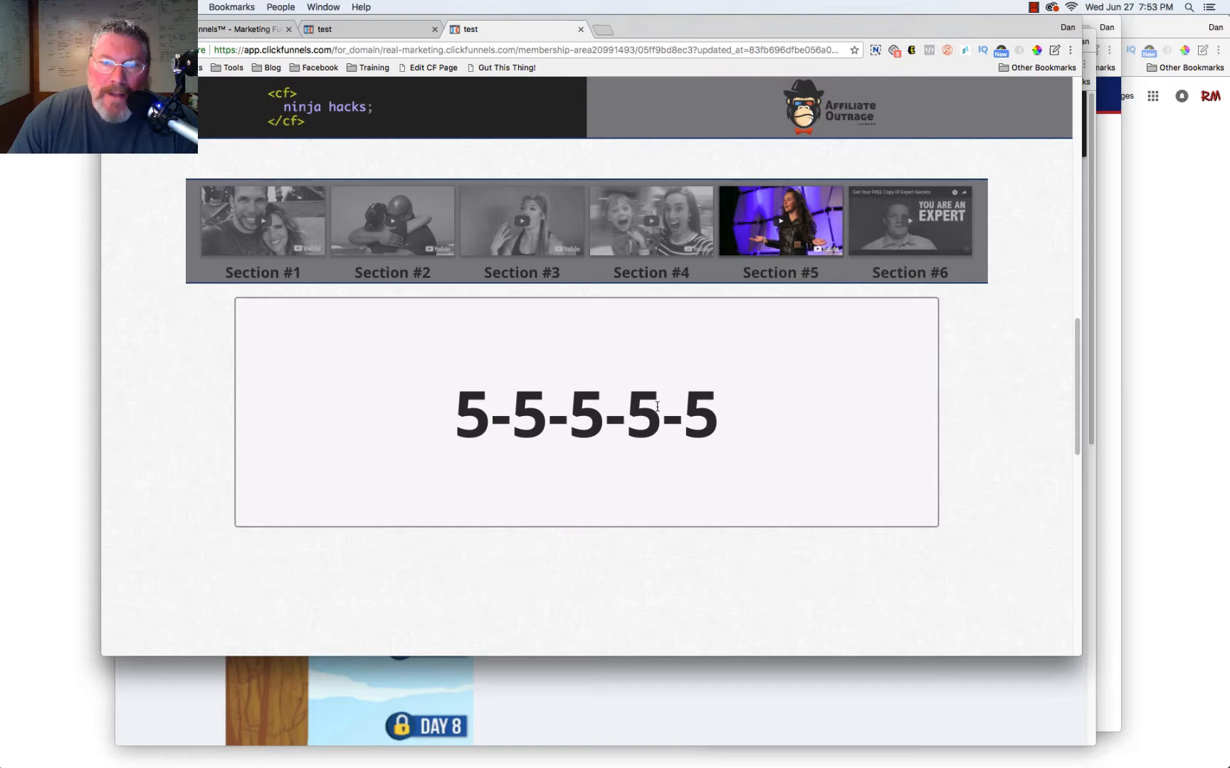
pyautogui.click(391, 222)
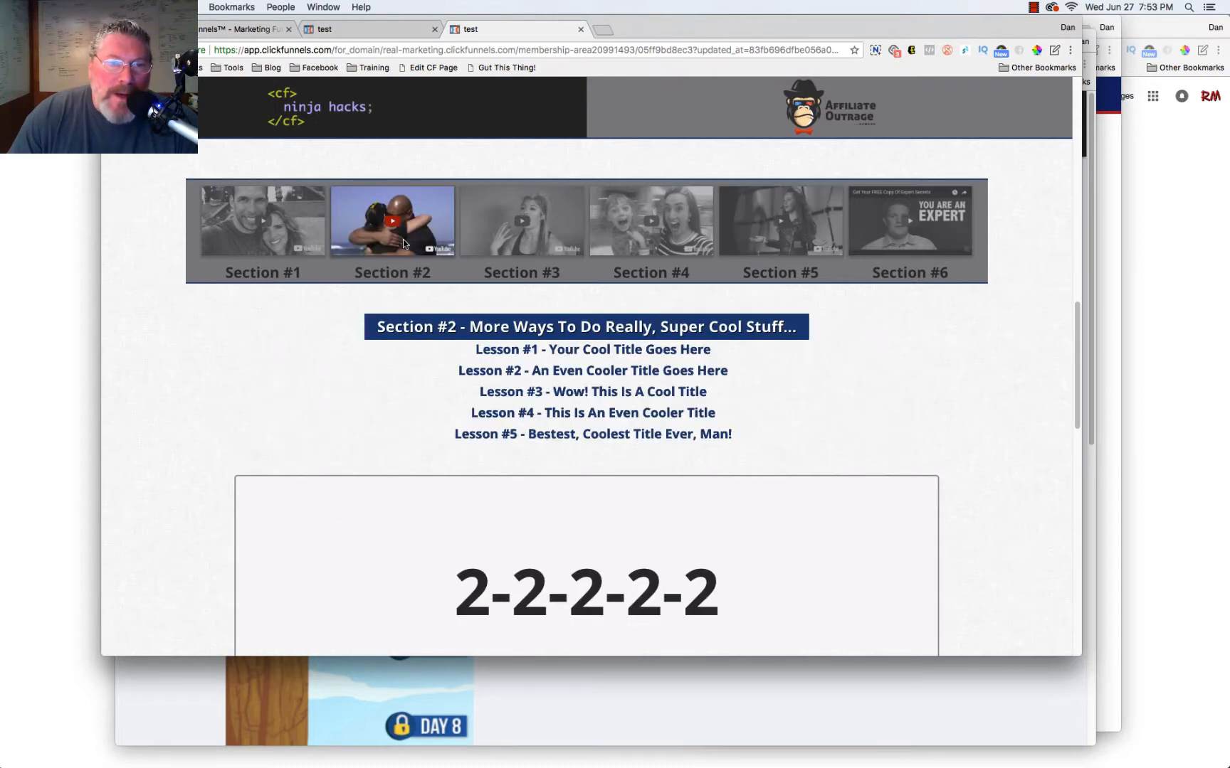
pyautogui.moveTo(592, 349)
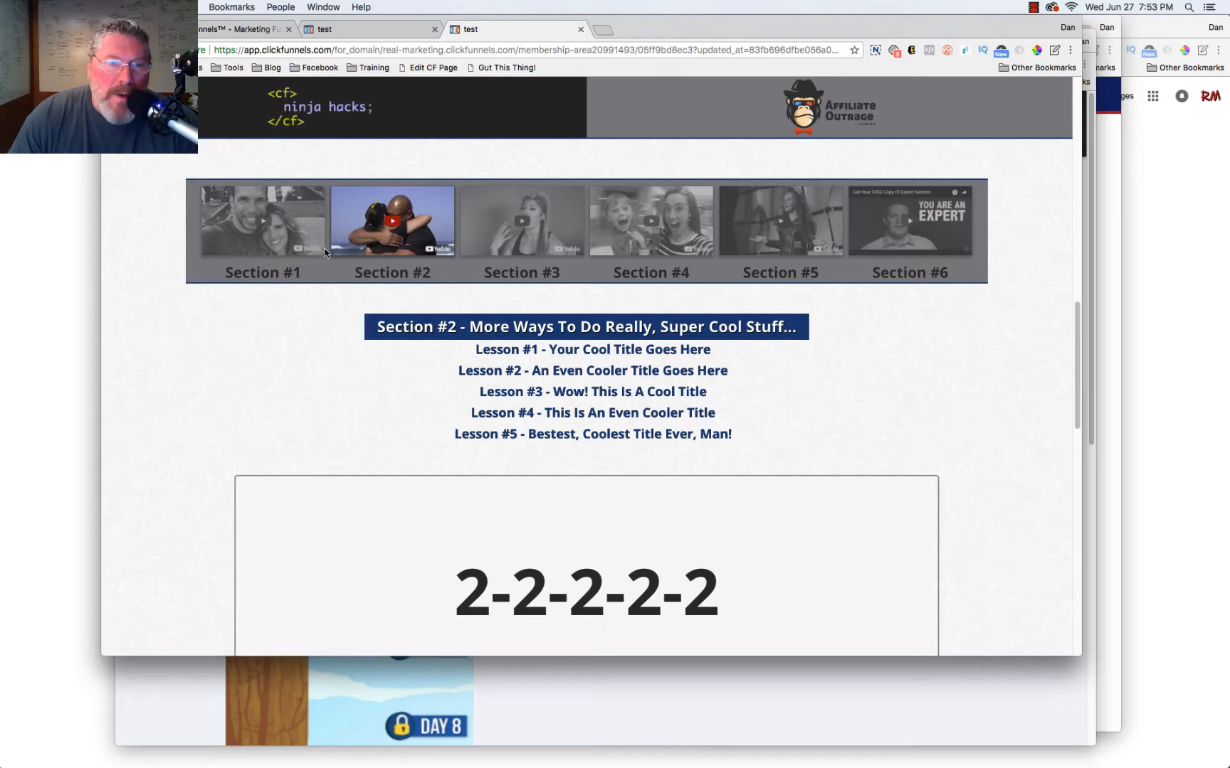
pyautogui.click(262, 222)
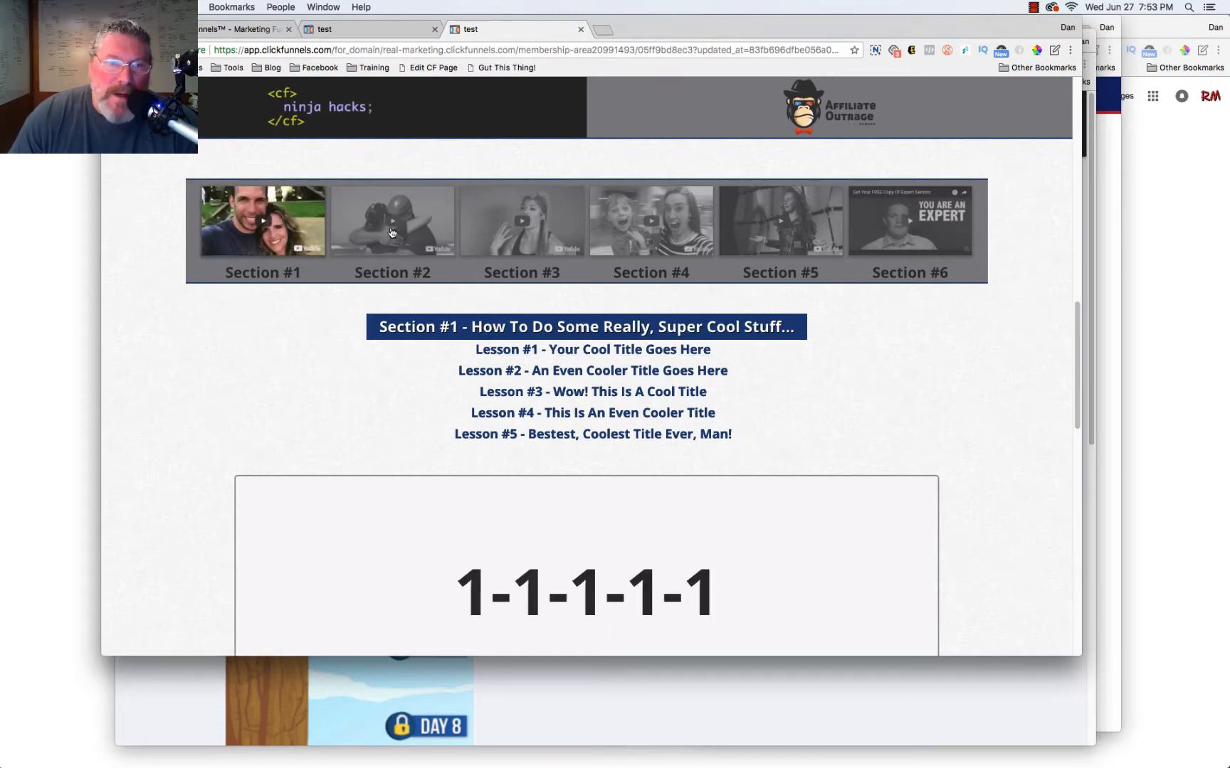
pyautogui.click(393, 222)
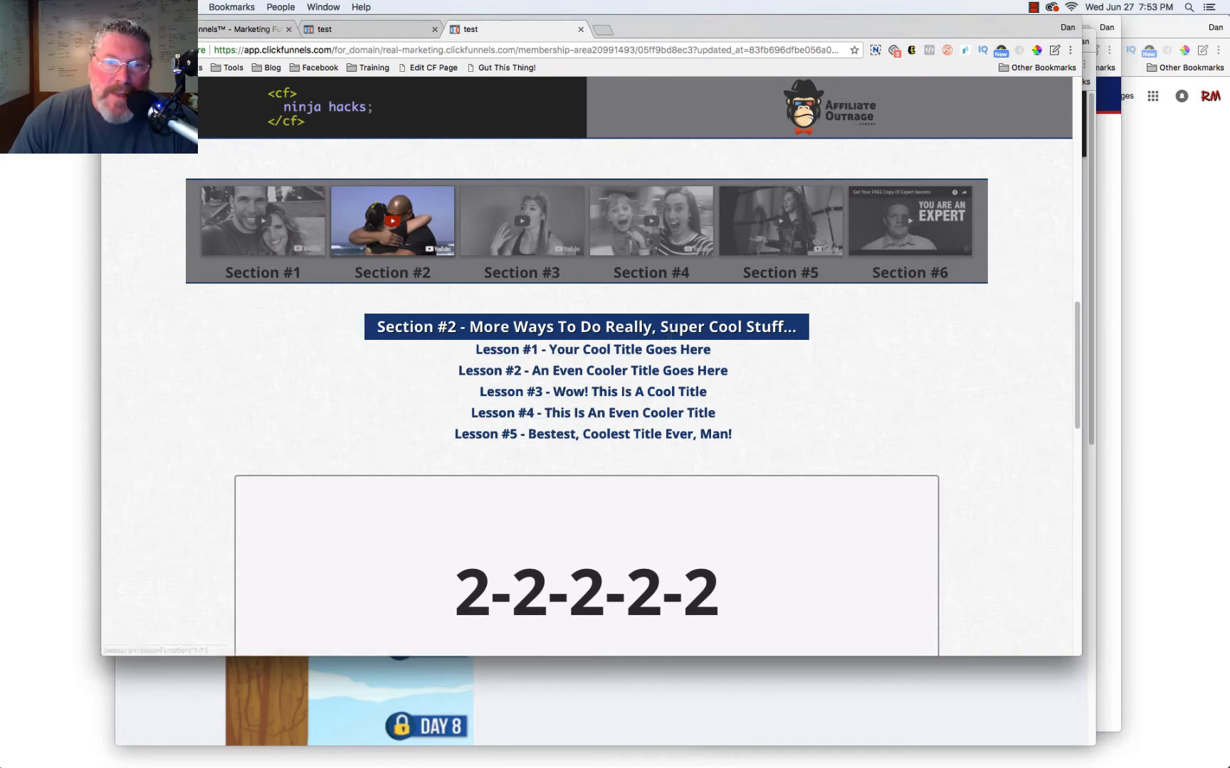
pyautogui.click(649, 221)
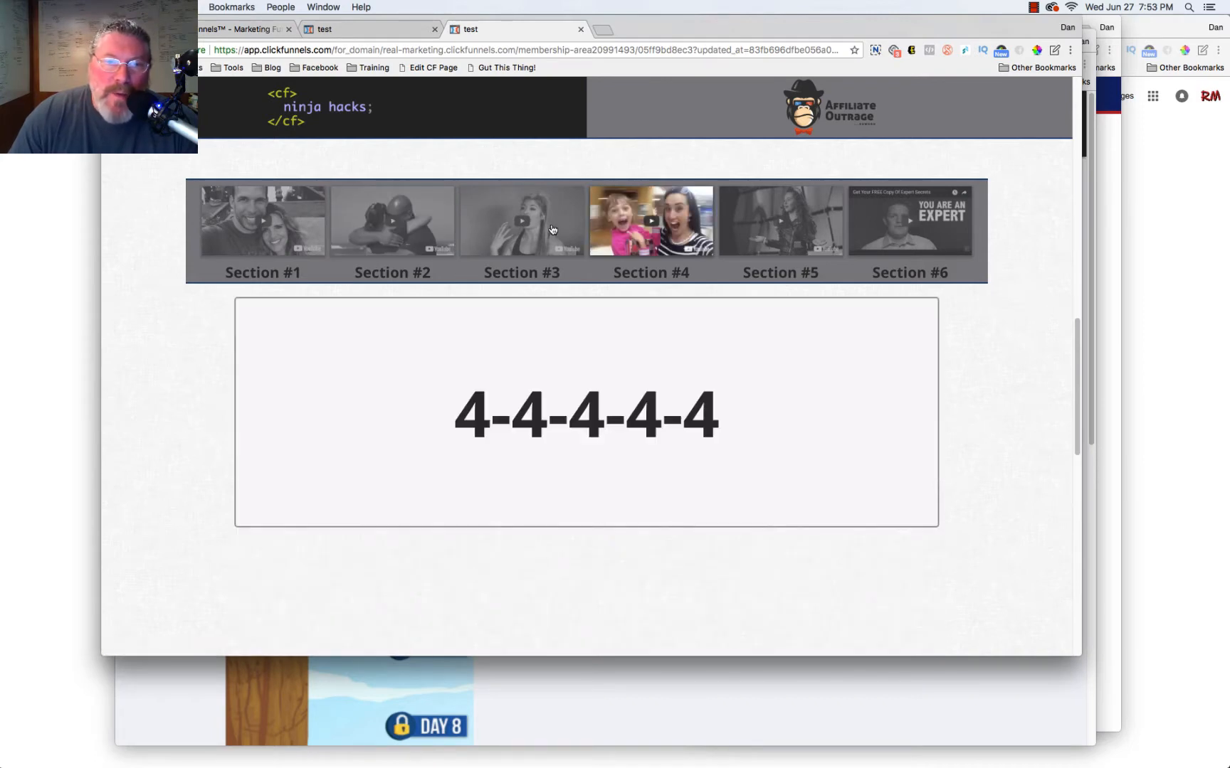
pyautogui.moveTo(521, 221)
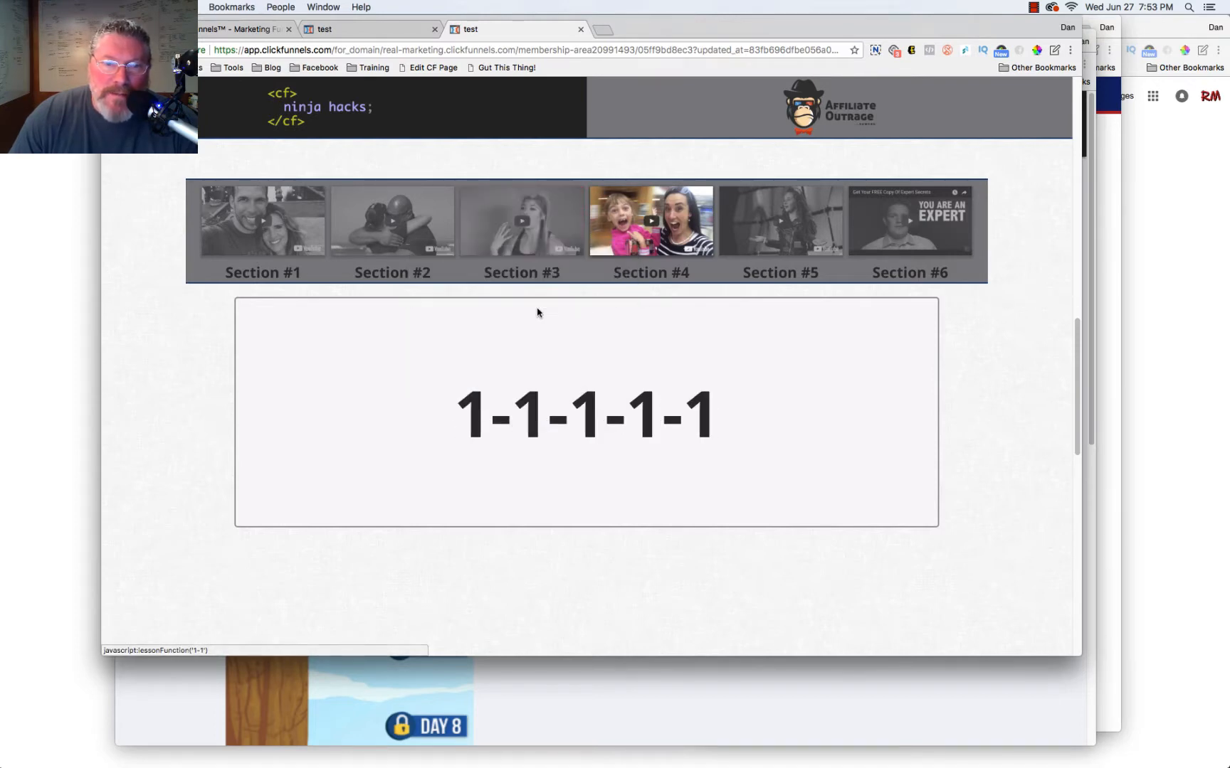
pyautogui.moveTo(909, 227)
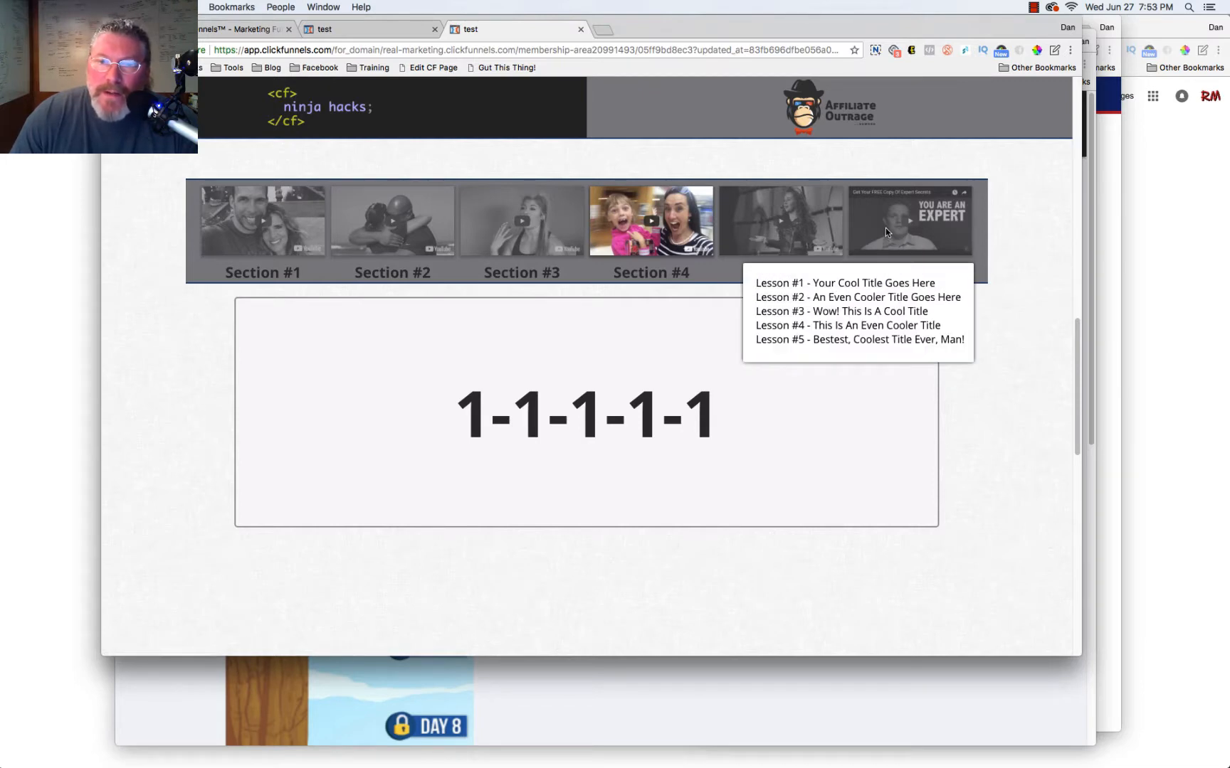
pyautogui.moveTo(846, 283)
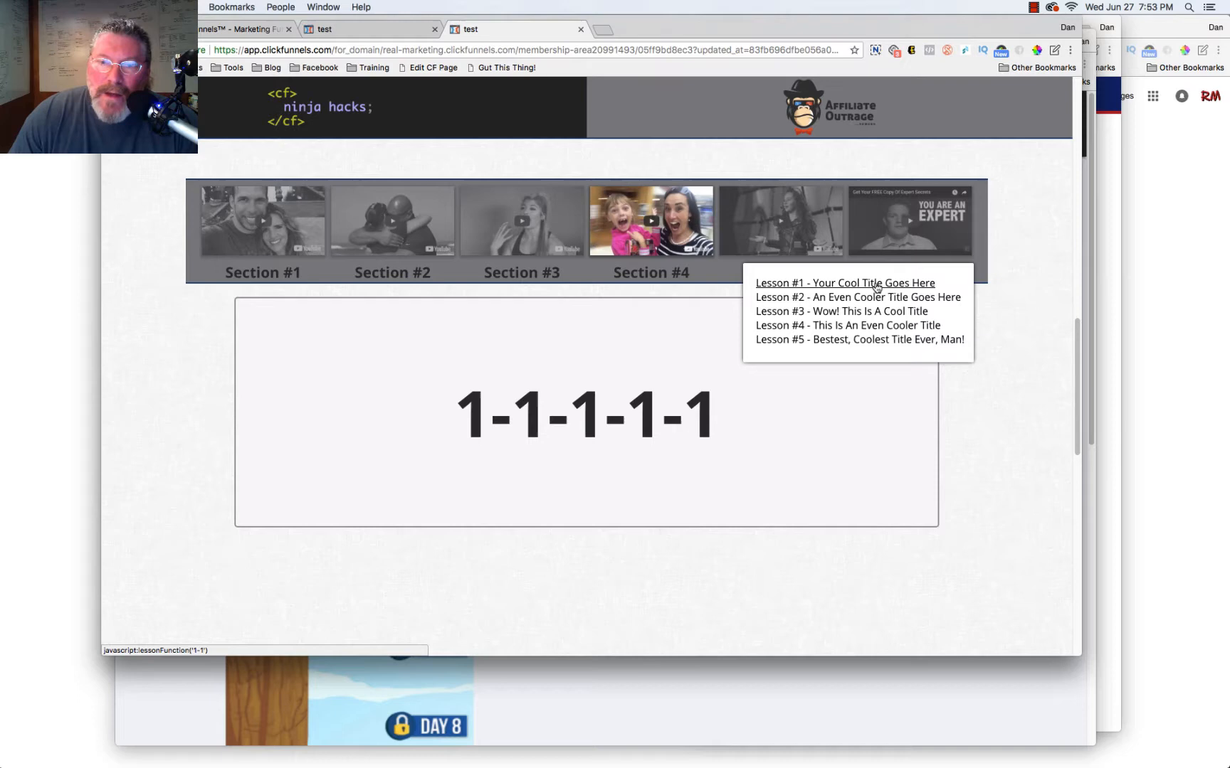
pyautogui.moveTo(841, 312)
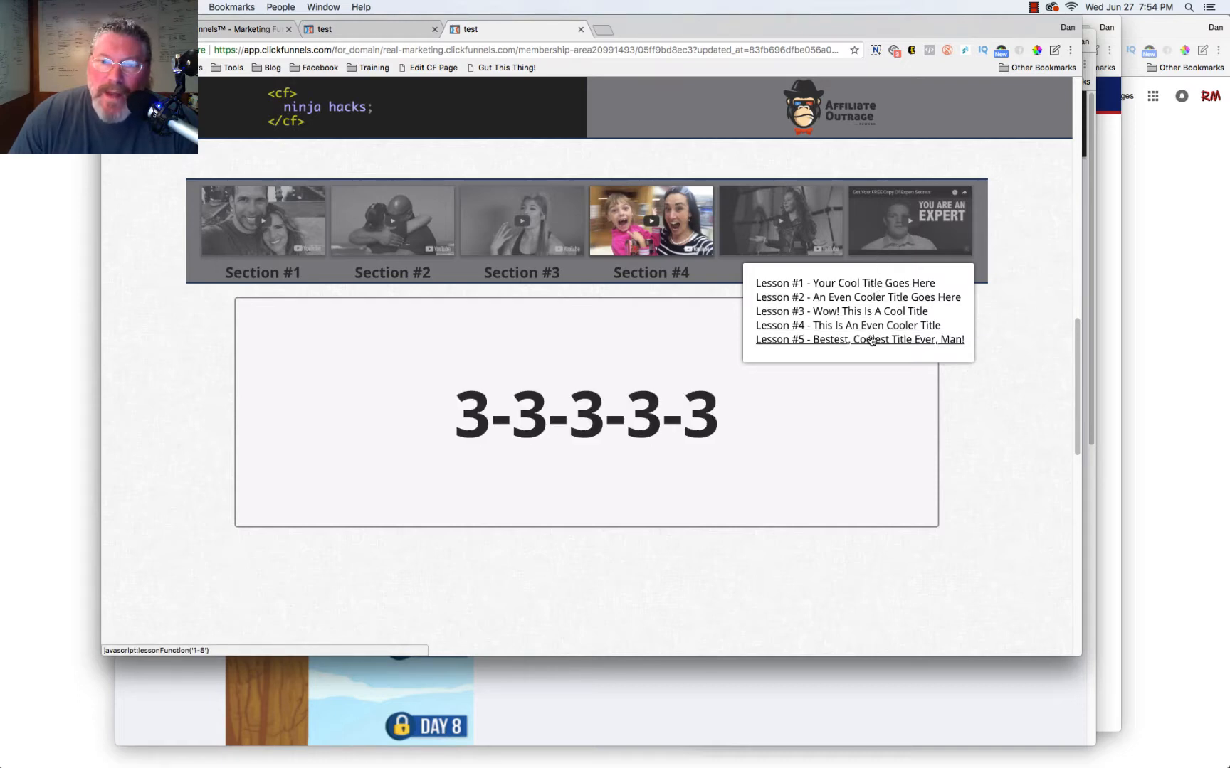
# Load Lesson #5 from a section thumbnail's pop-out lesson list
pyautogui.click(859, 339)
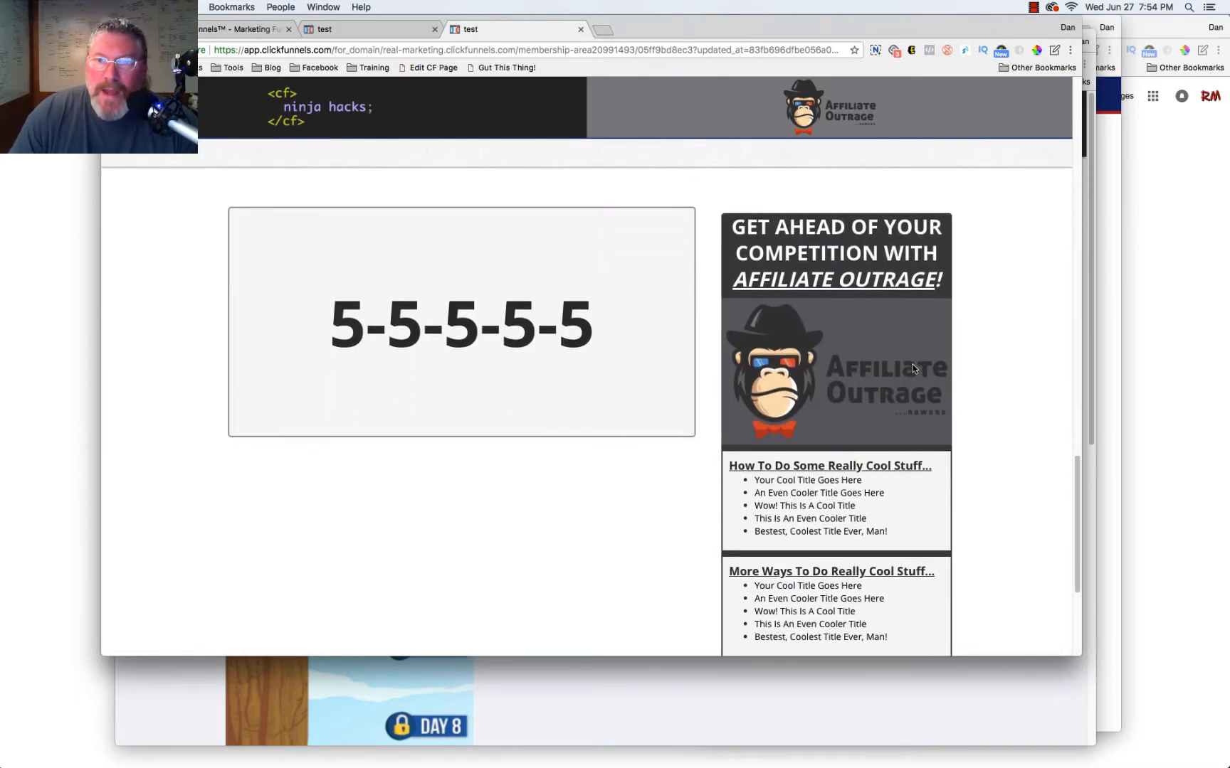
# Scroll past the lorem ipsum text down to the SFR 151 post with its sidebar menu
pyautogui.scroll(-3)
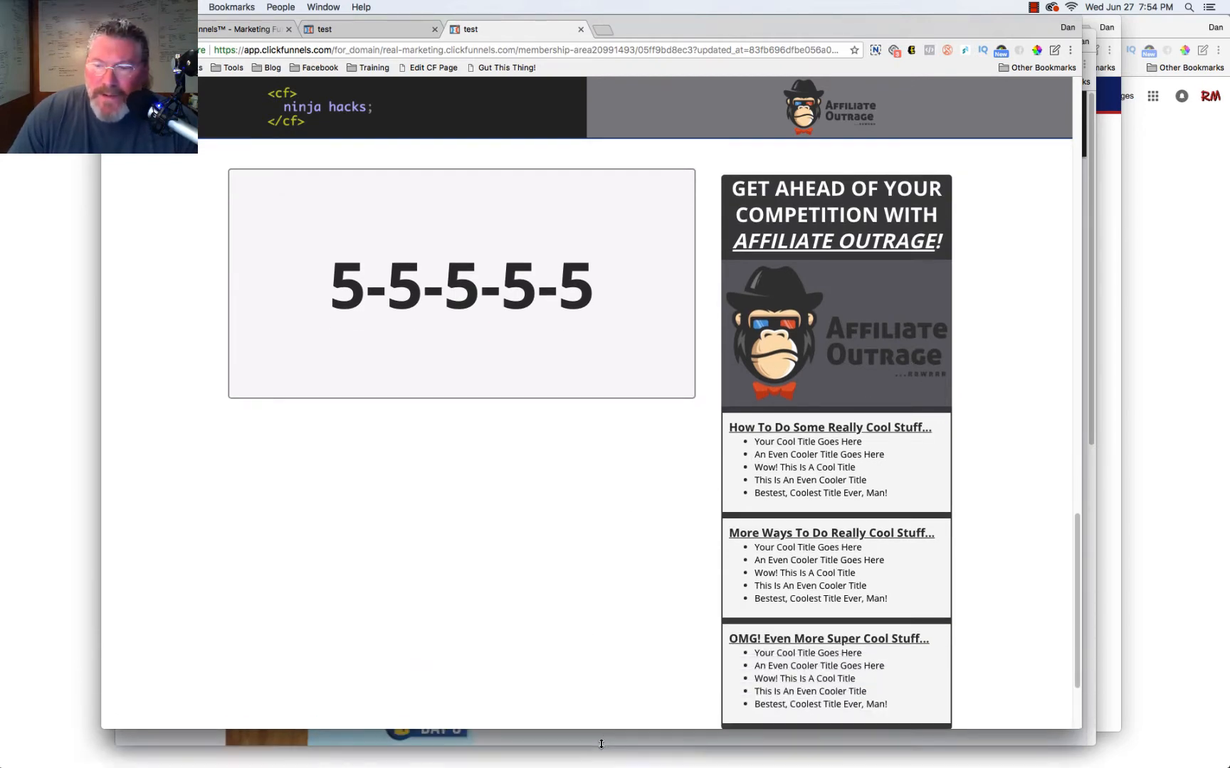
pyautogui.moveTo(818, 455)
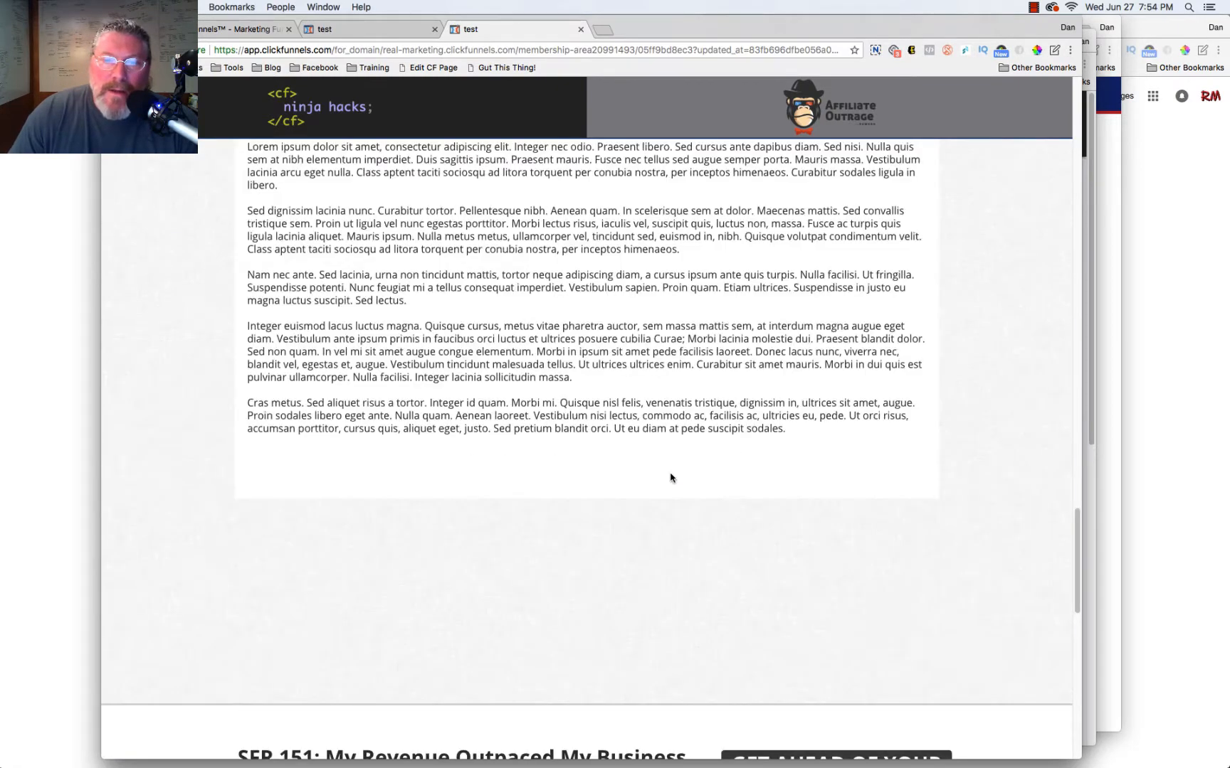
pyautogui.scroll(3)
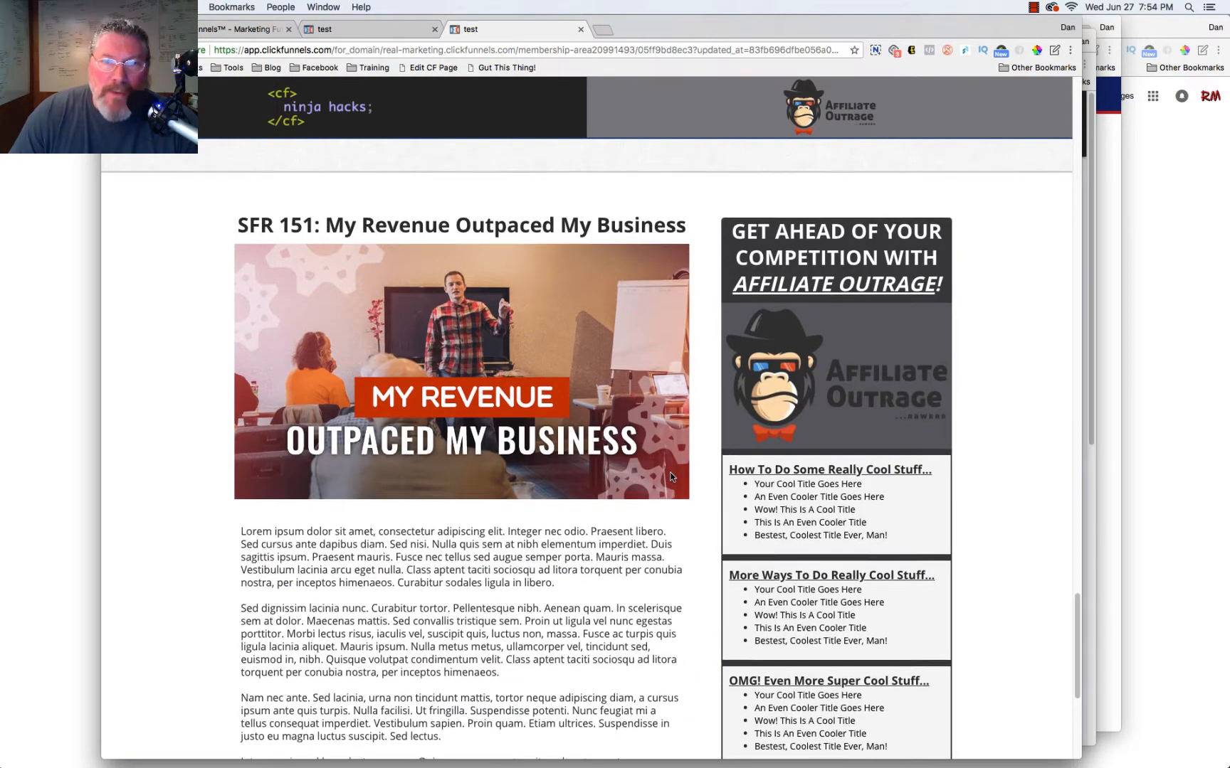
pyautogui.scroll(-3)
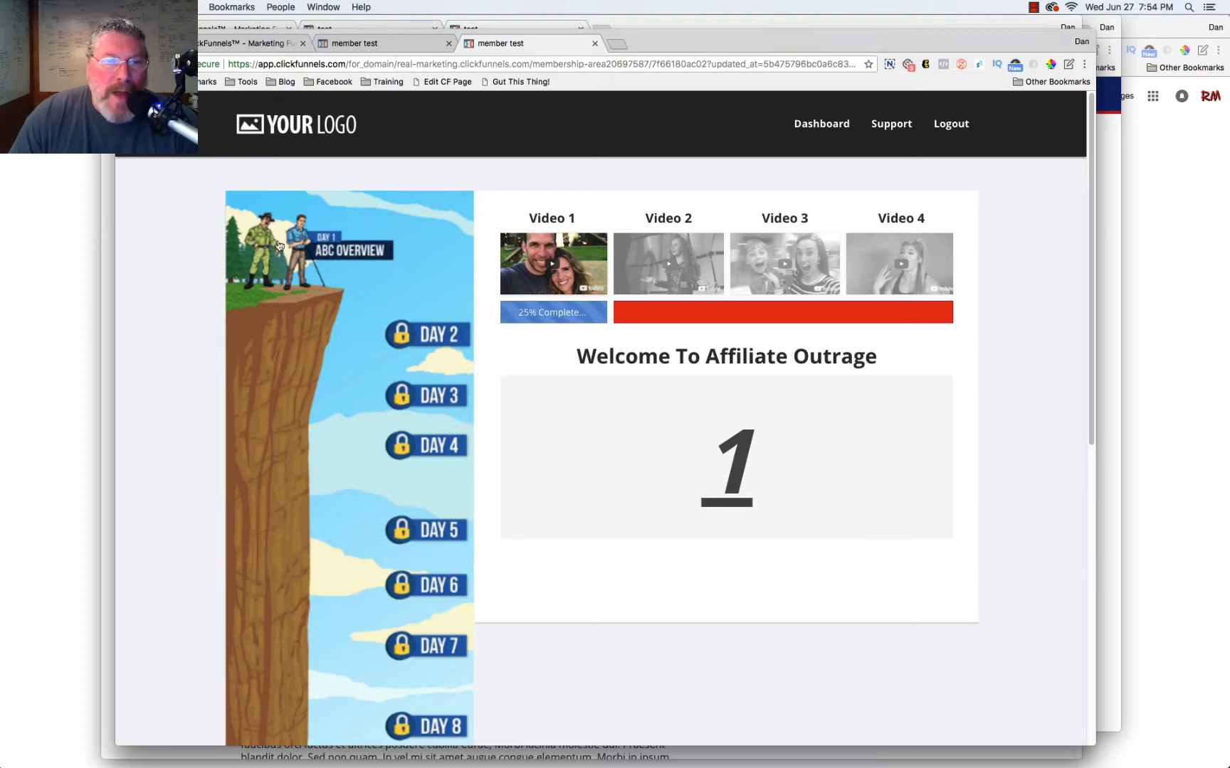
pyautogui.moveTo(371, 220)
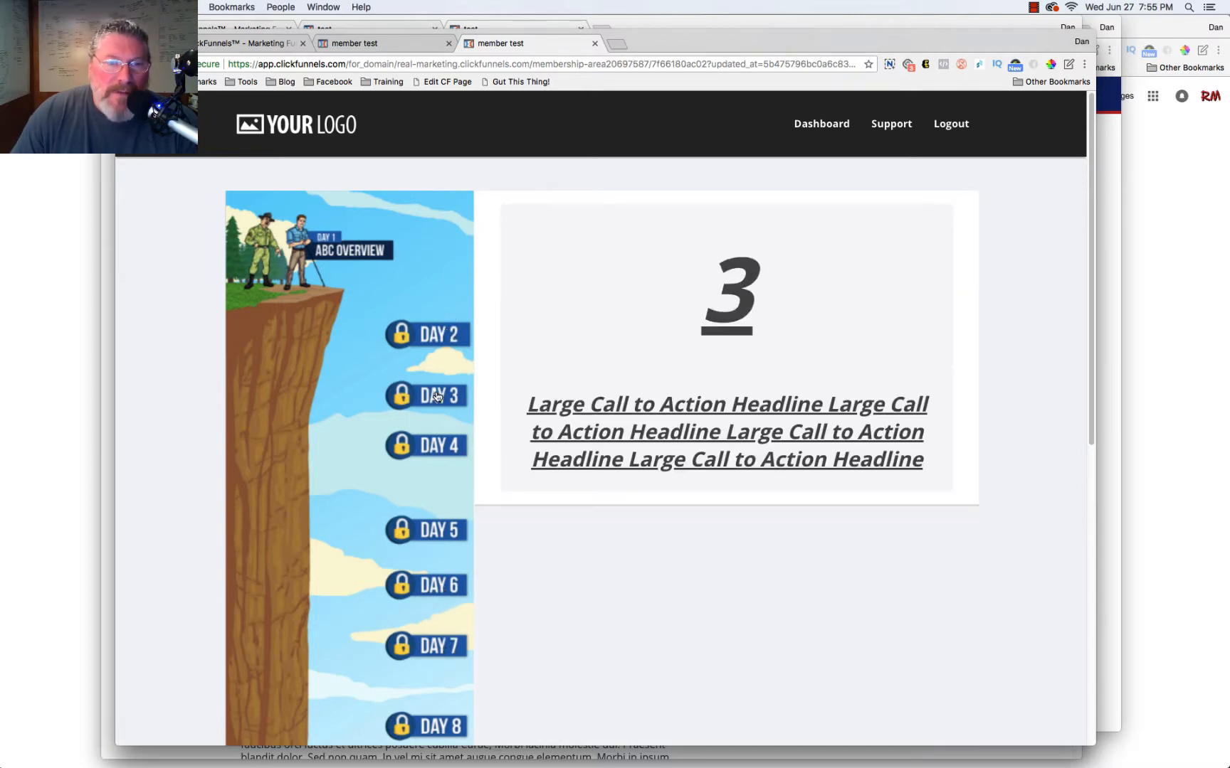
pyautogui.moveTo(409, 264)
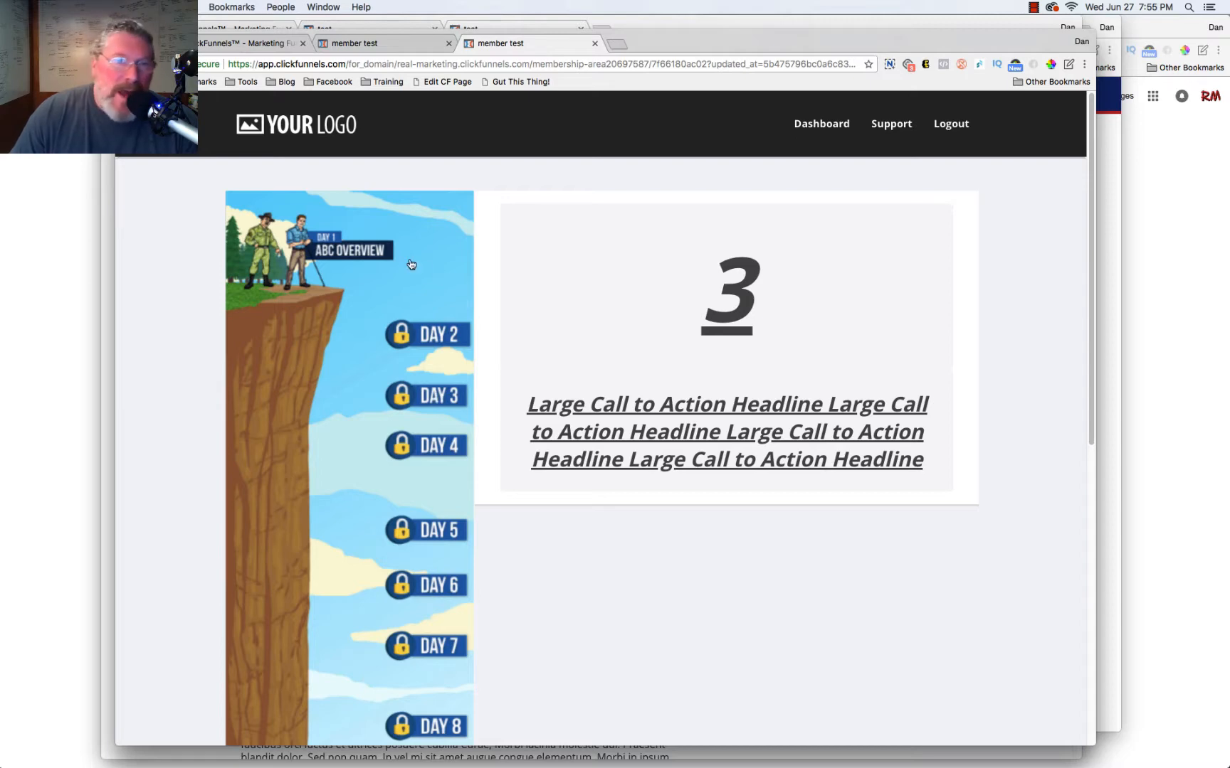
pyautogui.moveTo(426, 244)
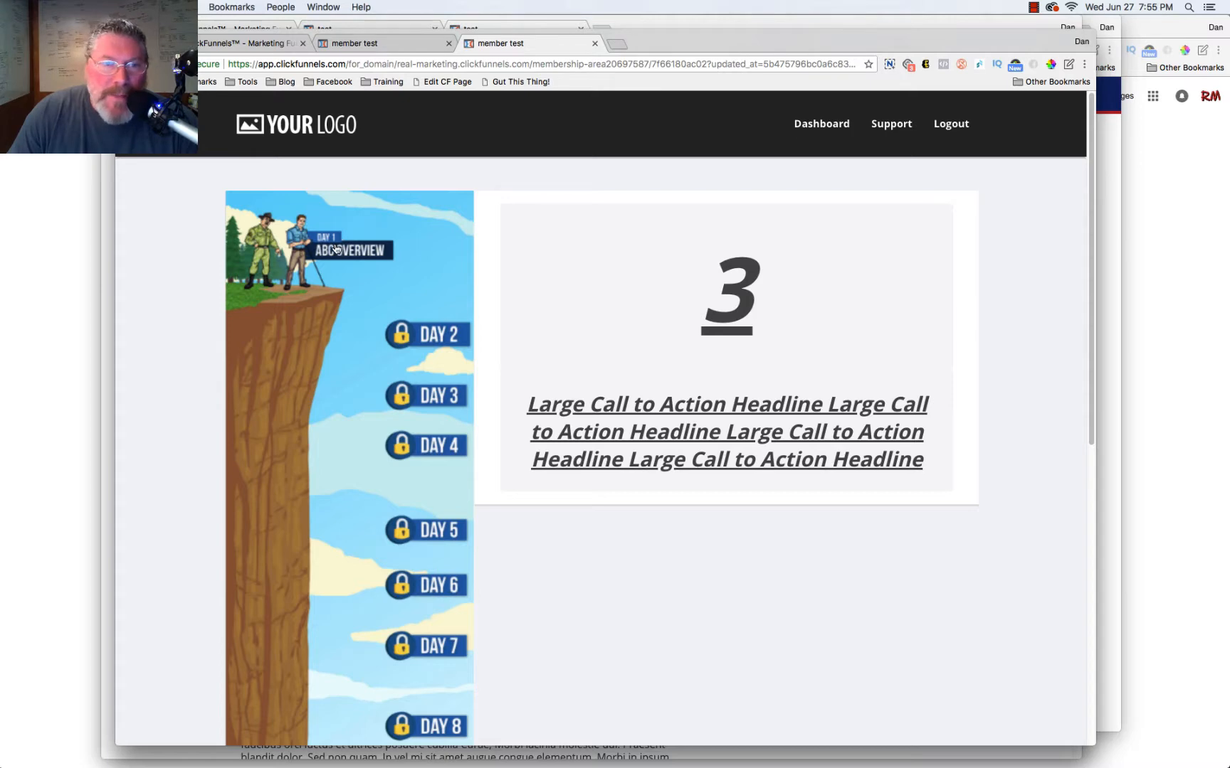
# Load the day-locked member page version with video thumbnails and a progress bar
pyautogui.click(349, 249)
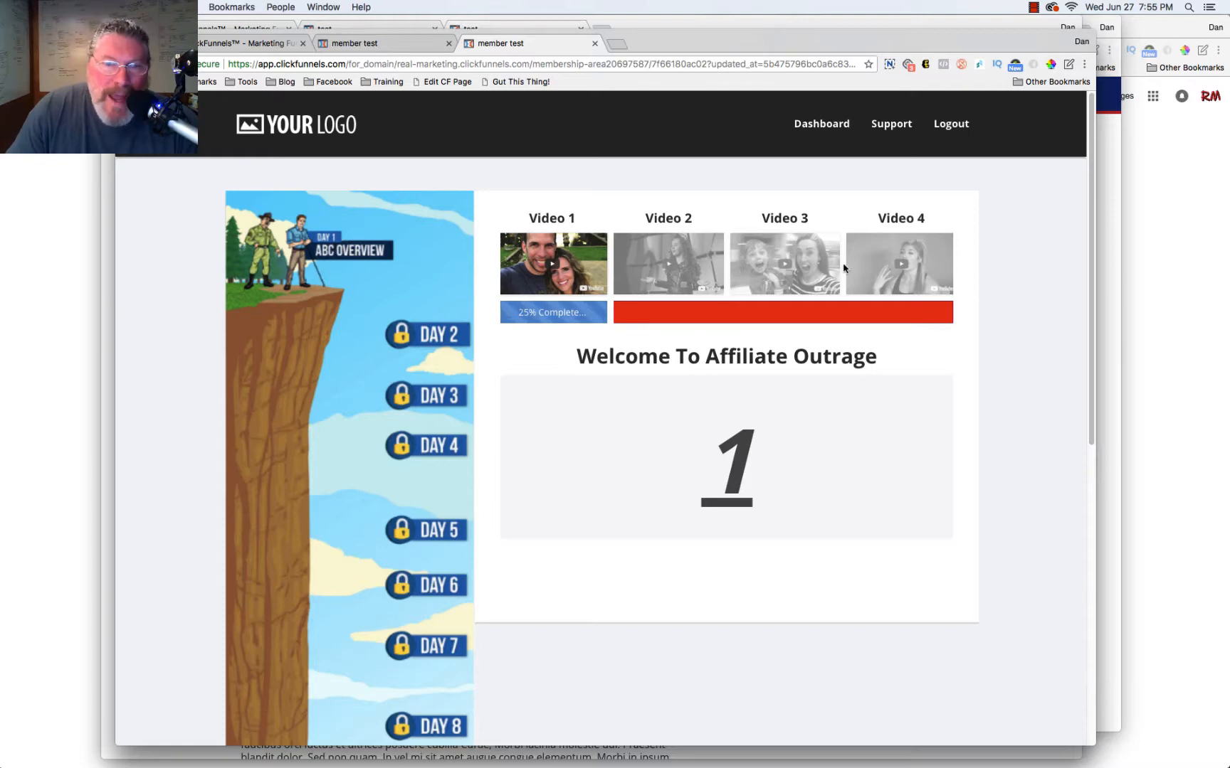
pyautogui.moveTo(678, 316)
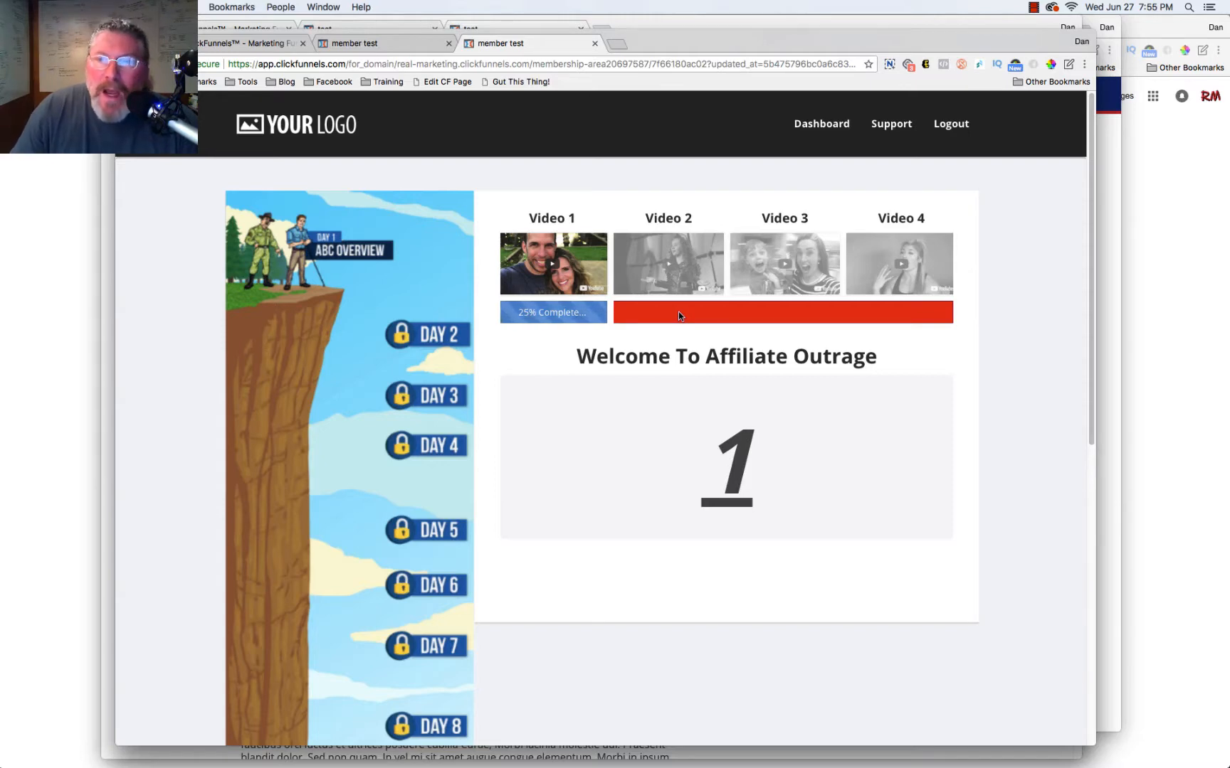
# Open Videos 2, 3 and 4 to fill progress to 100%, then revisit Videos 1–3
pyautogui.click(667, 264)
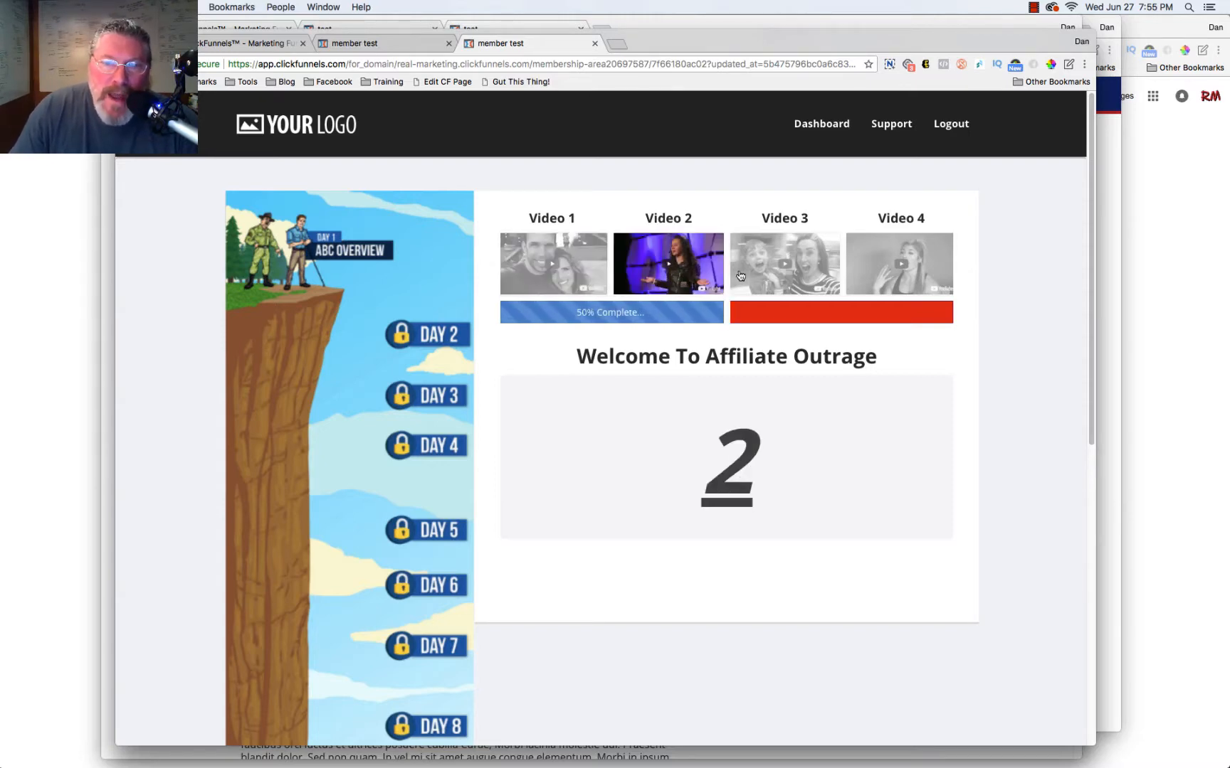
pyautogui.click(783, 263)
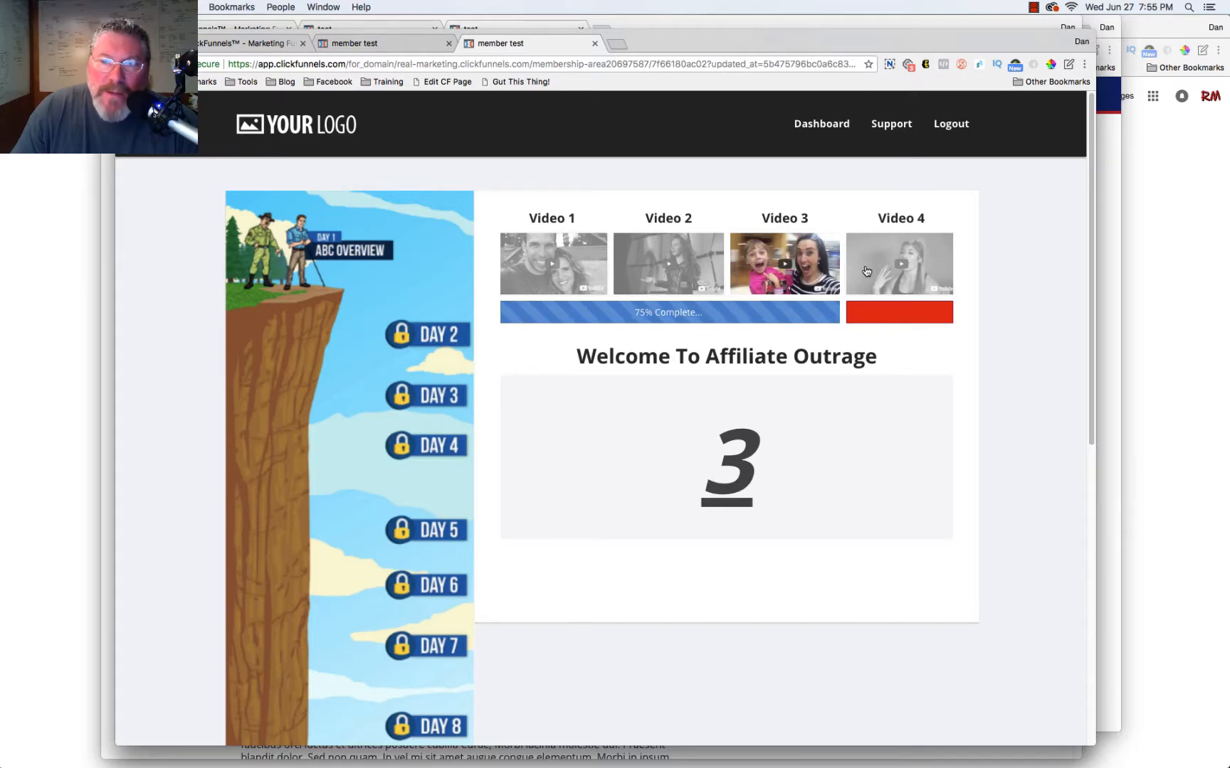
pyautogui.click(900, 264)
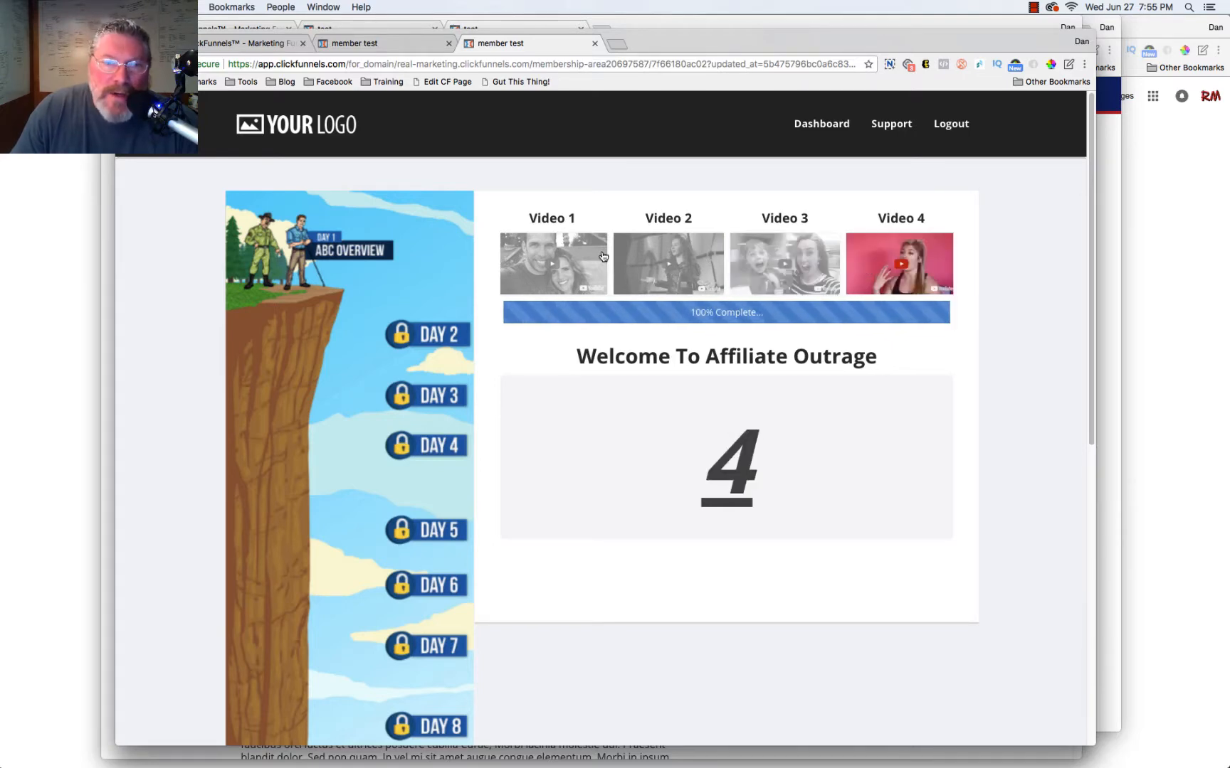
pyautogui.click(553, 263)
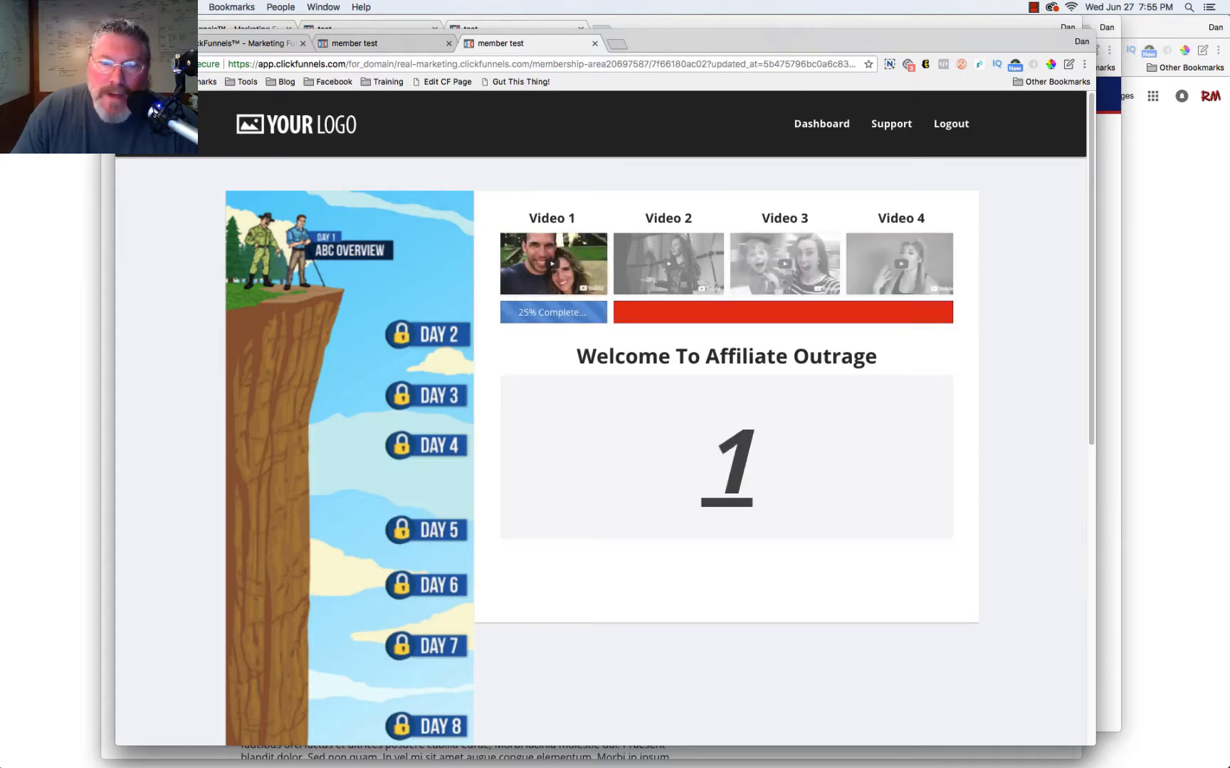
pyautogui.click(668, 263)
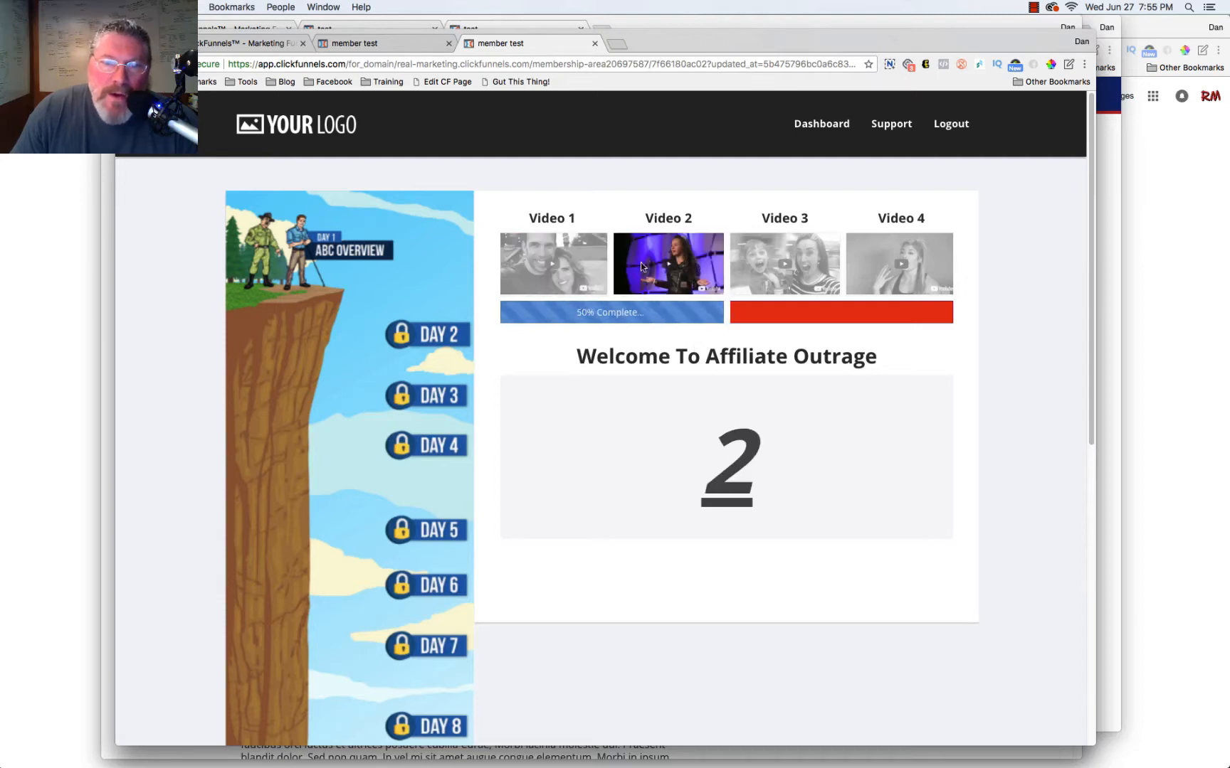
pyautogui.click(784, 263)
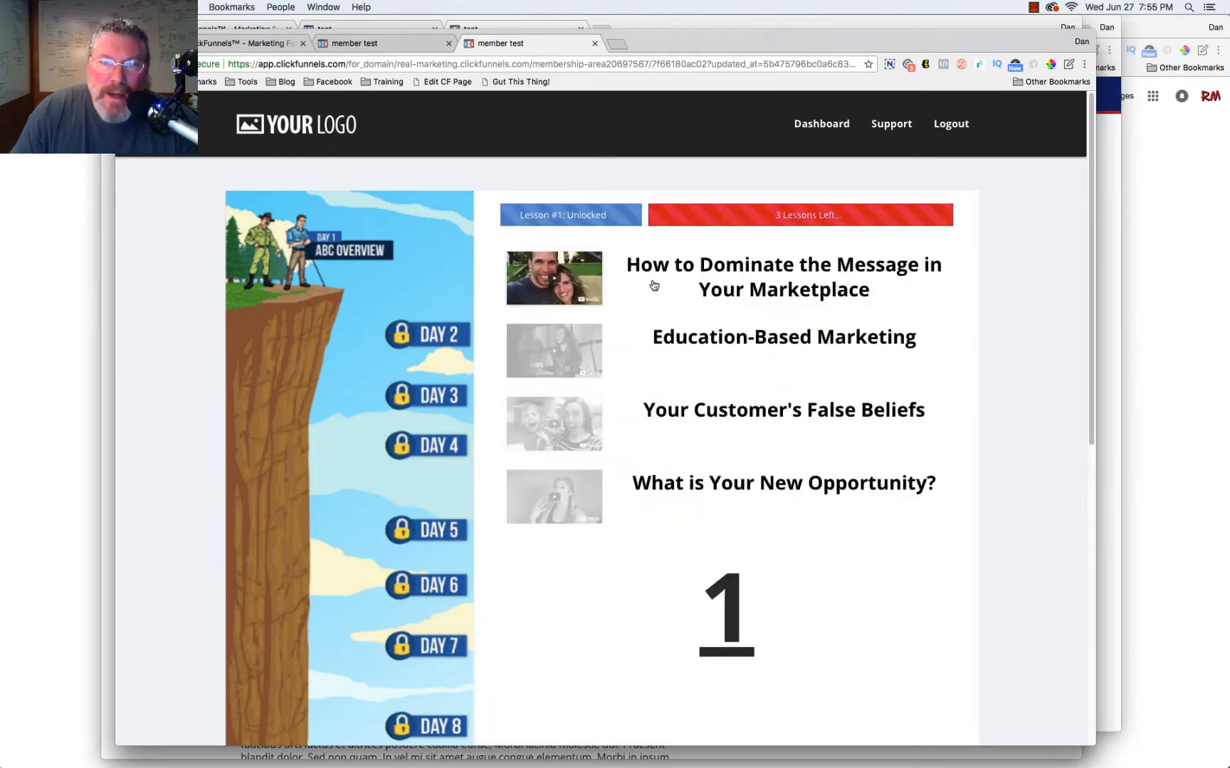
pyautogui.click(554, 351)
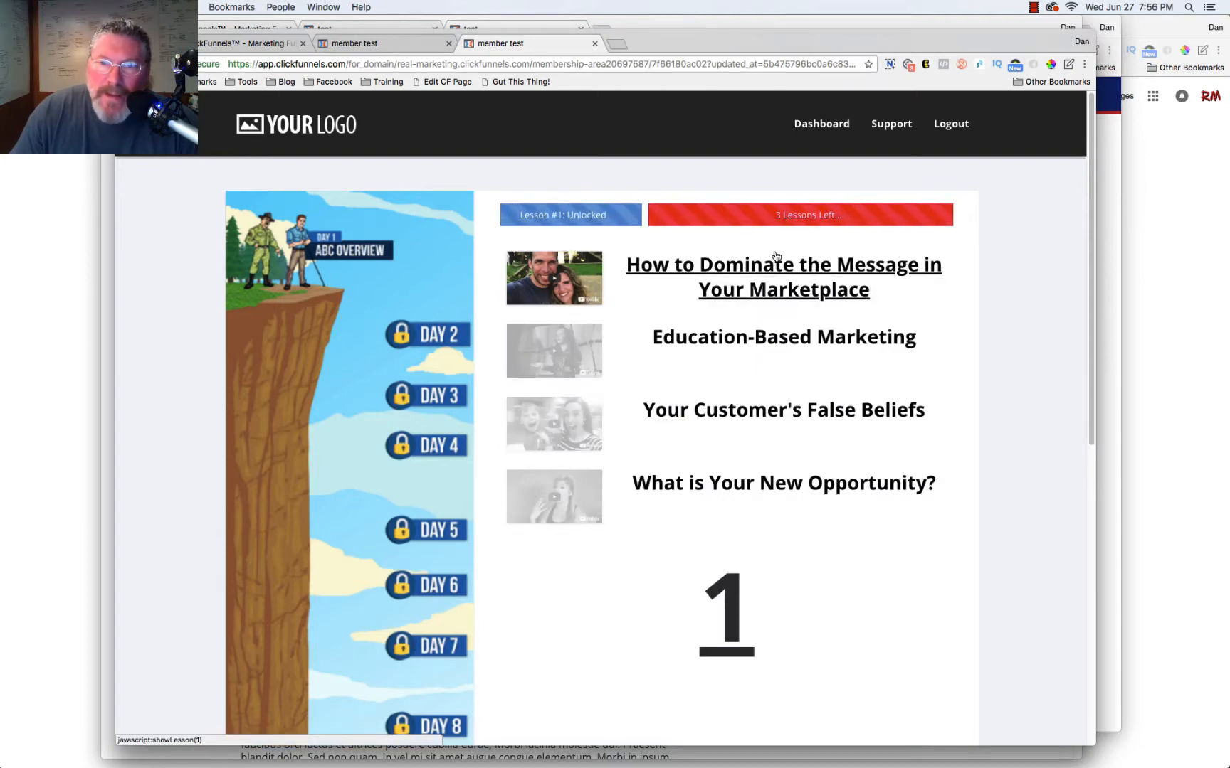
pyautogui.moveTo(884, 262)
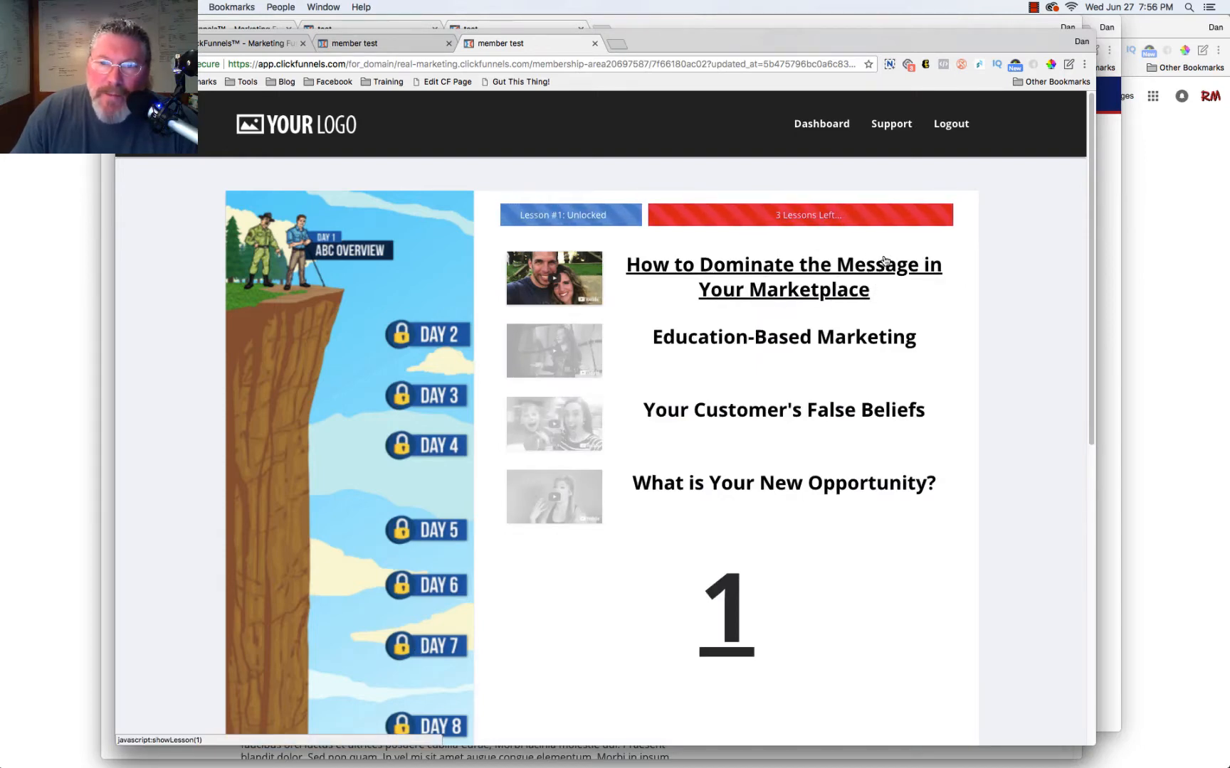
pyautogui.moveTo(775, 324)
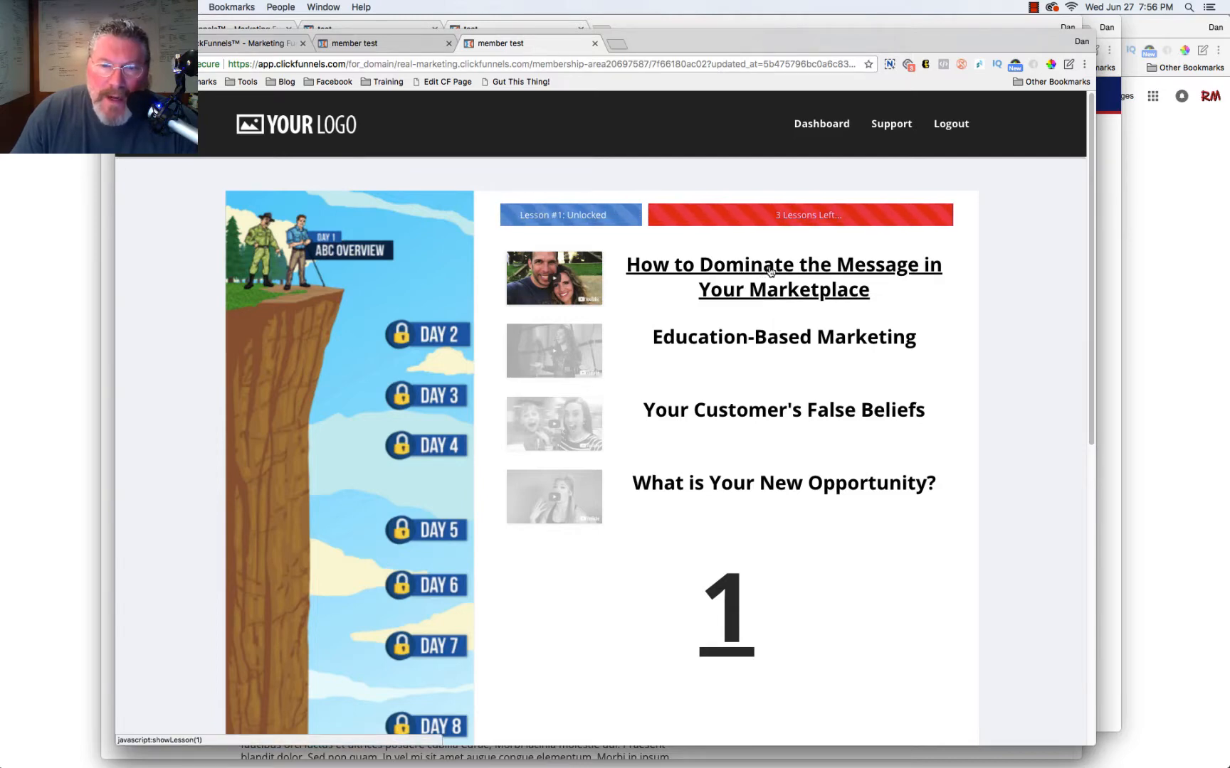
pyautogui.click(553, 351)
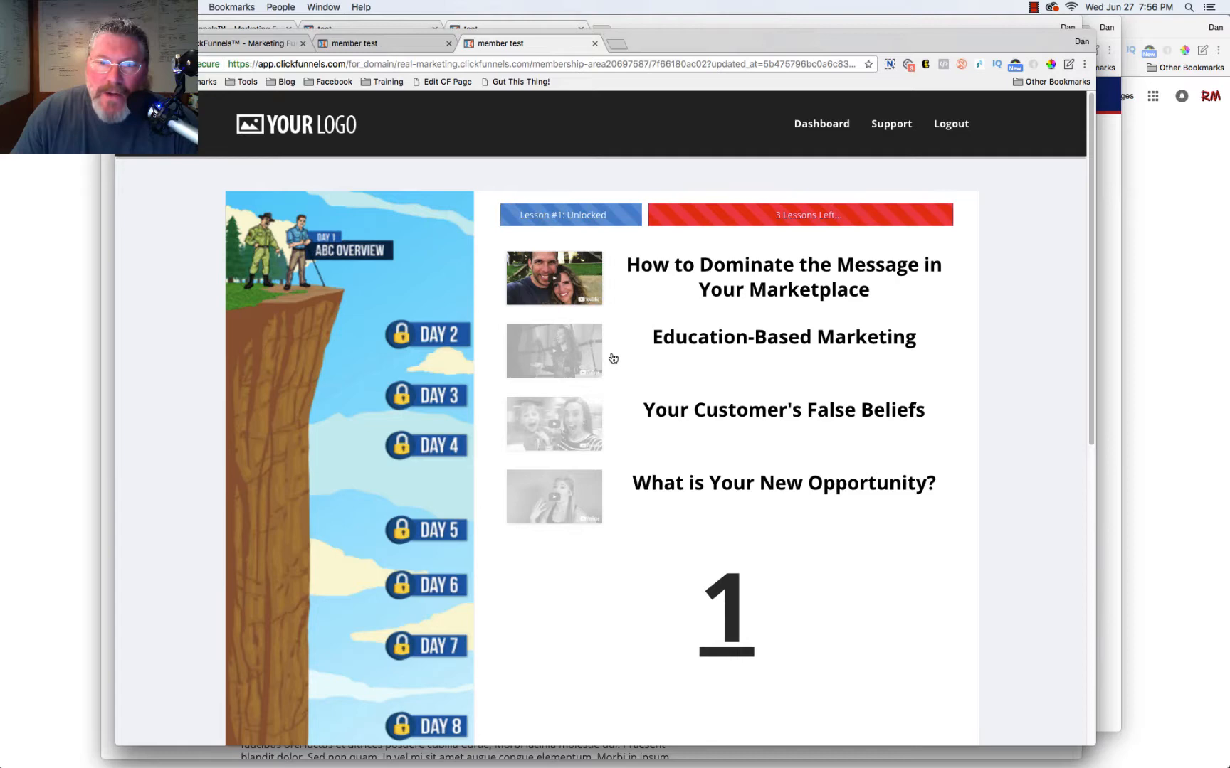
pyautogui.click(554, 350)
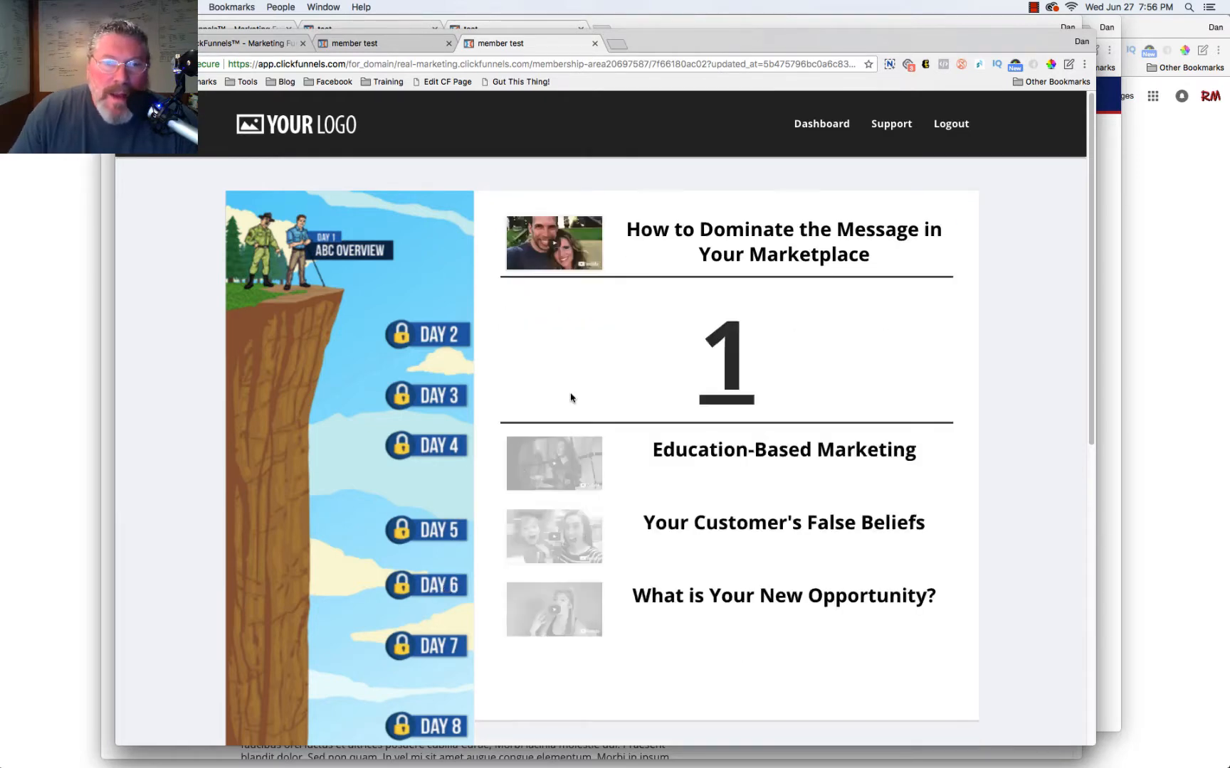
pyautogui.moveTo(575, 461)
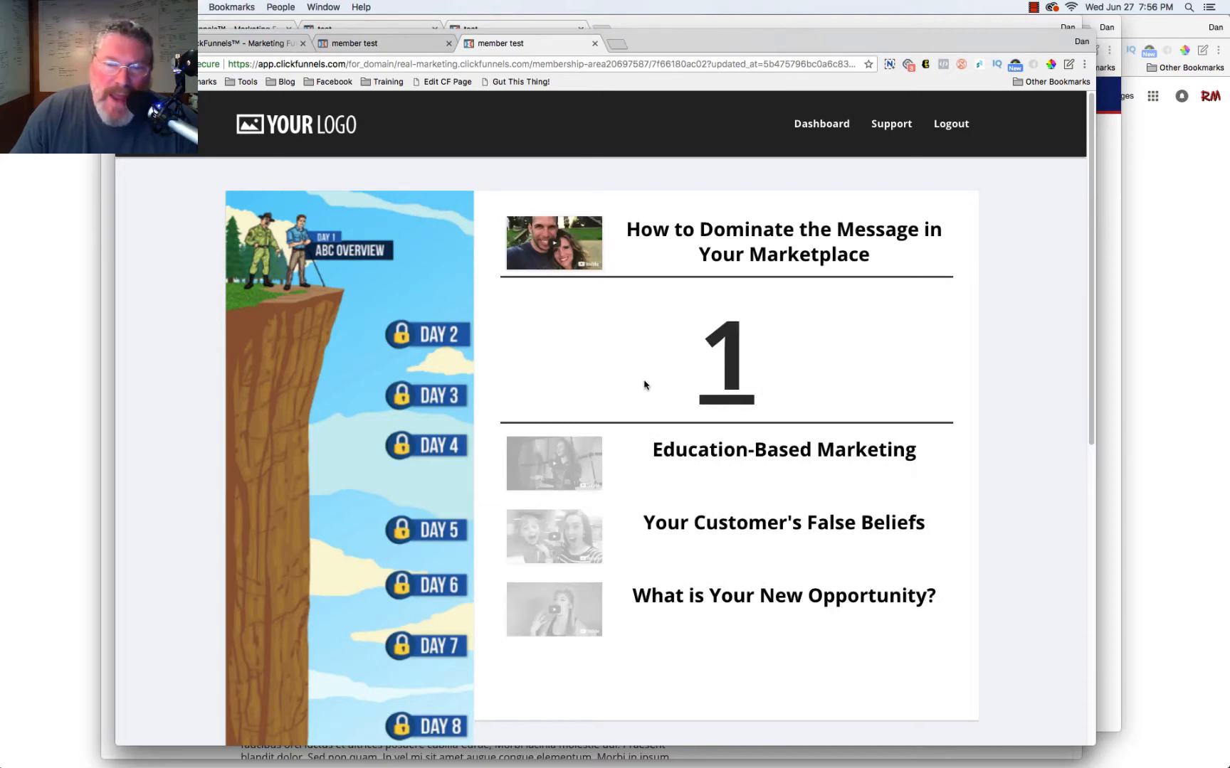
pyautogui.moveTo(638, 318)
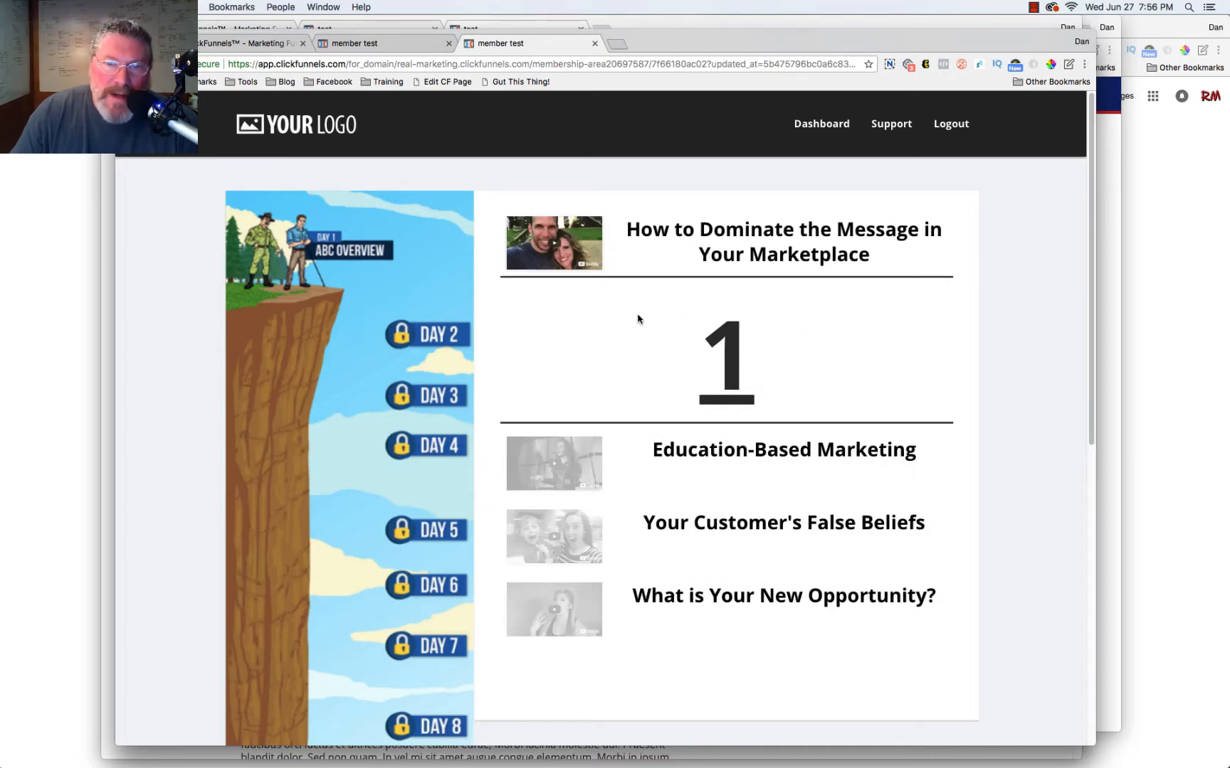
pyautogui.moveTo(699, 353)
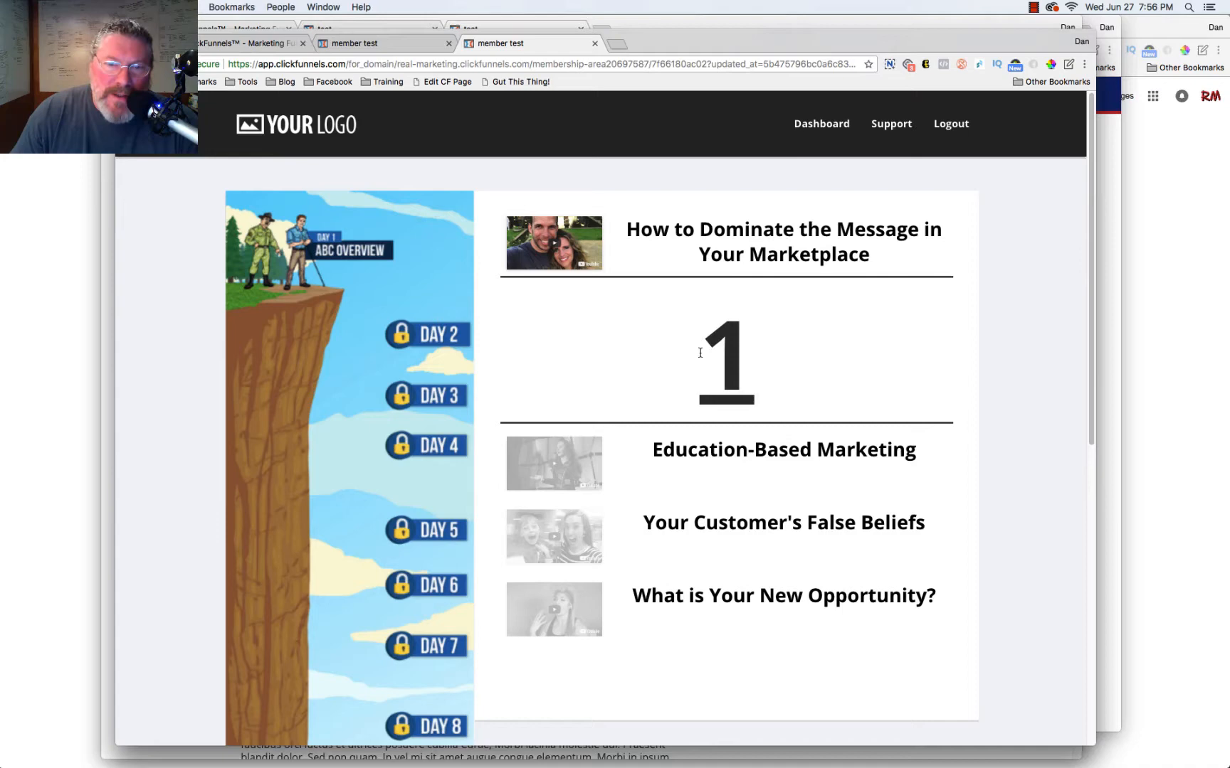
pyautogui.moveTo(835, 315)
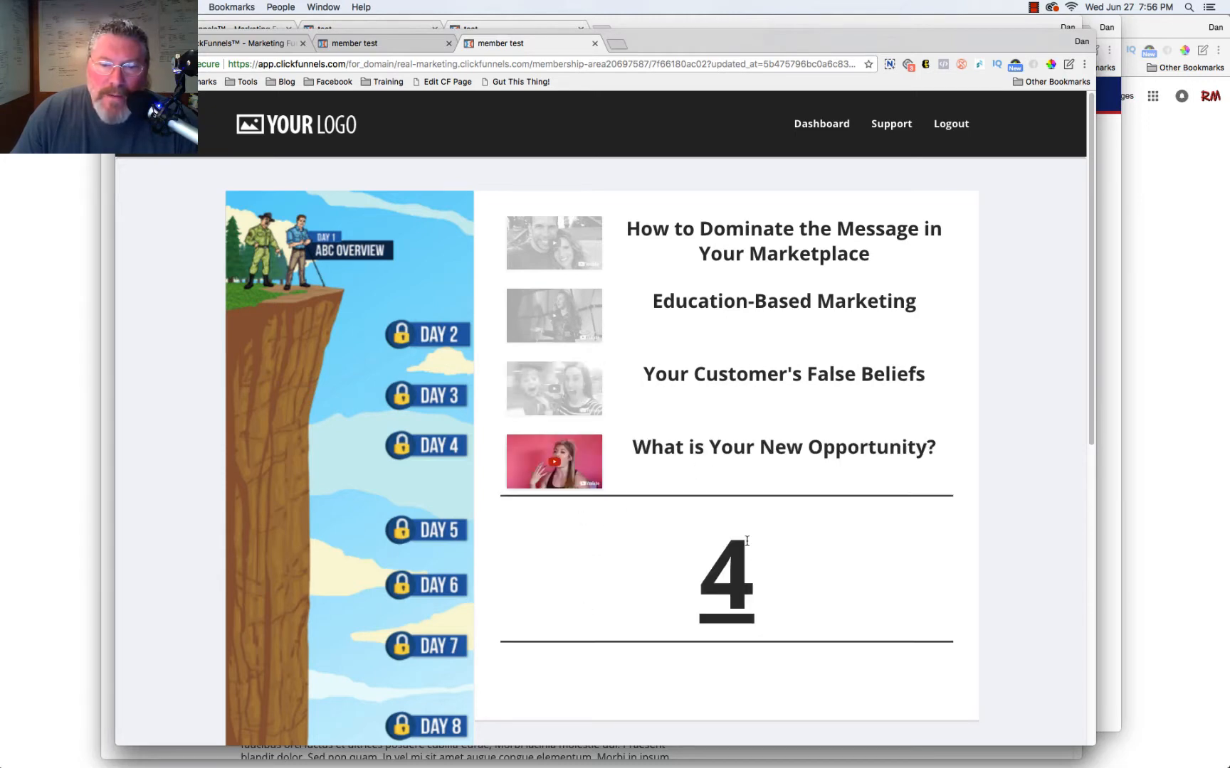
pyautogui.moveTo(581, 405)
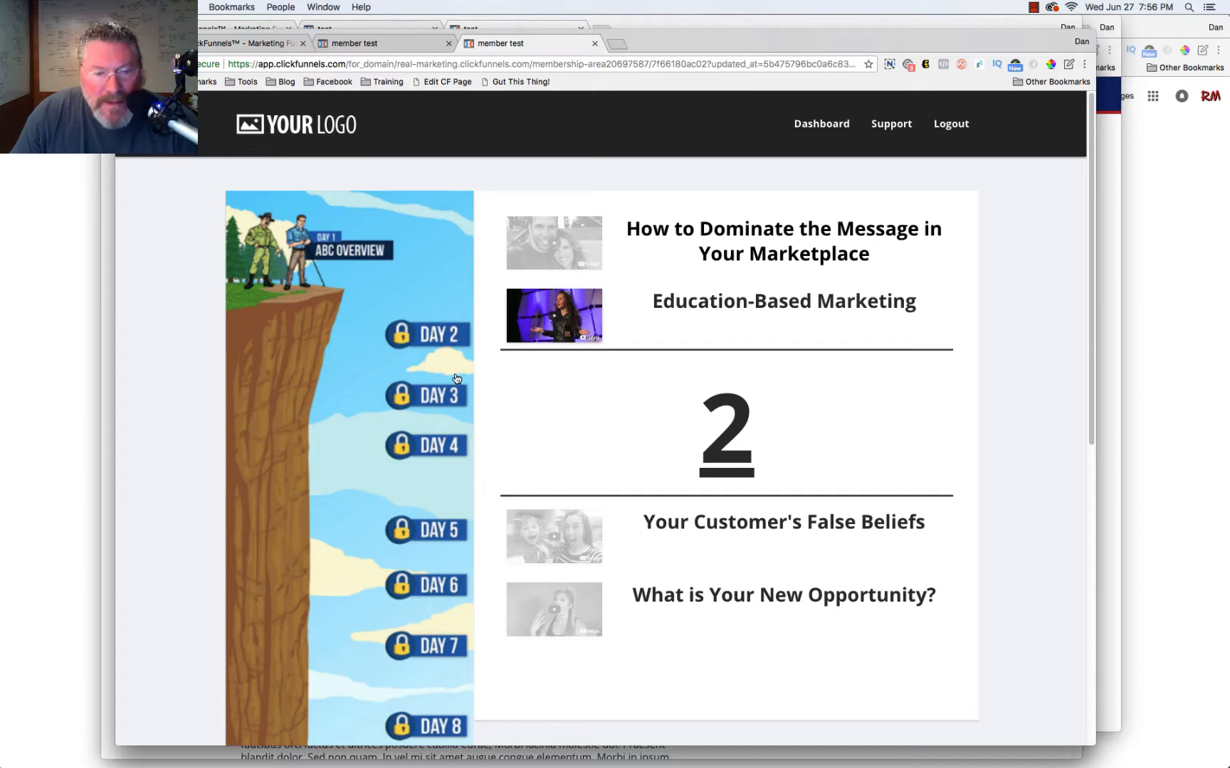
pyautogui.moveTo(366, 525)
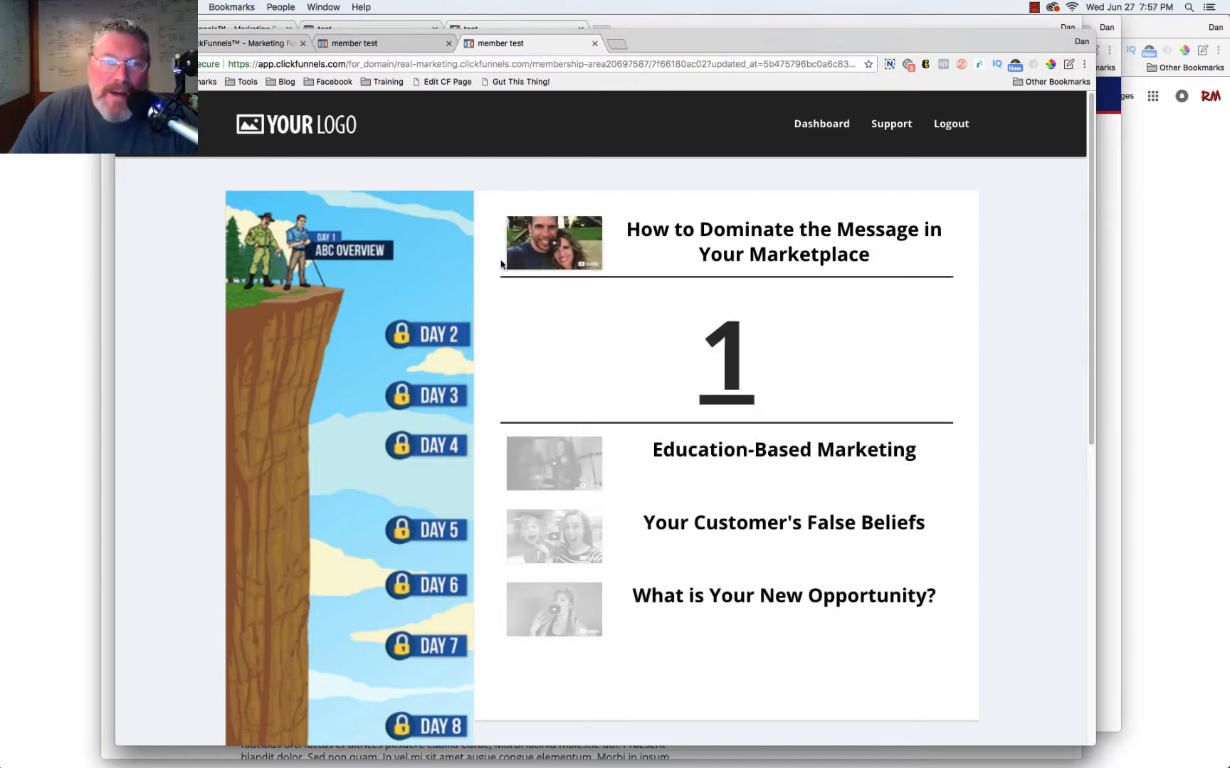
pyautogui.moveTo(432, 494)
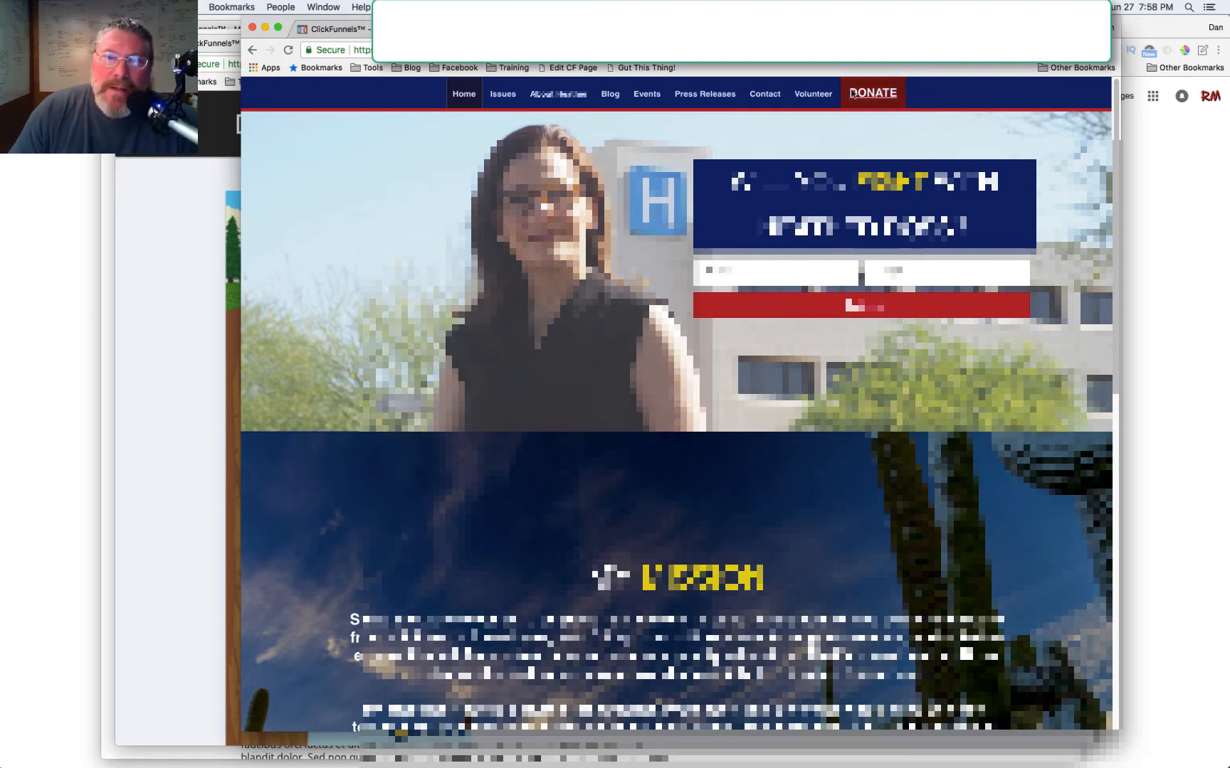
pyautogui.moveTo(341, 164)
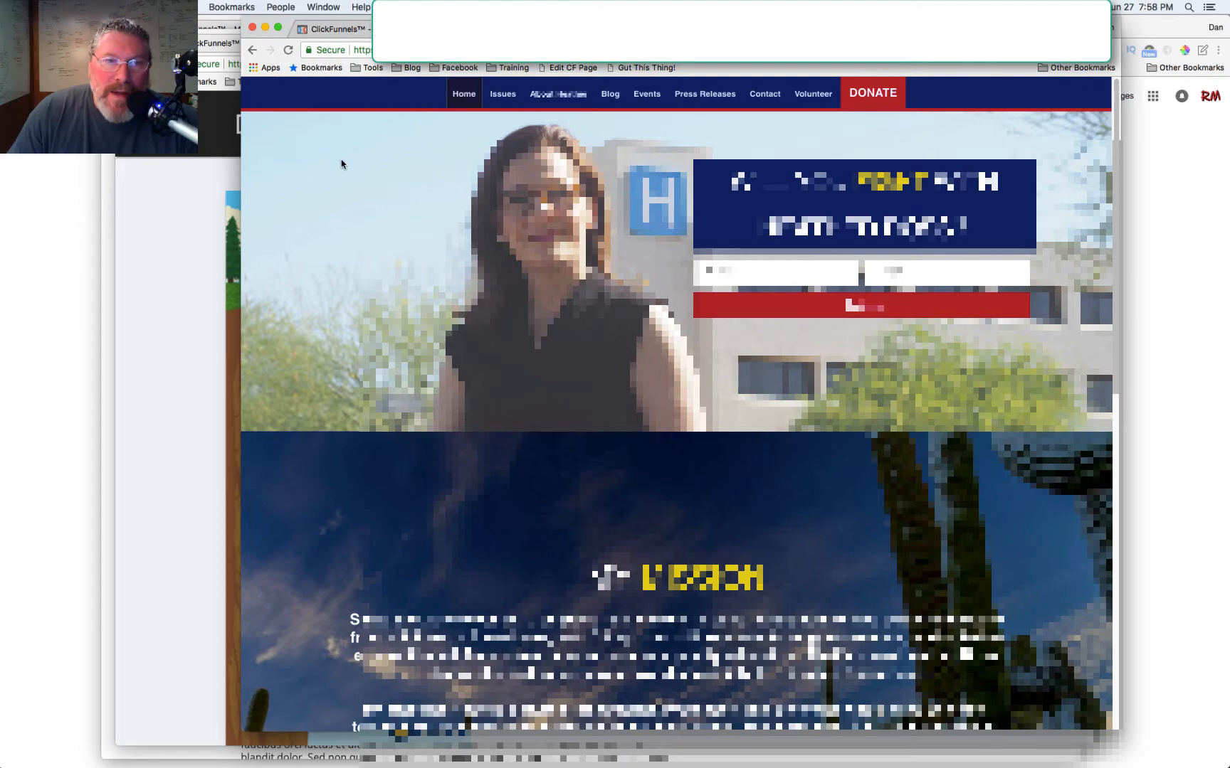
pyautogui.moveTo(272, 228)
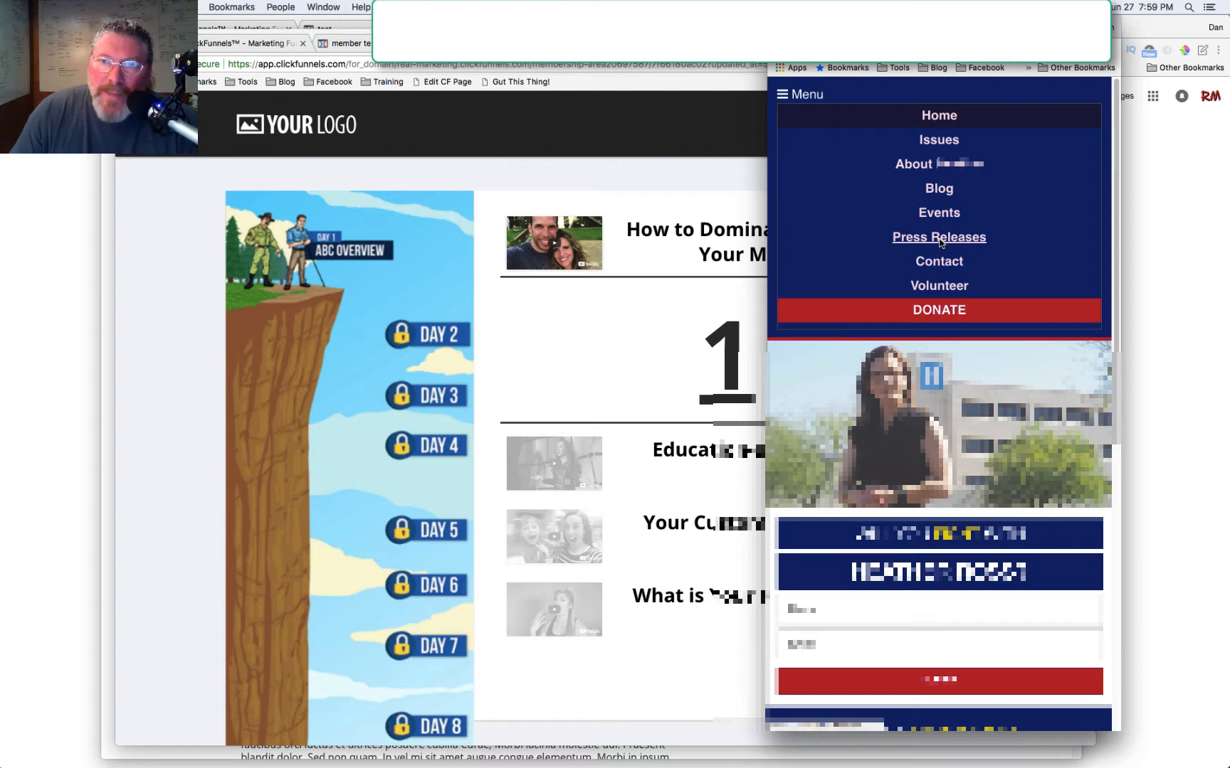
# Open the live site's Press Releases page from the mobile menu, then re-expand the menu
pyautogui.click(938, 237)
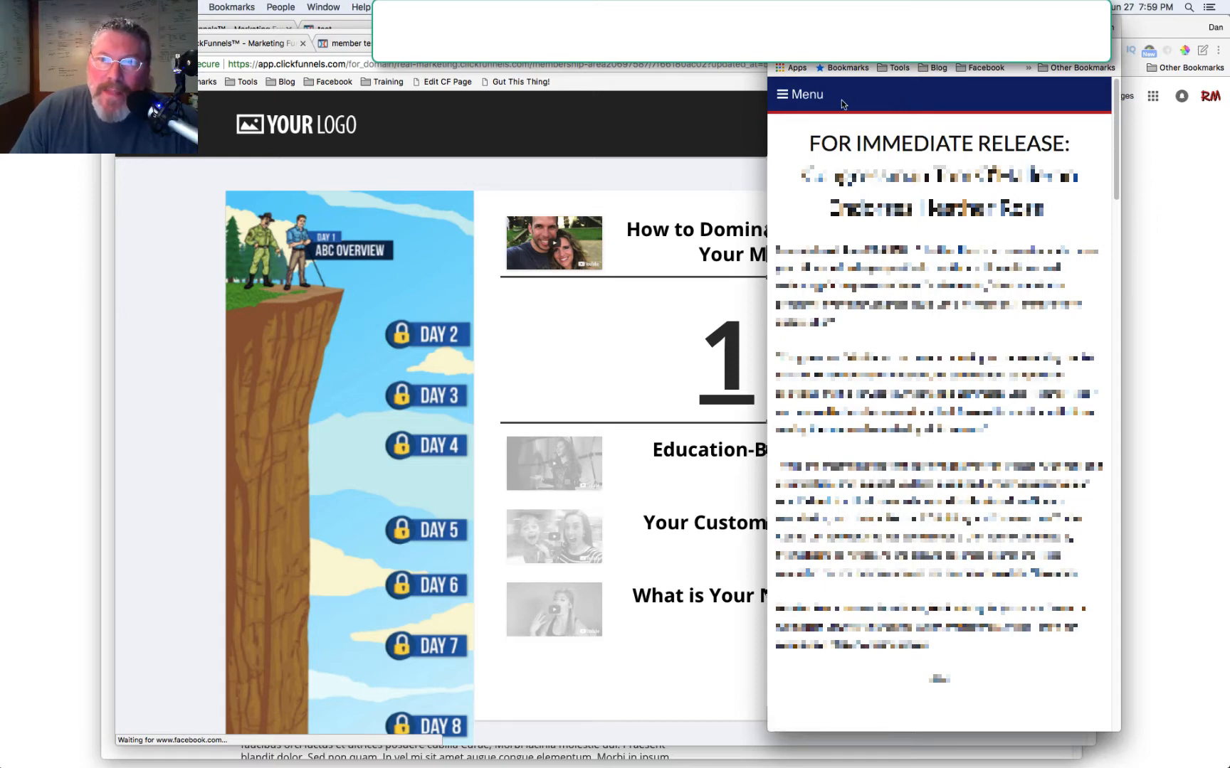
pyautogui.moveTo(862, 101)
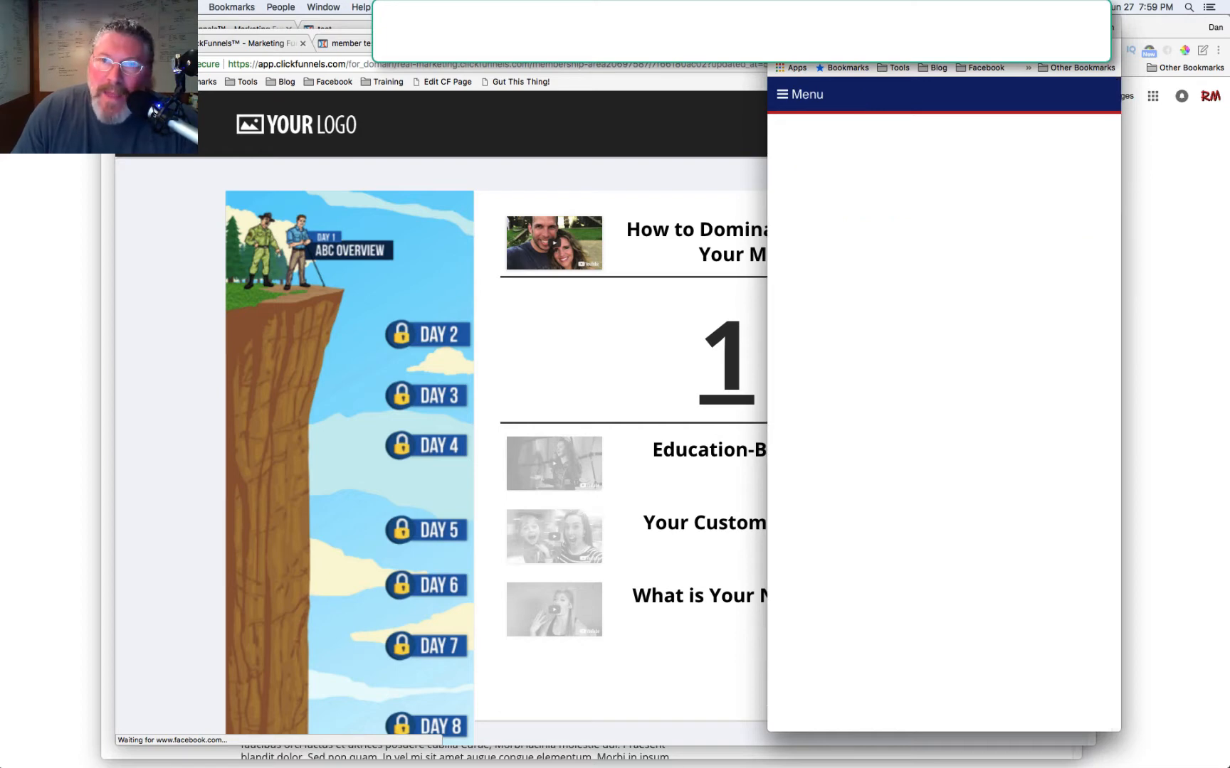
pyautogui.click(799, 94)
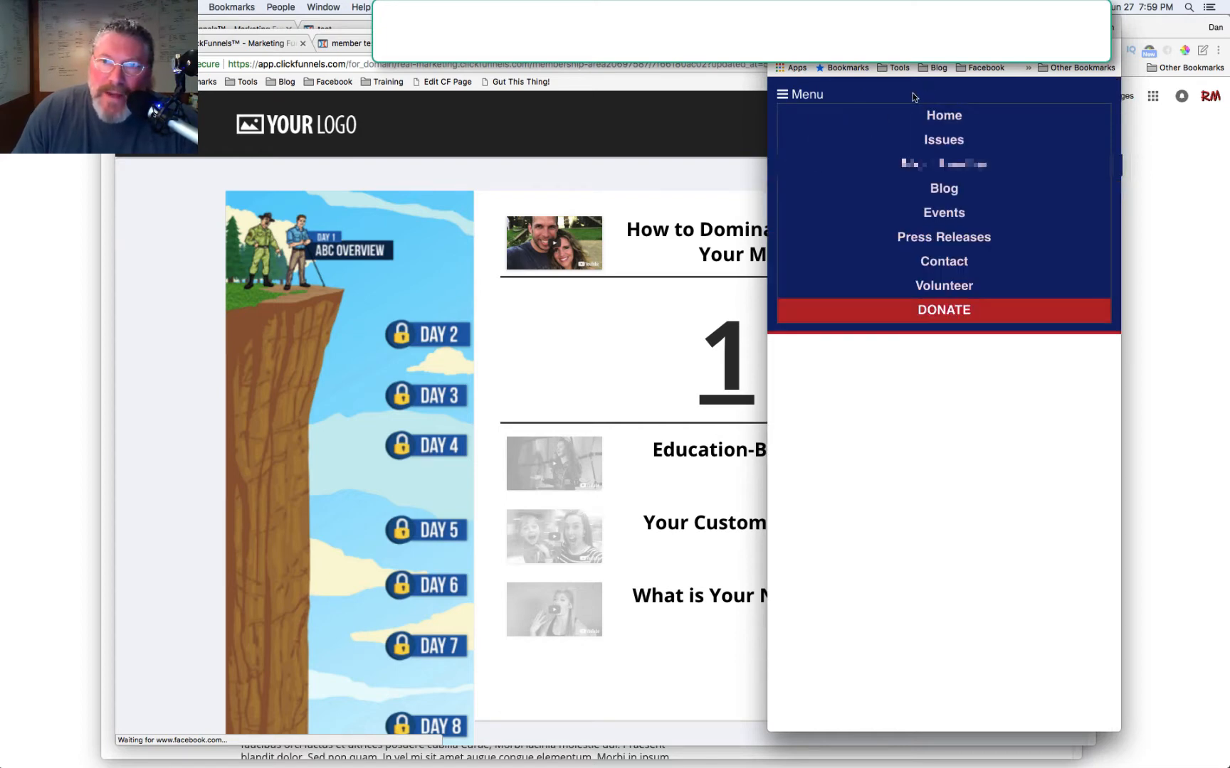